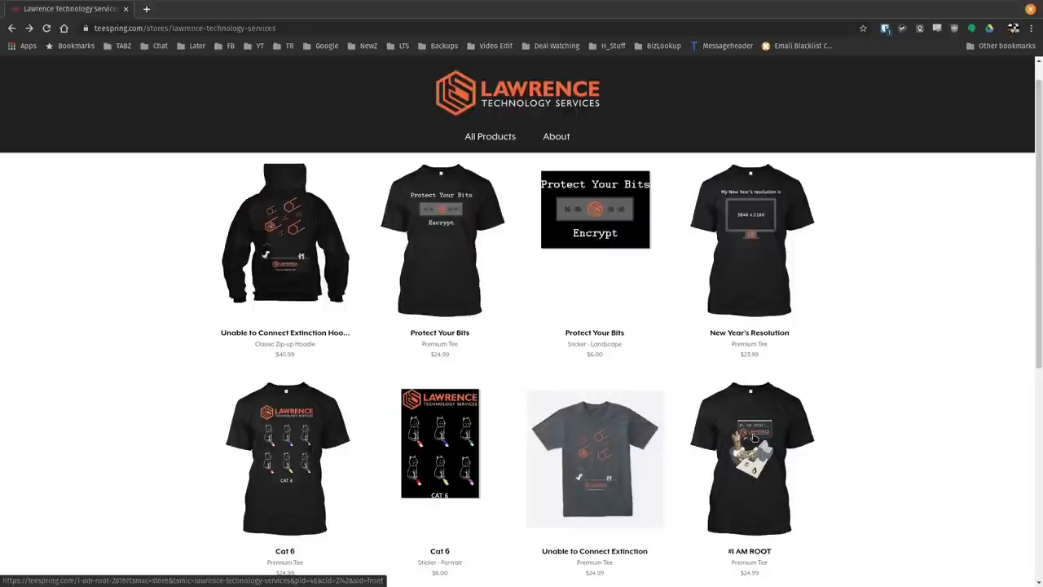
Bring up the TrueNAS web dashboard and scroll through its status cards
click(750, 458)
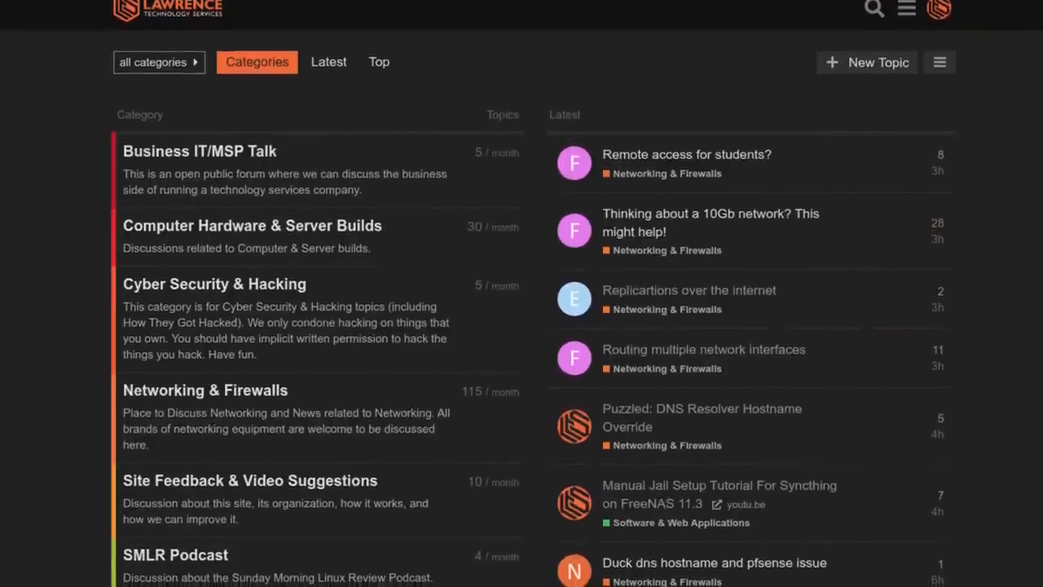
scroll(down, 3)
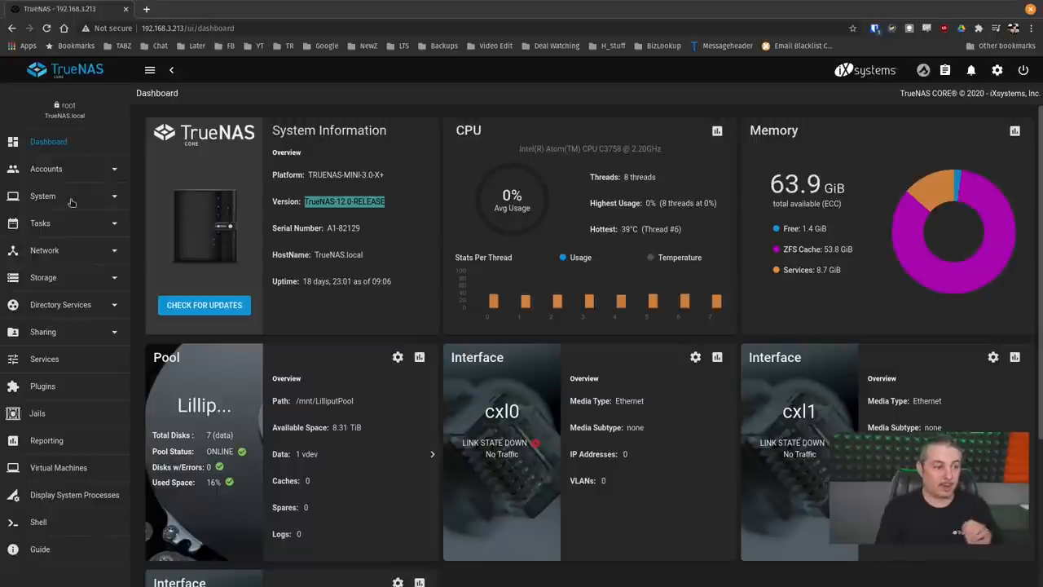
Review the Users list for root and tom, then show the LilliputPool storage pools
click(46, 168)
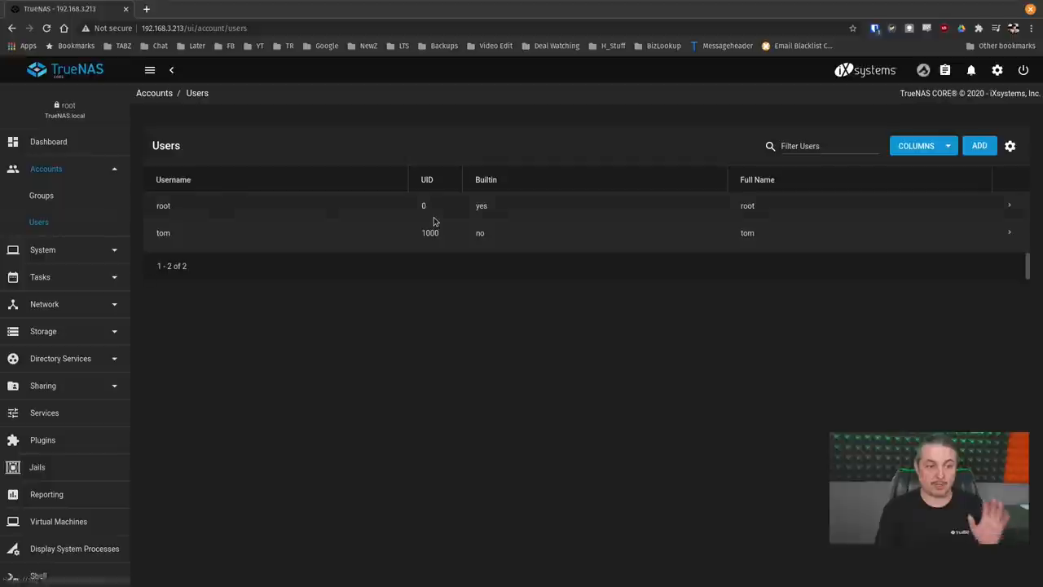
mouse_move(799, 271)
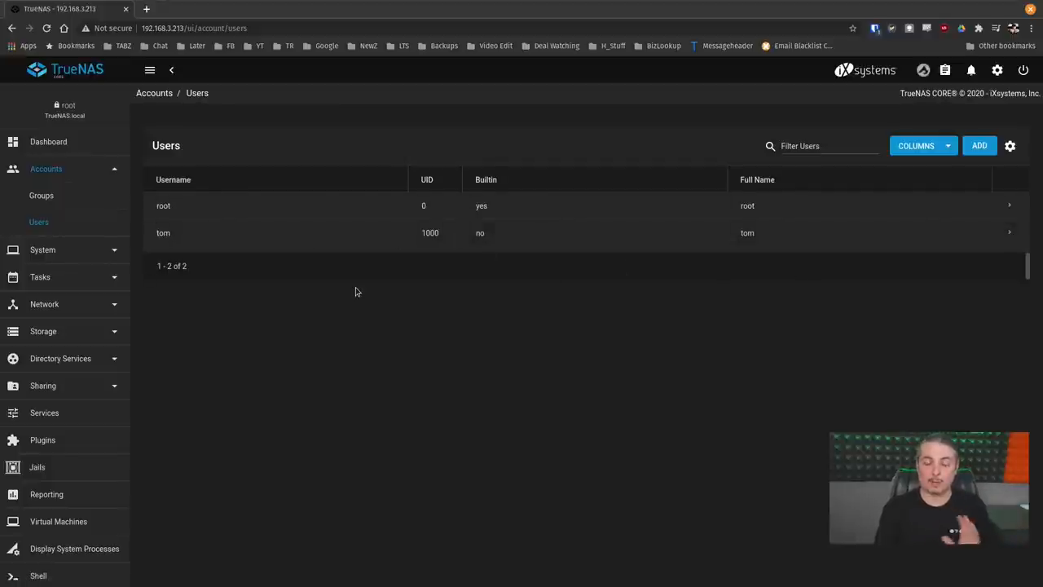
mouse_move(361, 296)
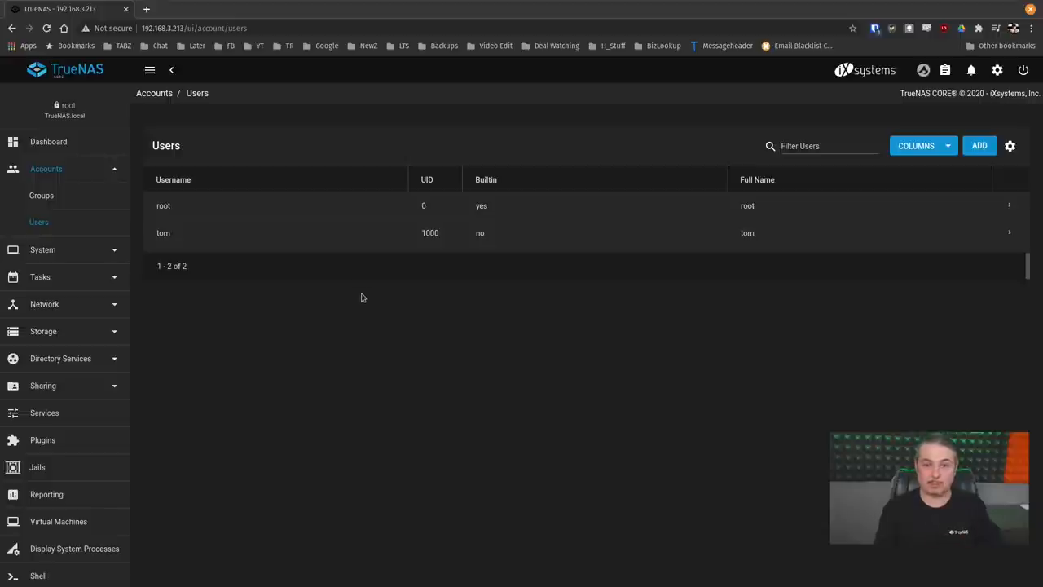
mouse_move(134, 225)
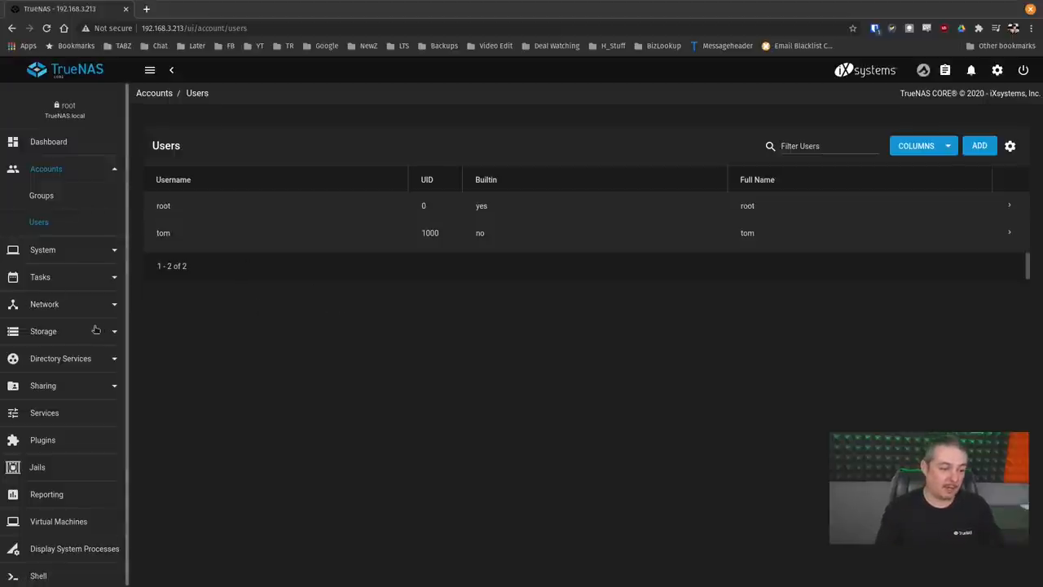
click(43, 331)
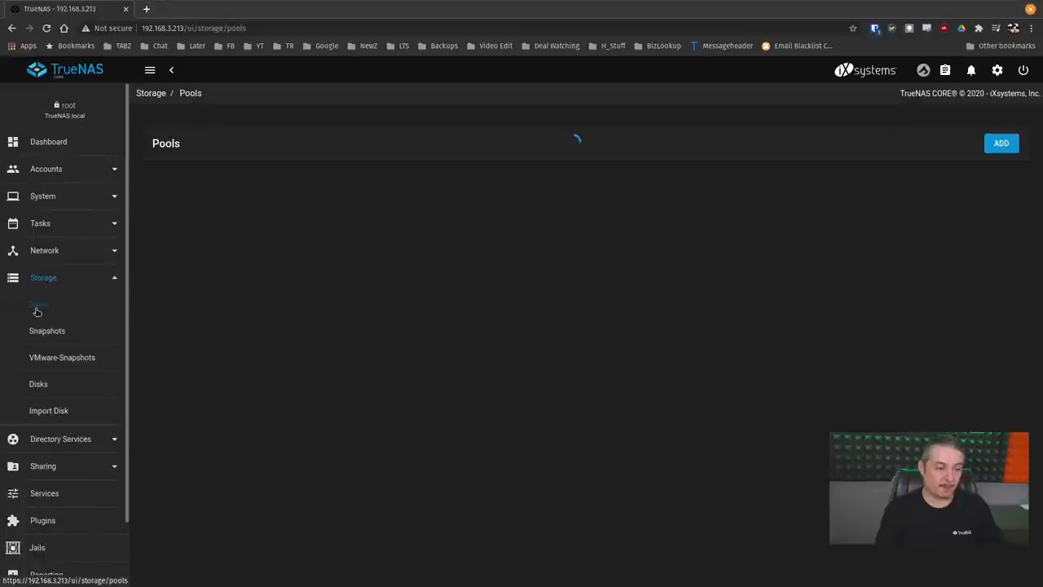
click(39, 304)
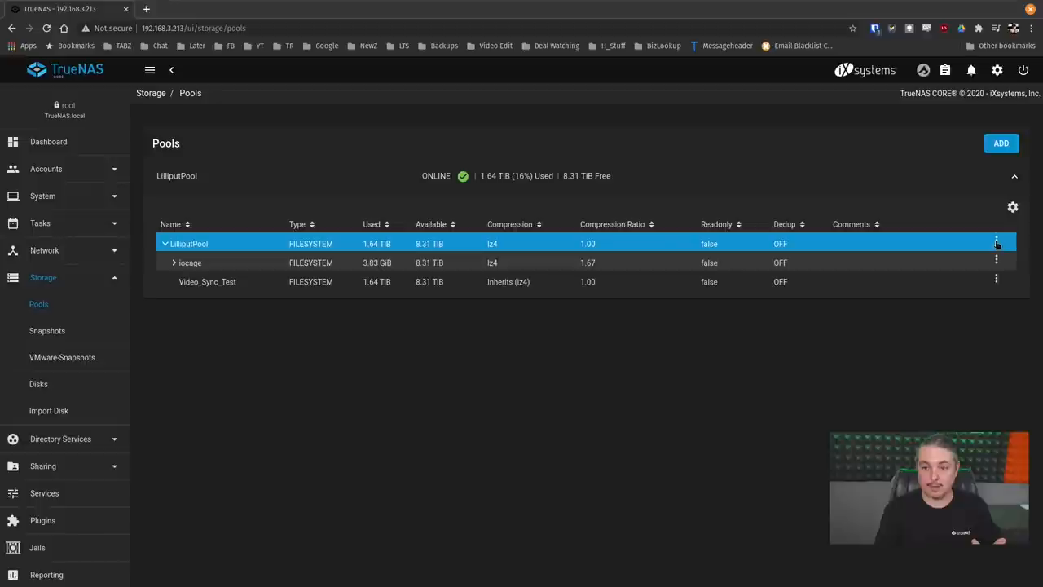
Add dataset YouTube_Permissions under LilliputPool with comment 'YouTube Permissions Demo' and submit it
click(996, 241)
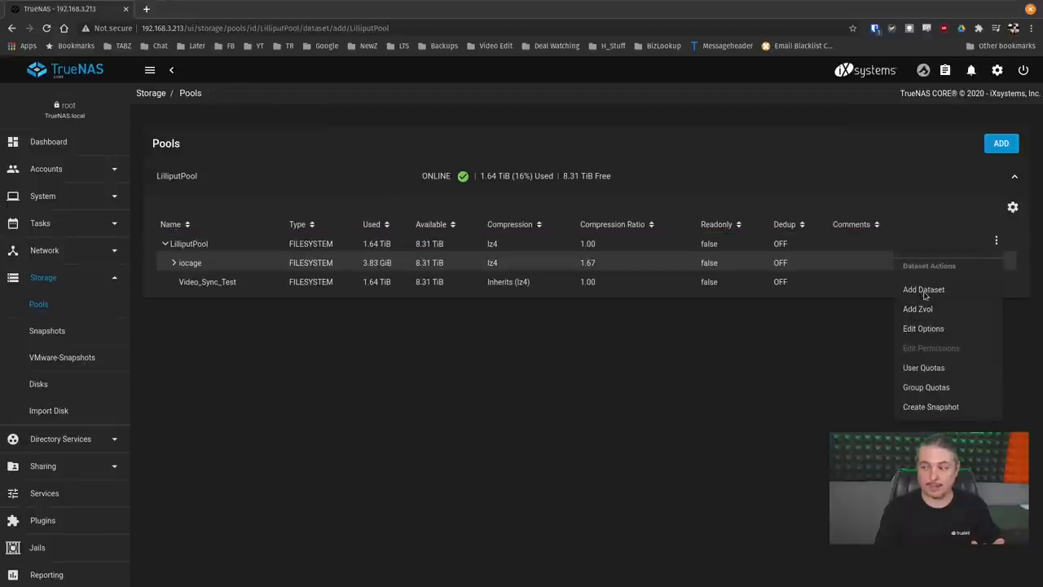
click(922, 291)
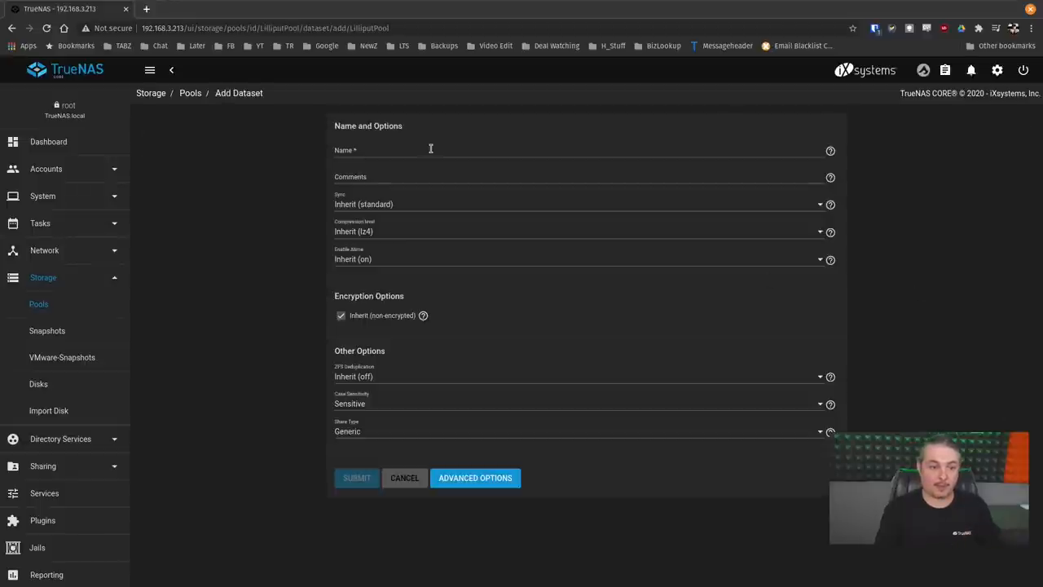
text(YouTube Permissions Demo)
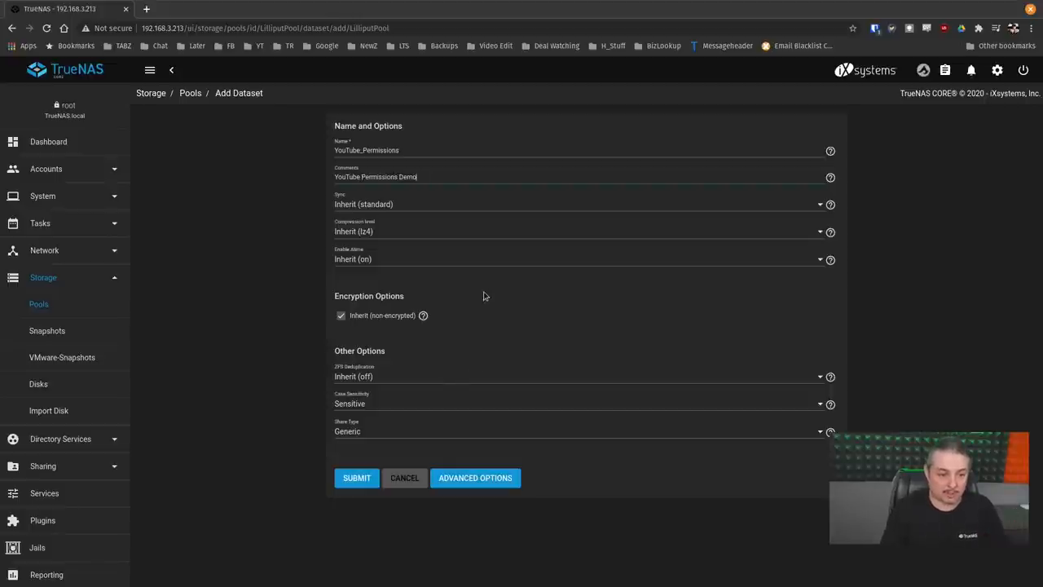
click(356, 477)
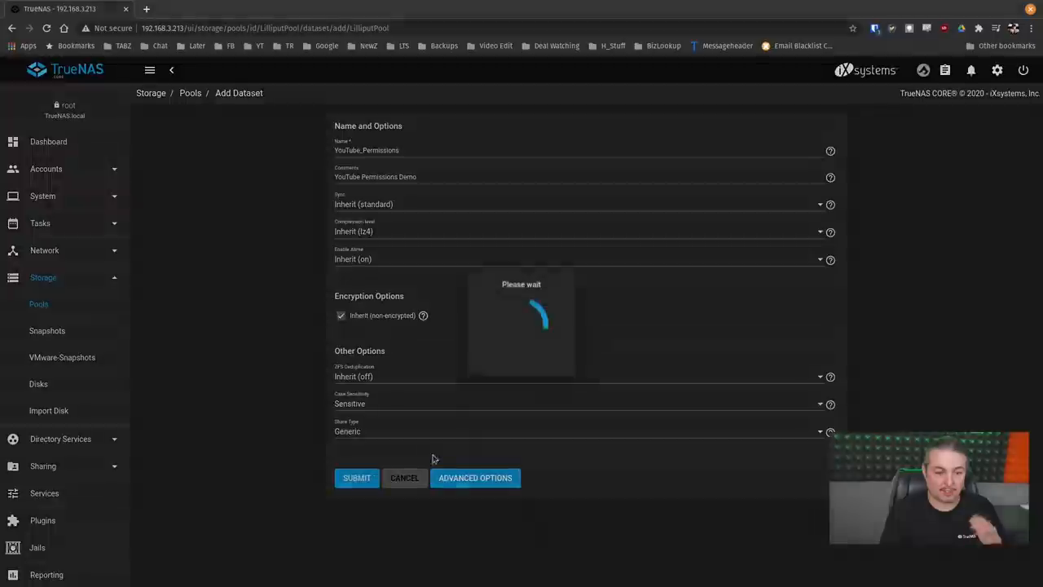
click(356, 478)
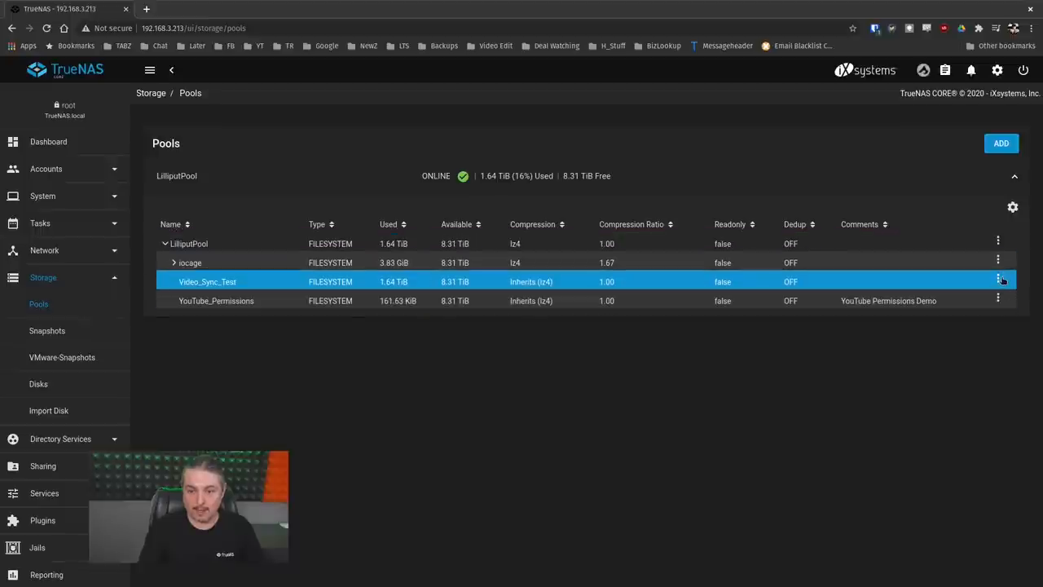
Start editing YouTube_Permissions permissions via the ACL Manager, choosing a preset ACL
click(215, 300)
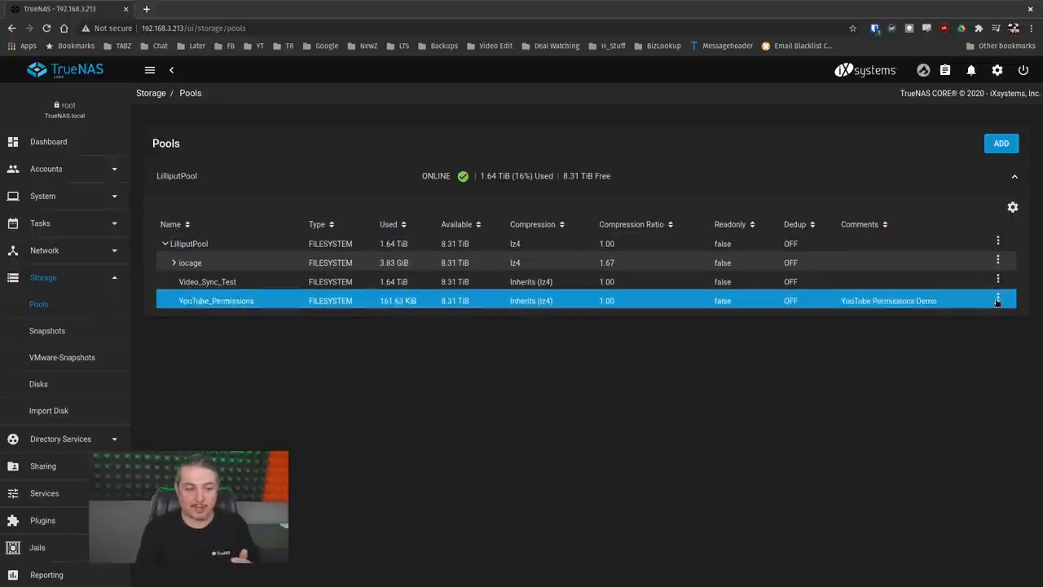
click(998, 300)
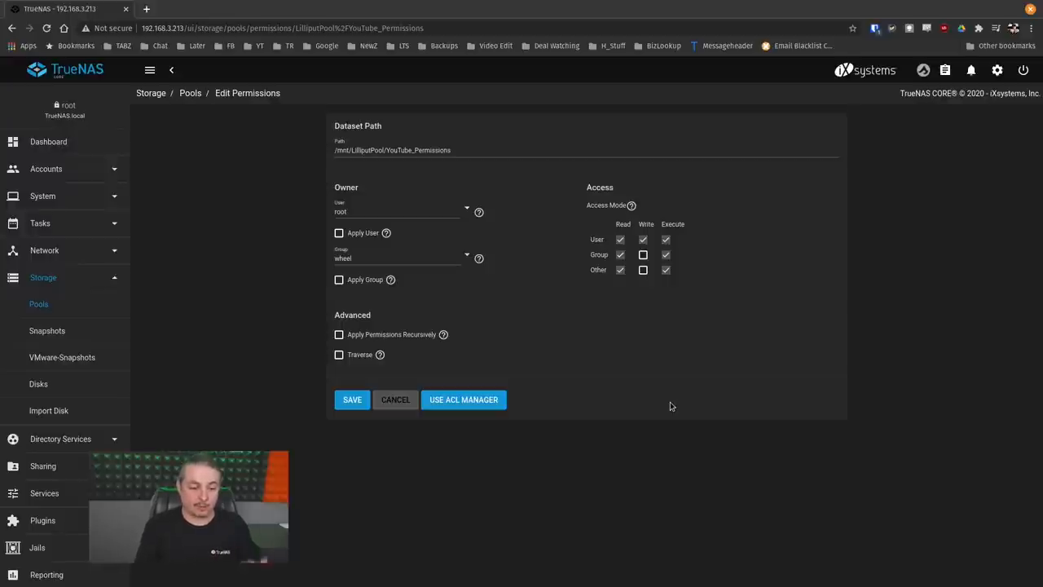
click(463, 399)
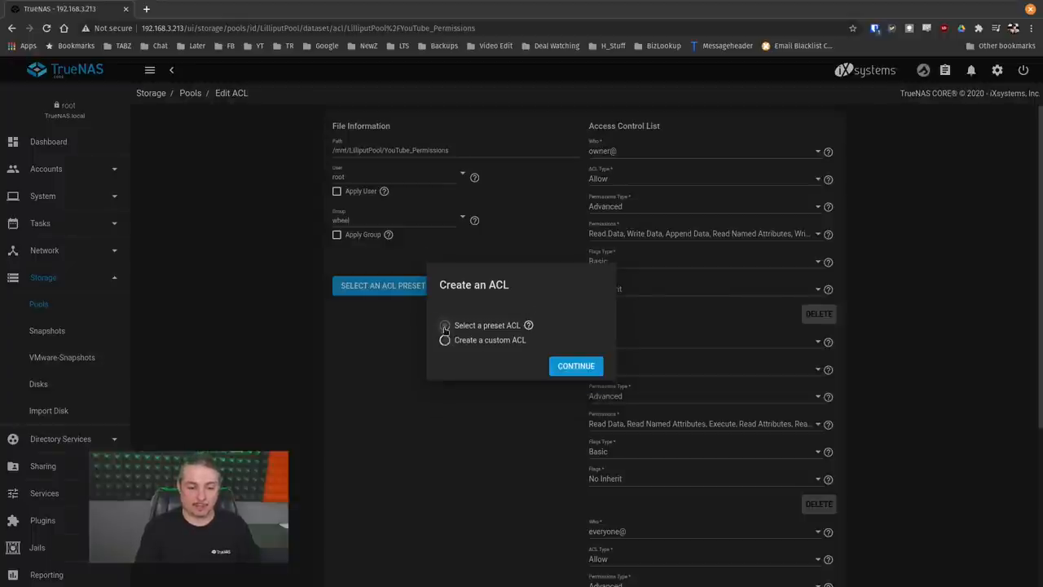
click(445, 310)
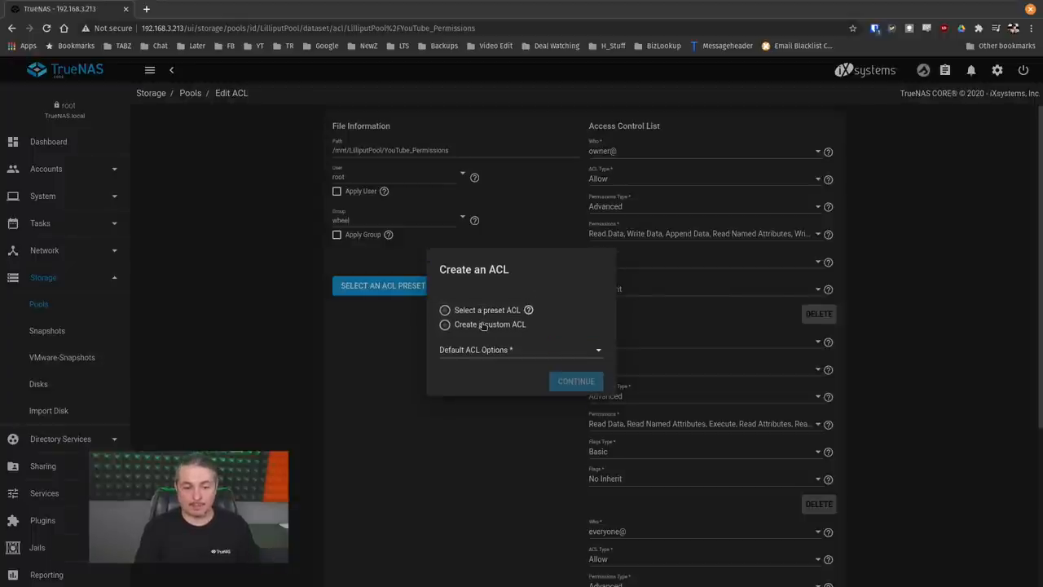
Select the OPEN preset (after trying RESTRICTED) and continue to the Edit ACL page
click(518, 349)
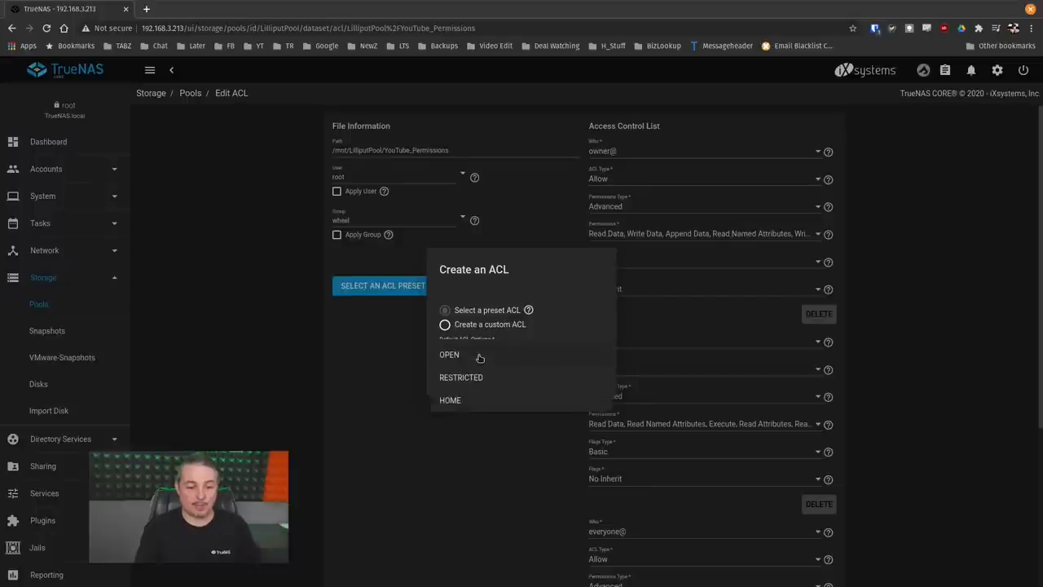
click(462, 377)
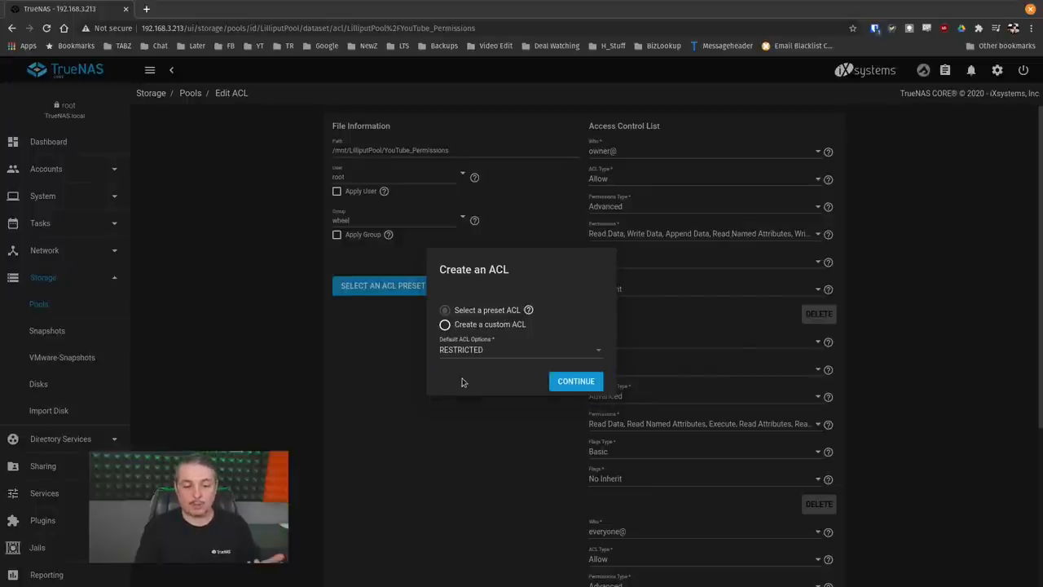
click(522, 349)
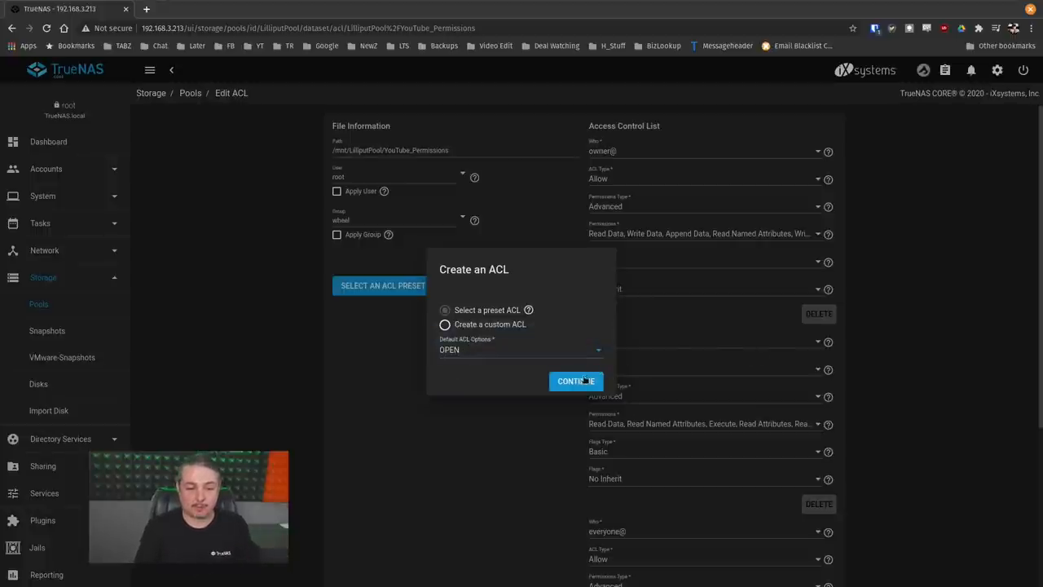
click(577, 382)
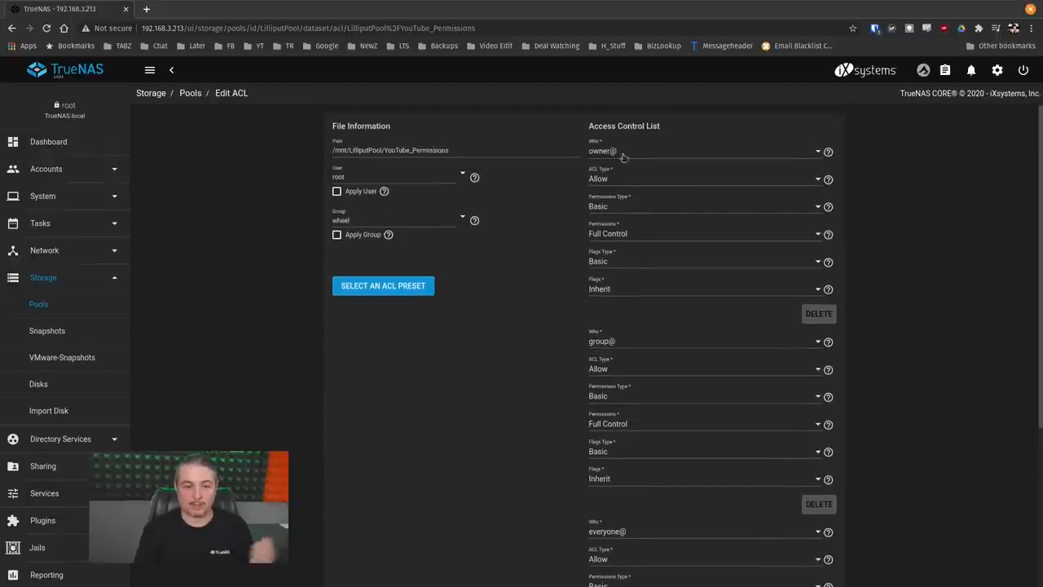
mouse_move(551, 302)
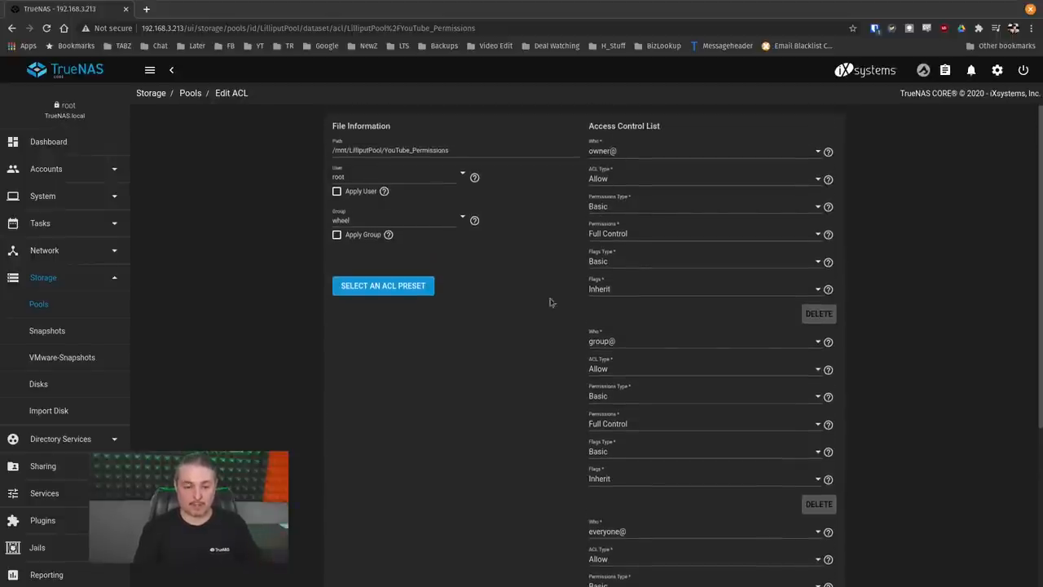
Replace the dataset's ACL with the RESTRICTED preset
scroll(down, 3)
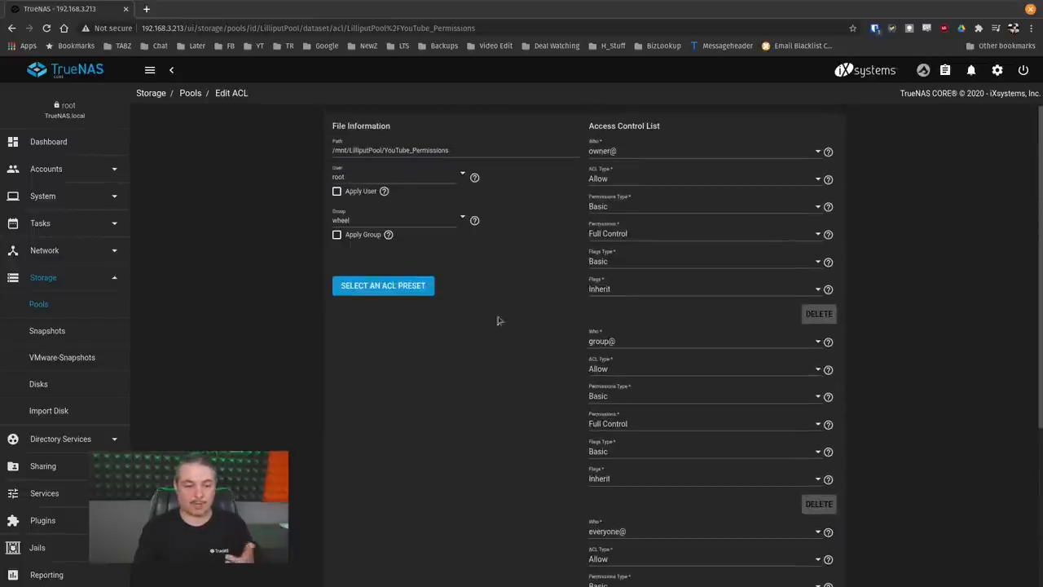
click(382, 285)
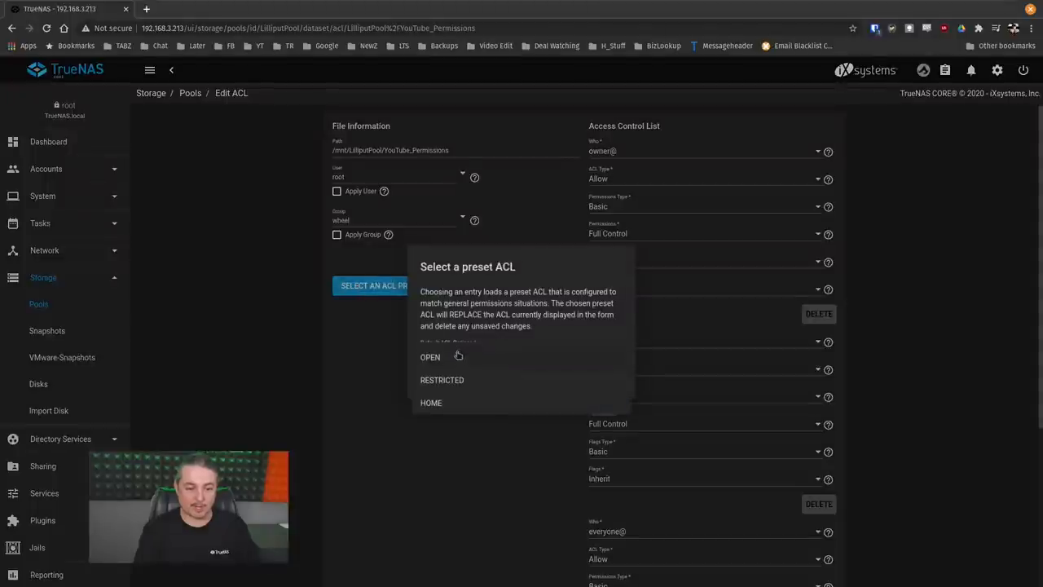
click(441, 380)
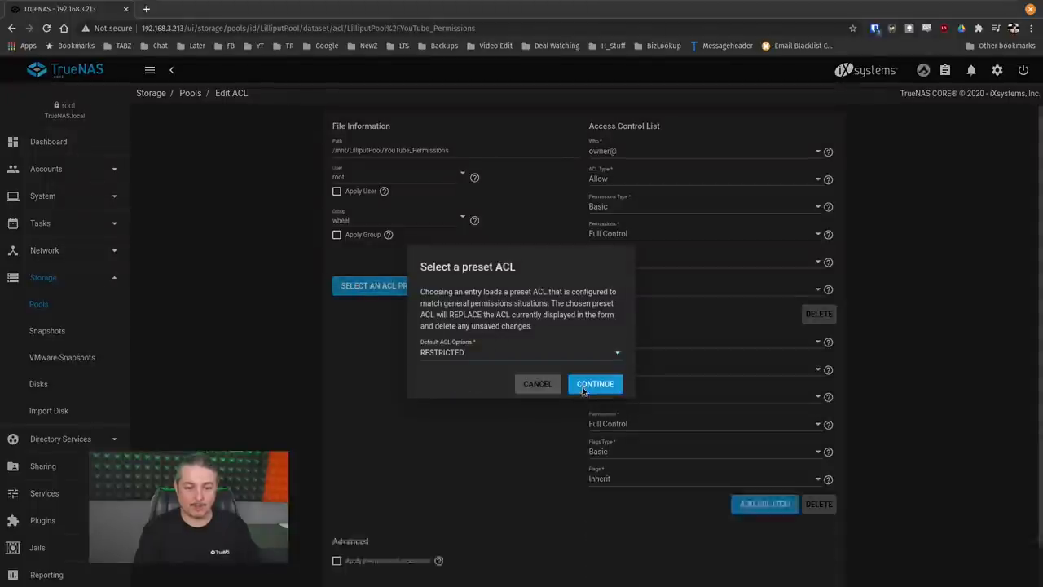
click(595, 383)
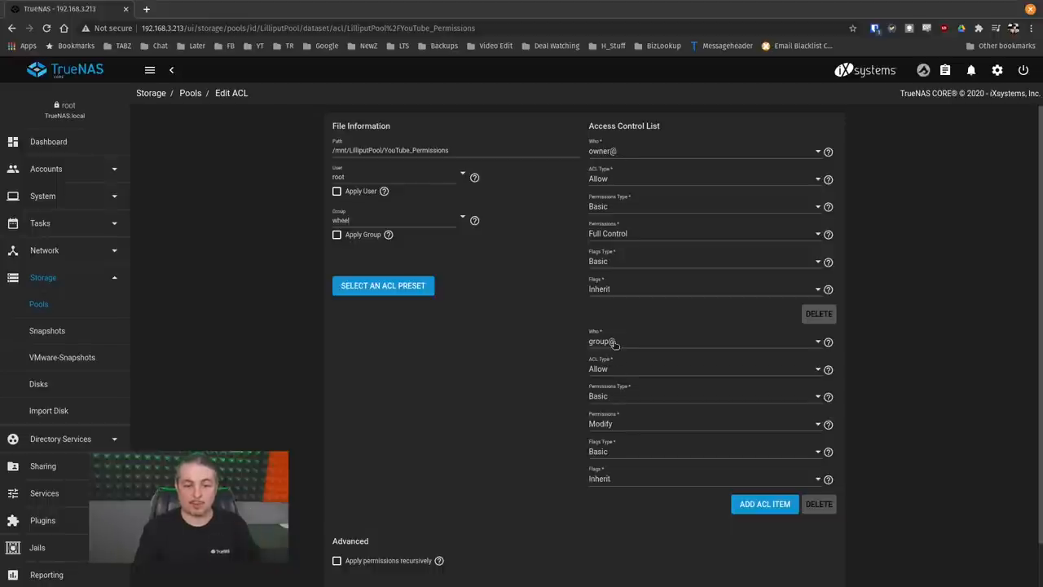
Apply the HOME preset, then reselect RESTRICTED to compare the resulting entries
click(382, 285)
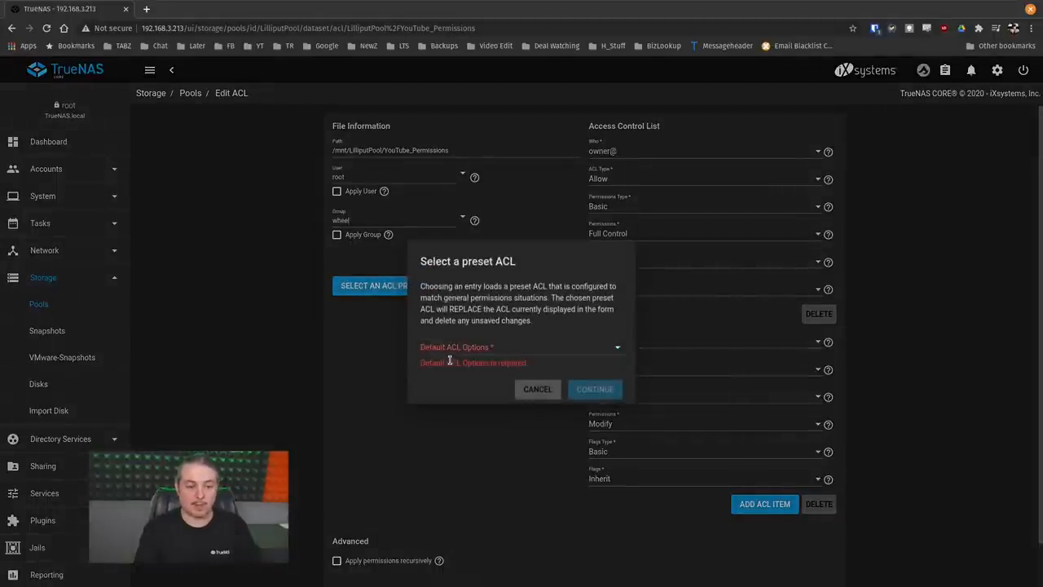
click(521, 345)
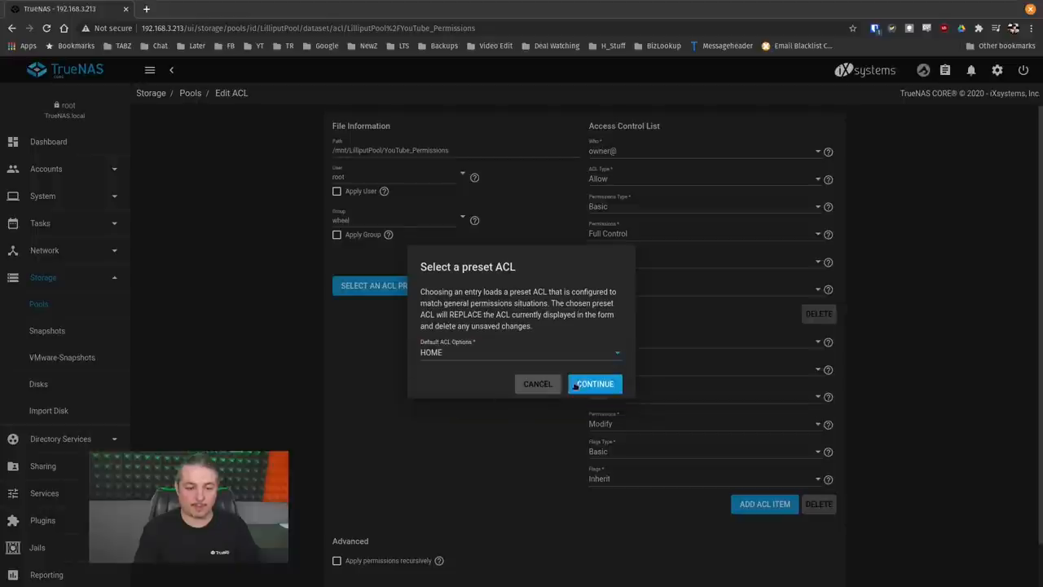
click(595, 385)
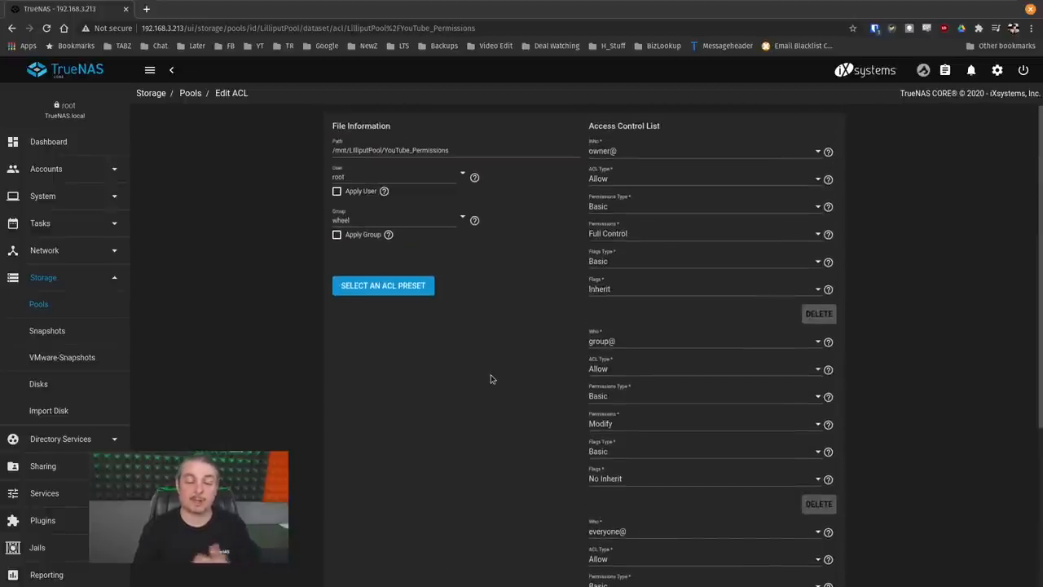
click(382, 285)
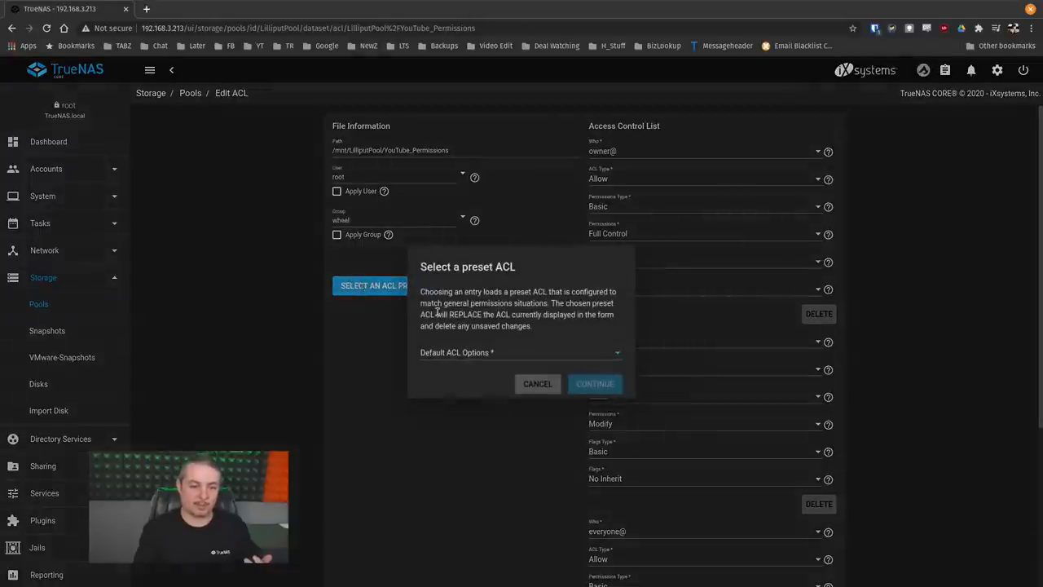
click(520, 353)
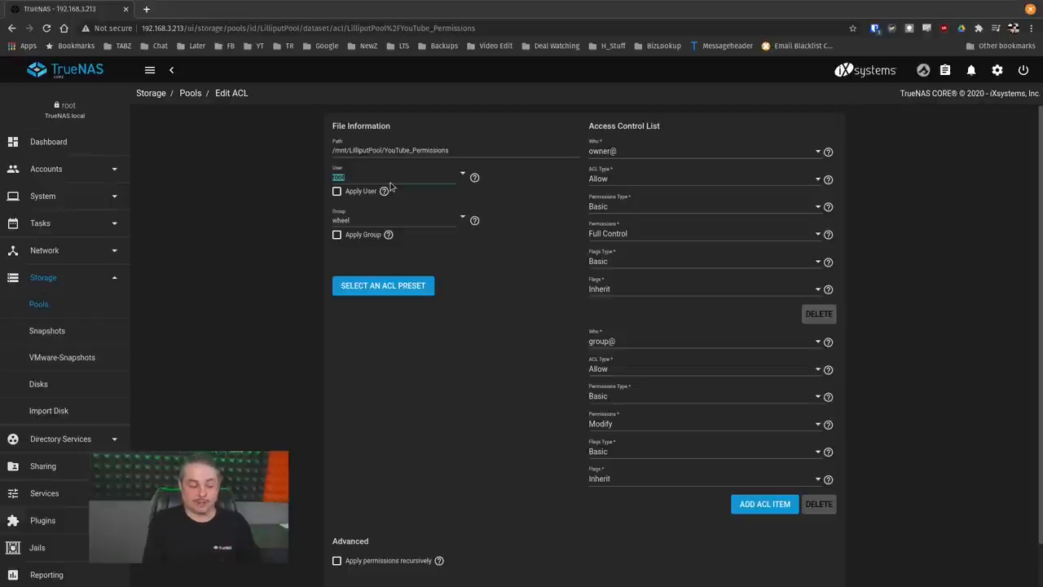
Make tom the owning user and group of YouTube_Permissions with Apply User and Apply Group ticked
text(tom)
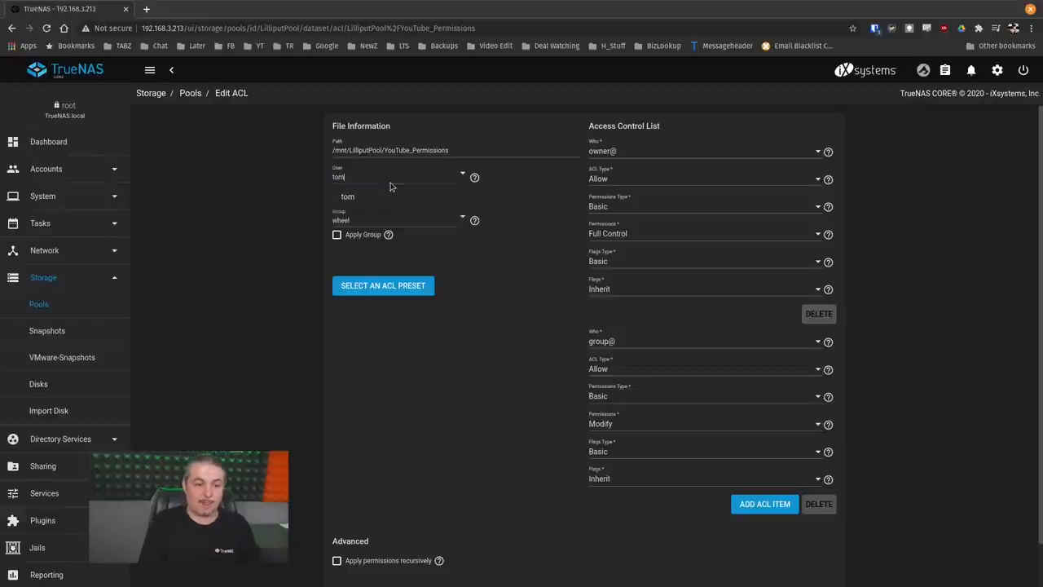
click(349, 196)
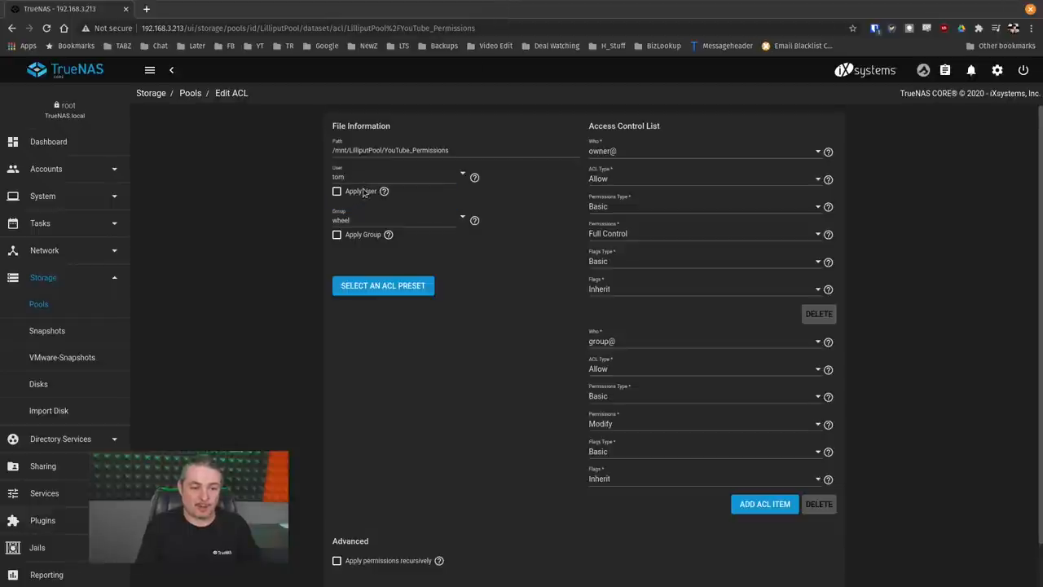
click(336, 191)
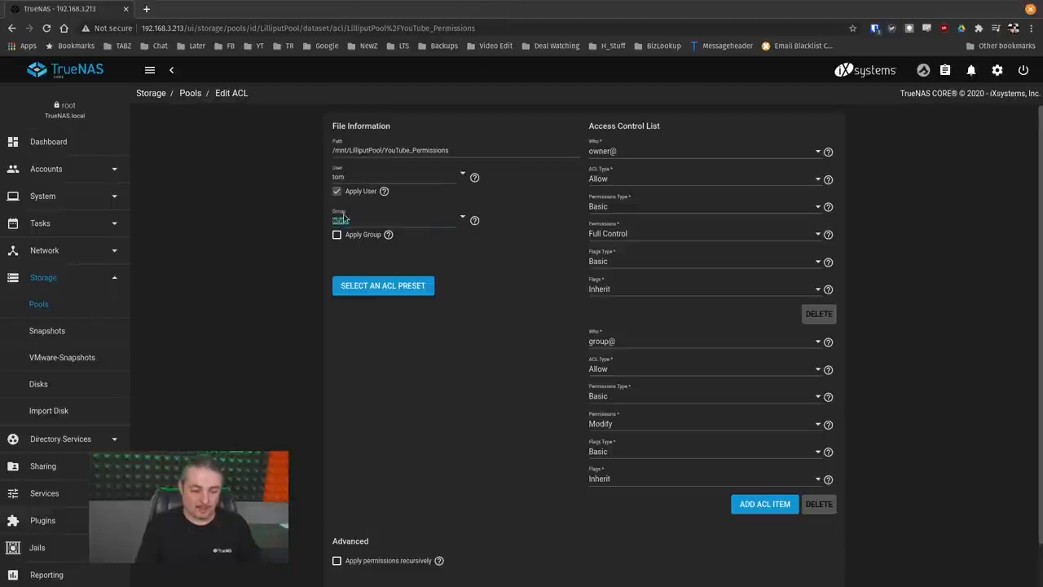
text(tom)
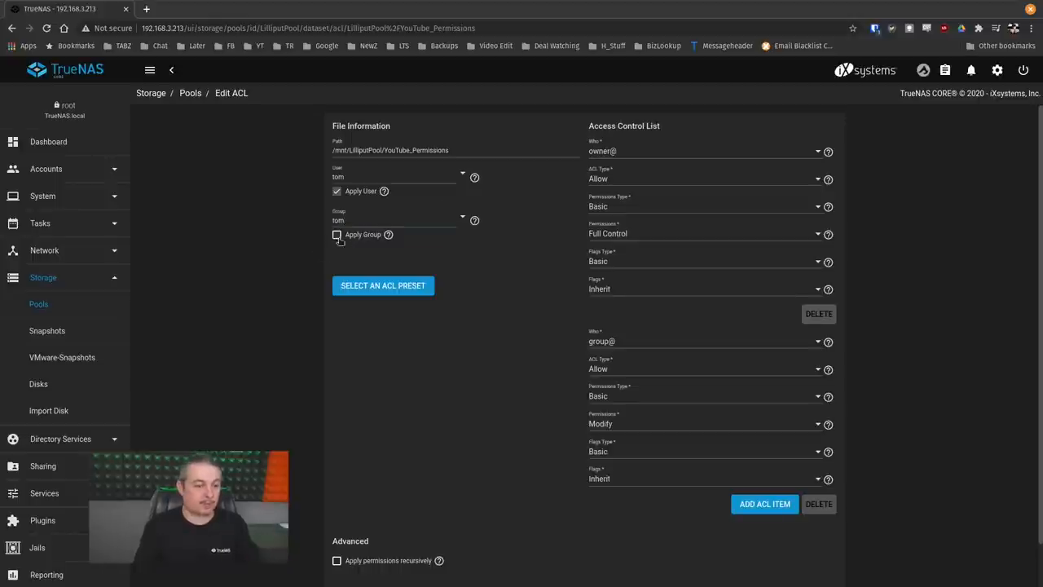
click(336, 235)
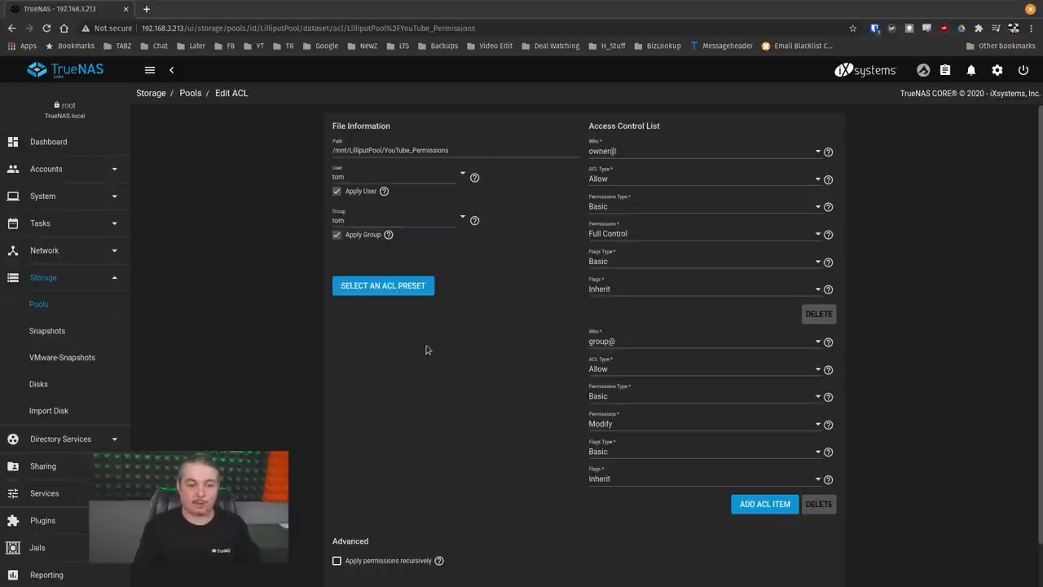
mouse_move(636, 482)
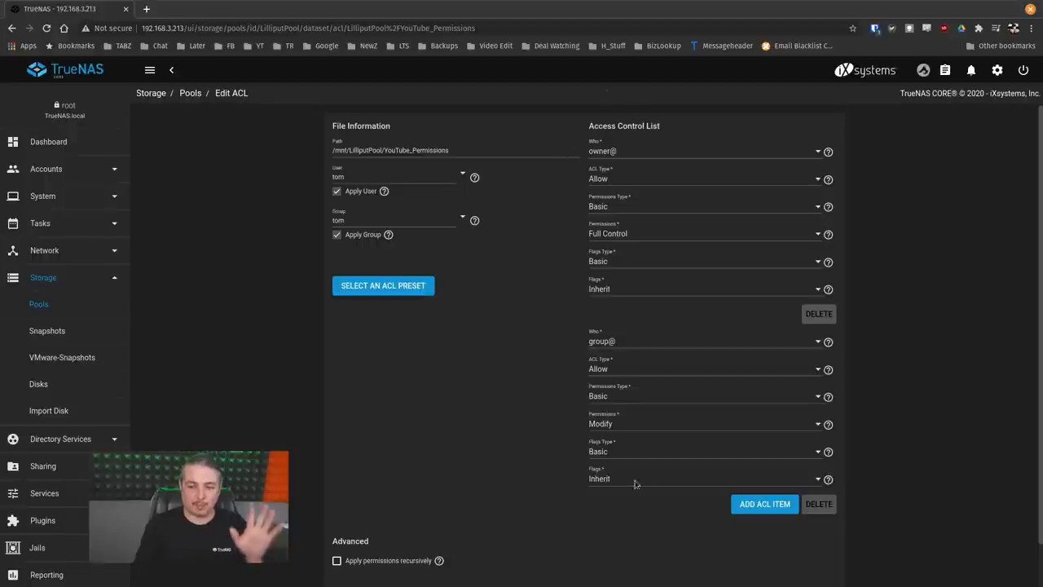
Apply the permissions recursively, confirm the warning, and save the ACL
scroll(down, 3)
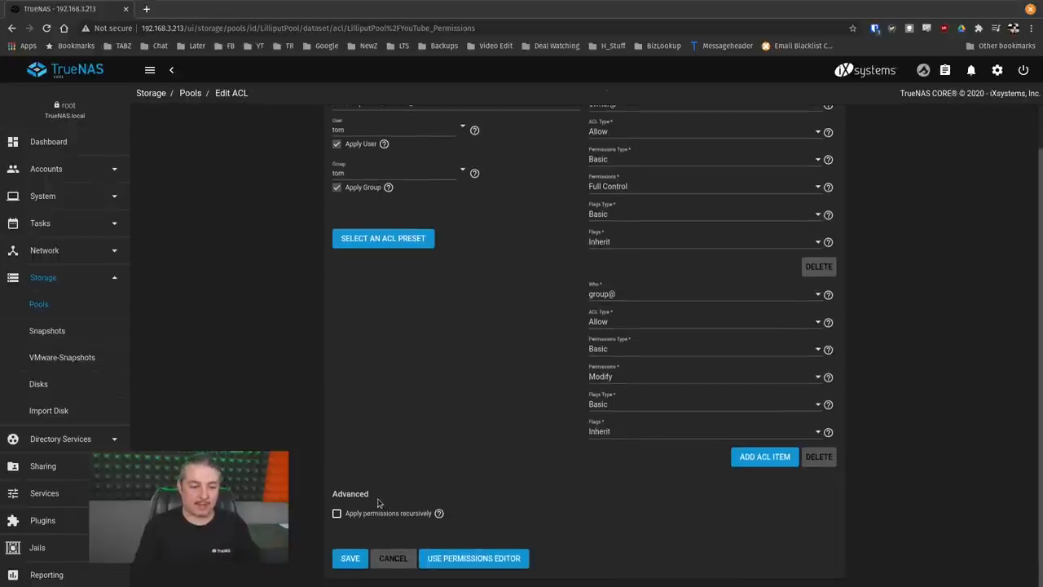
click(336, 512)
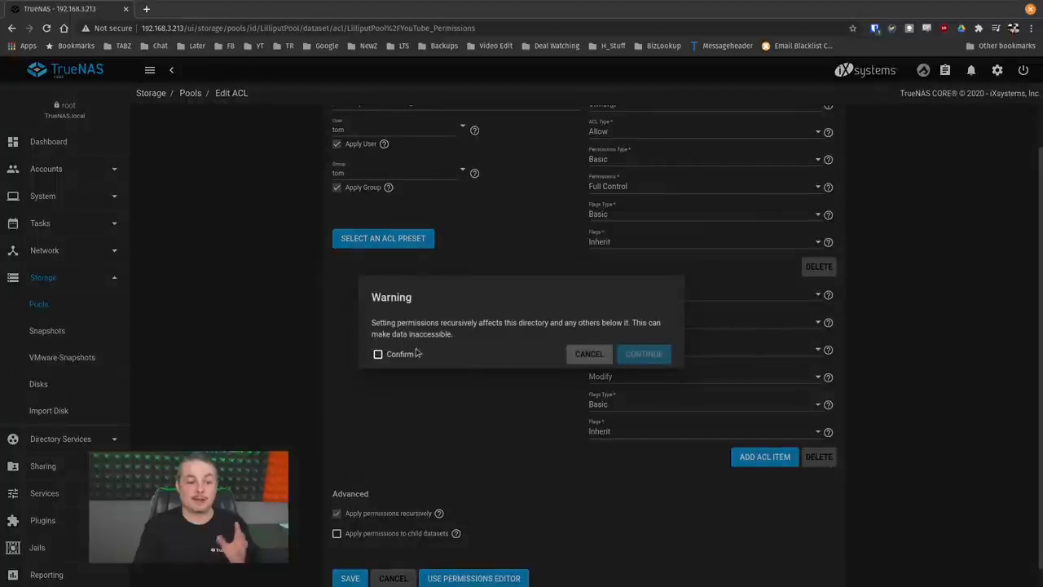
click(588, 353)
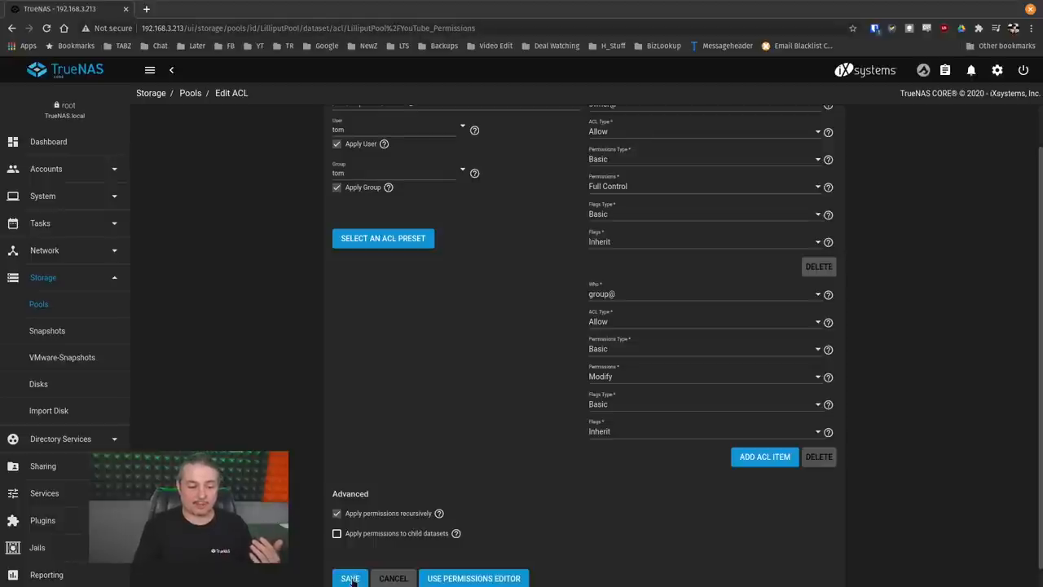
click(349, 577)
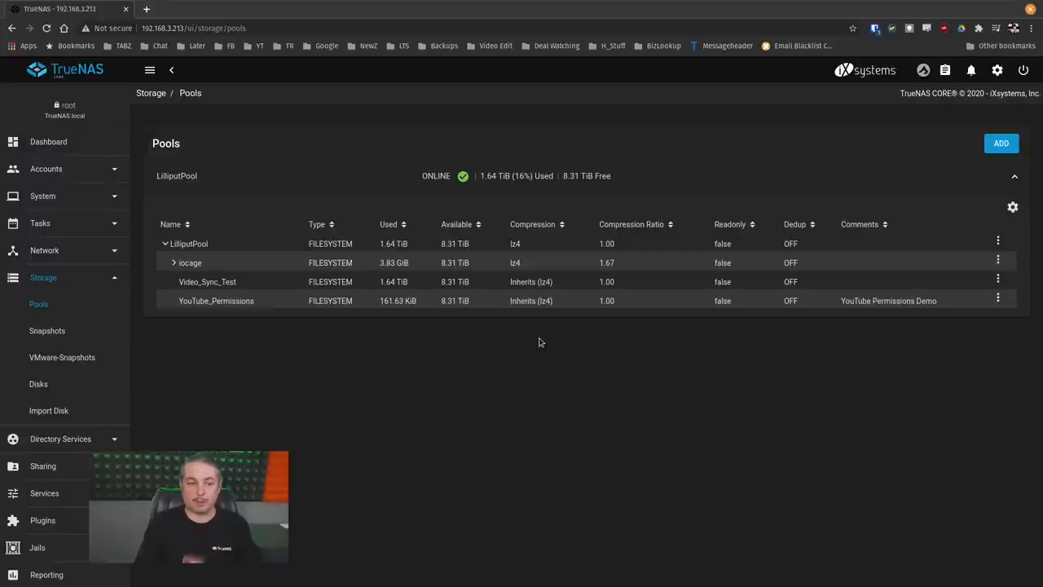
mouse_move(1007, 397)
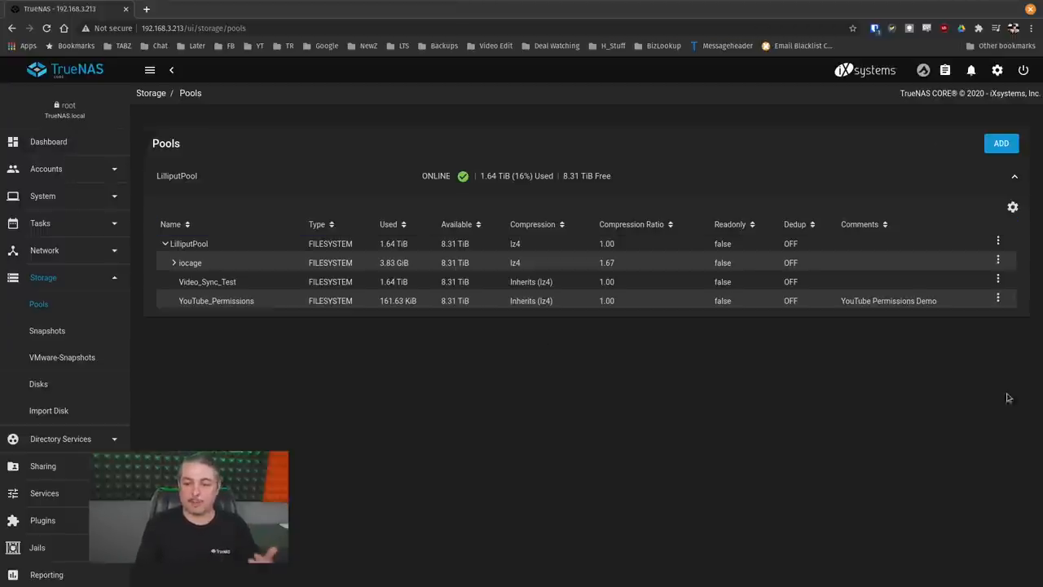
Reopen the YouTube_Permissions ACL to review owner and group, then return to the pool list
click(997, 297)
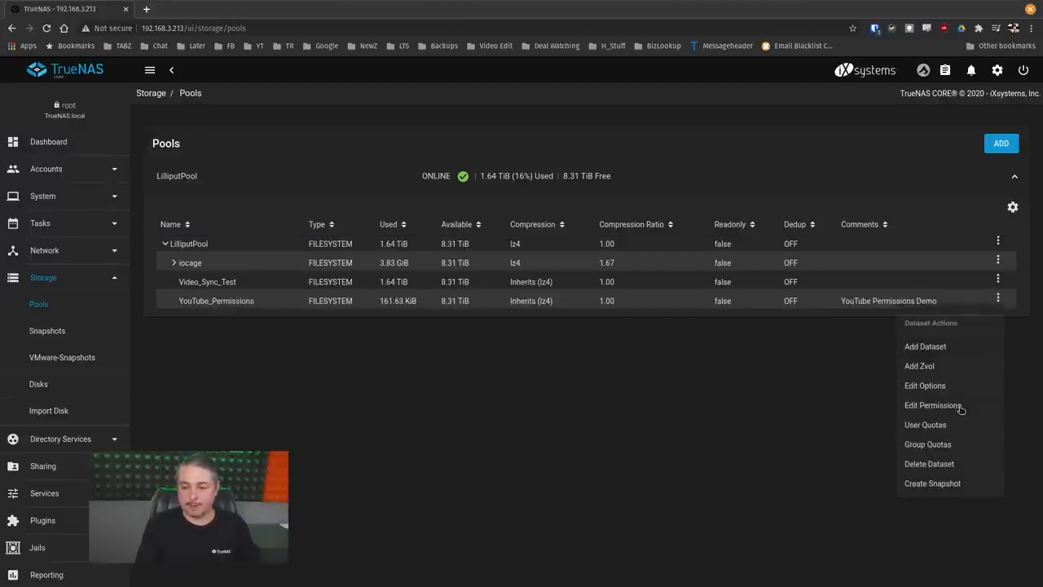
click(932, 404)
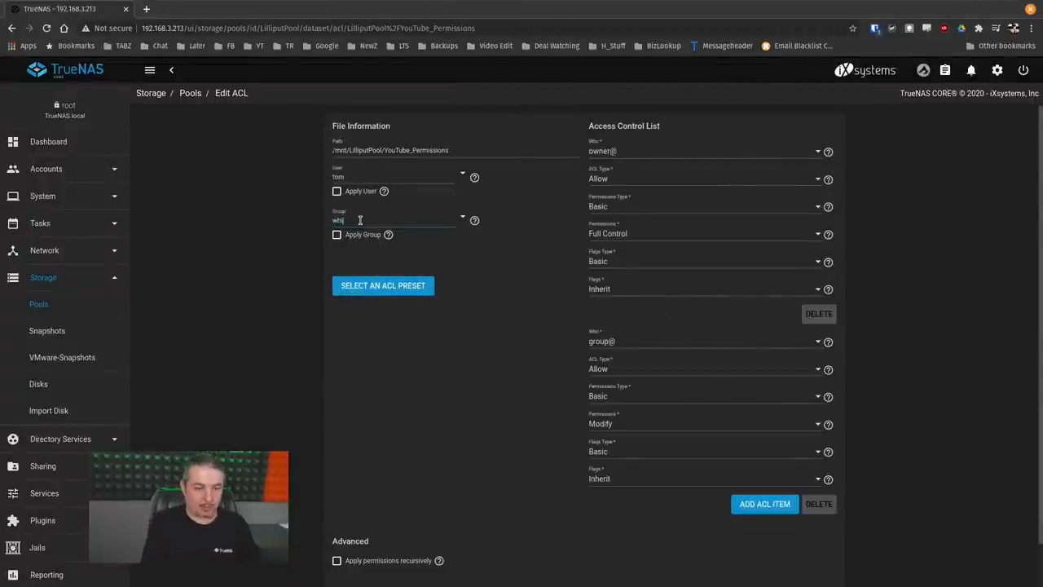
key(Backspace)
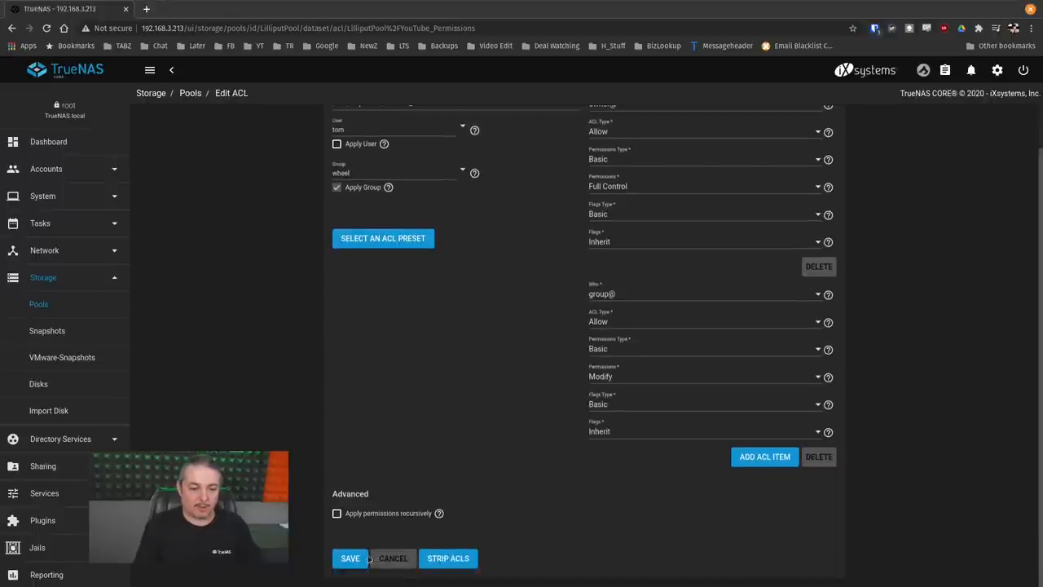
click(349, 557)
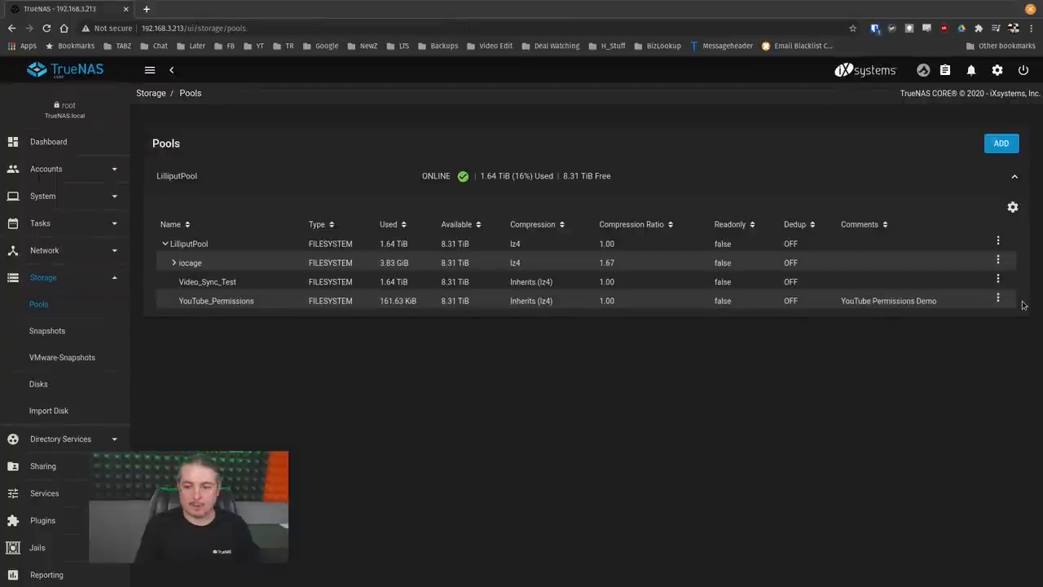
Reopen the ACL editor again and enter tom as the owning group
click(998, 297)
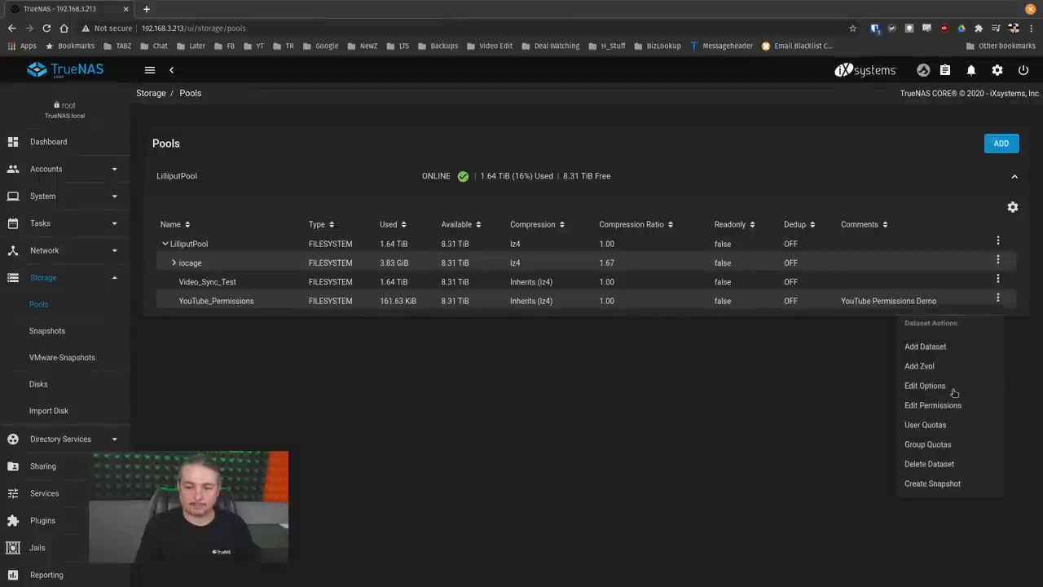
click(933, 404)
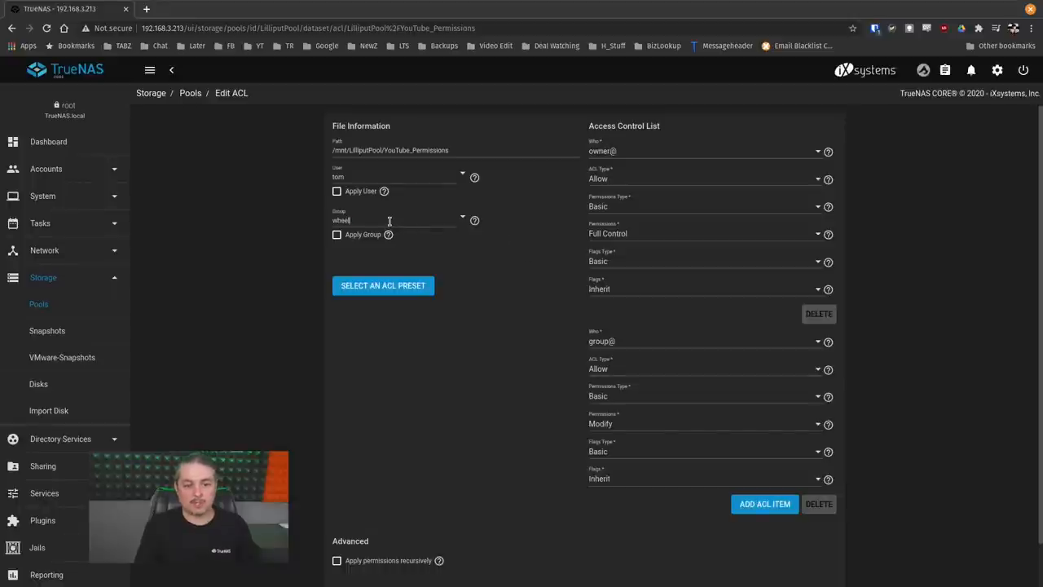
text(tom)
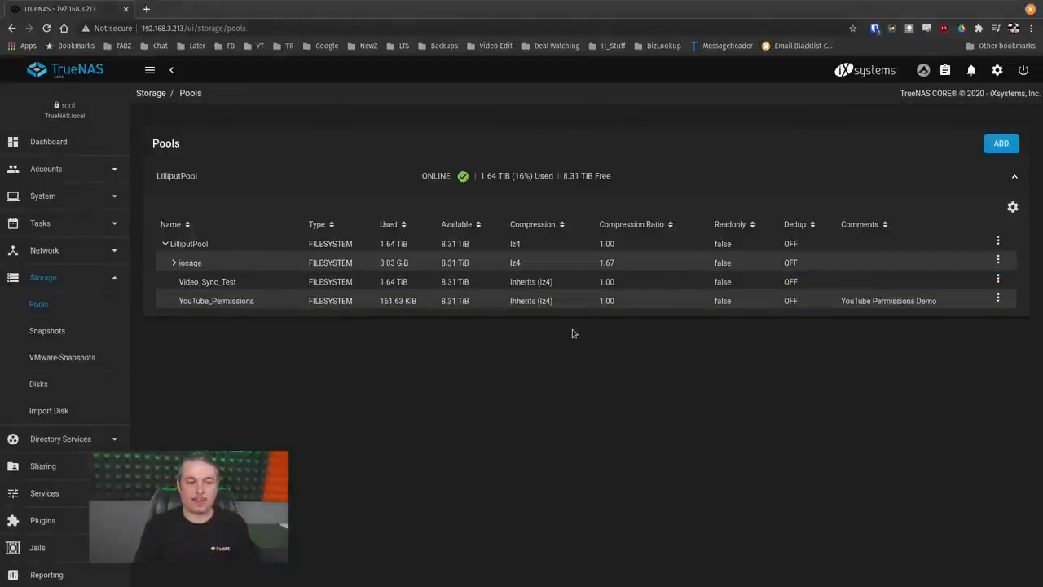
In the YouTube_Permissions ACL, raise the group@ entry from Modify to Full Control
click(215, 300)
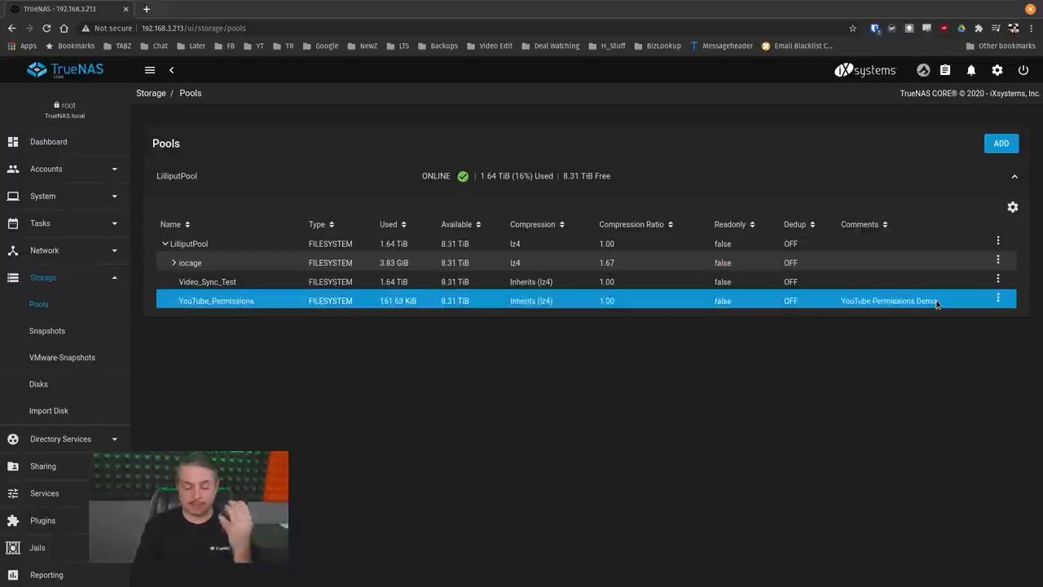
click(207, 281)
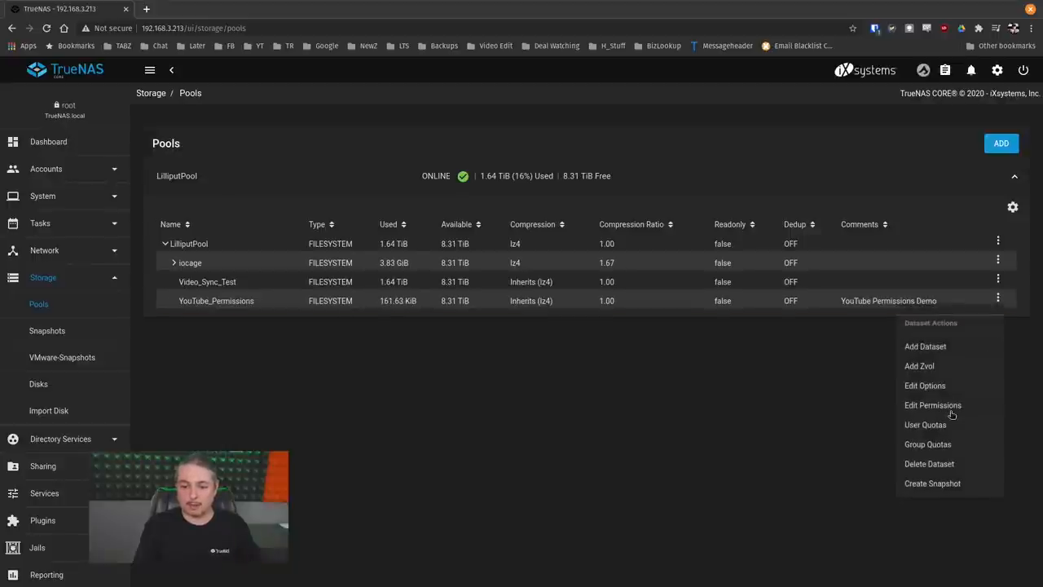
click(933, 404)
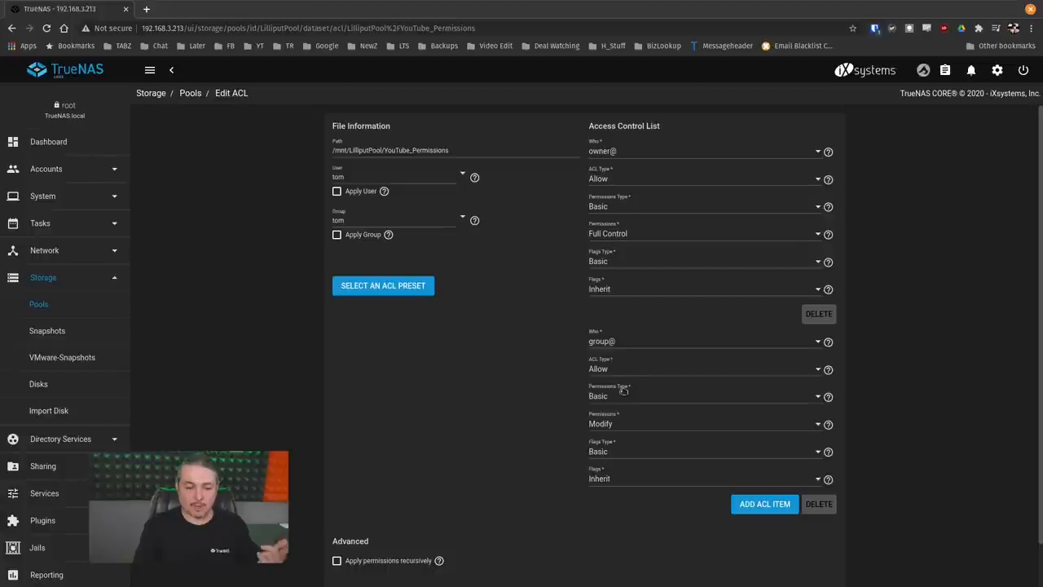
scroll(down, 3)
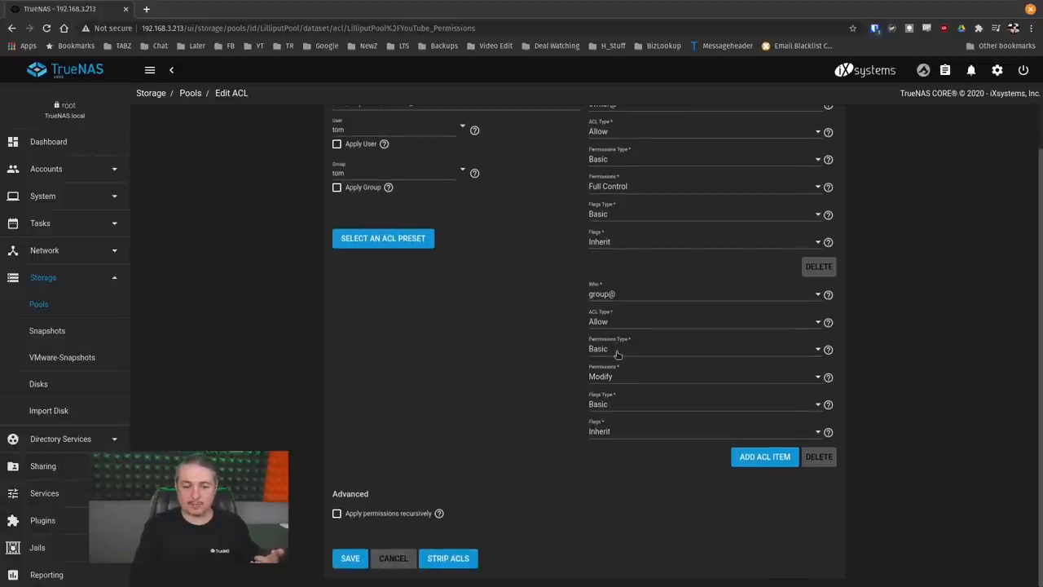
click(701, 375)
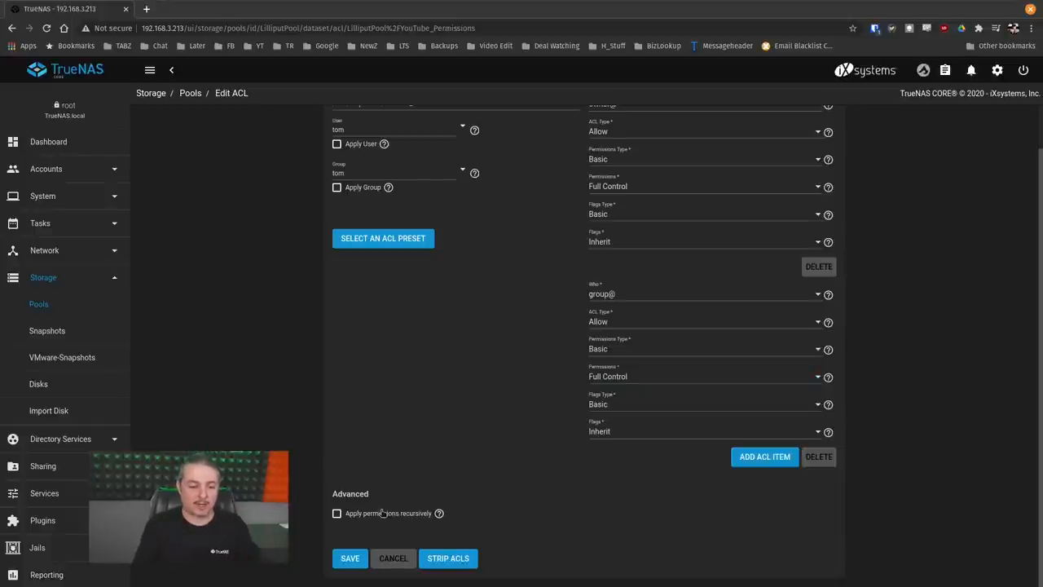
Apply the change recursively, confirm the warning, and save the ACL
click(336, 512)
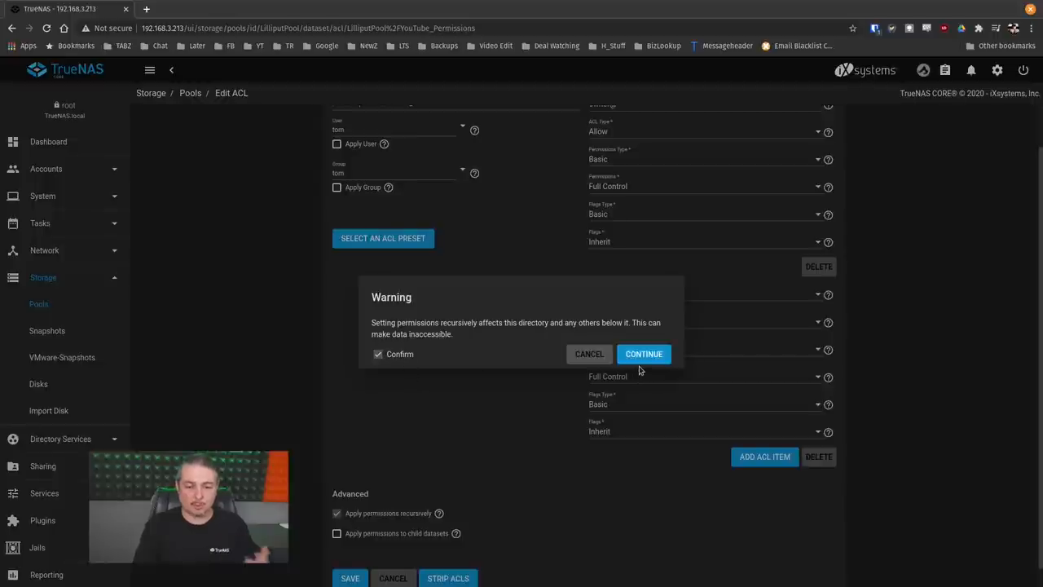
click(644, 353)
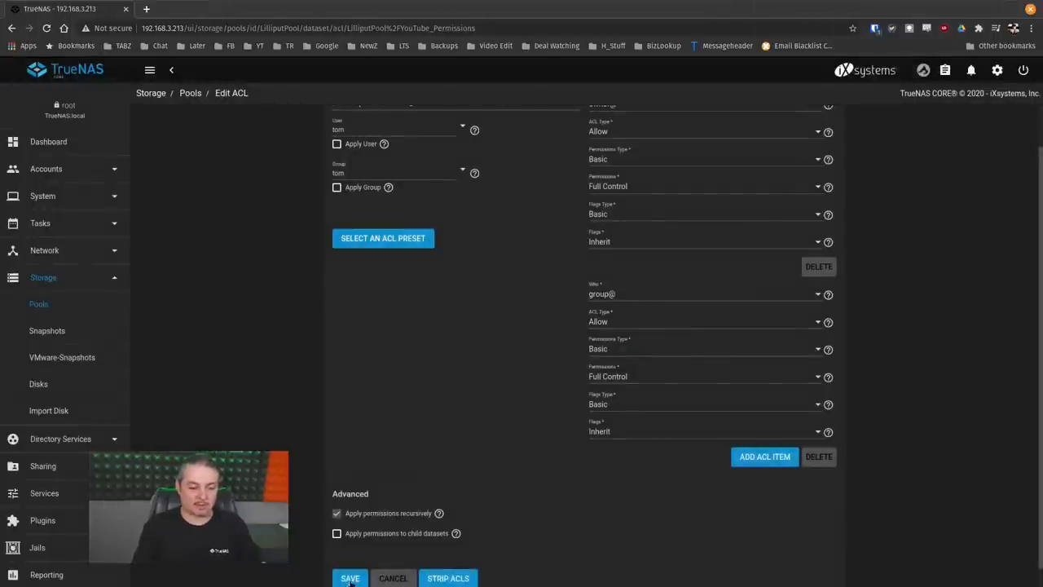
click(349, 578)
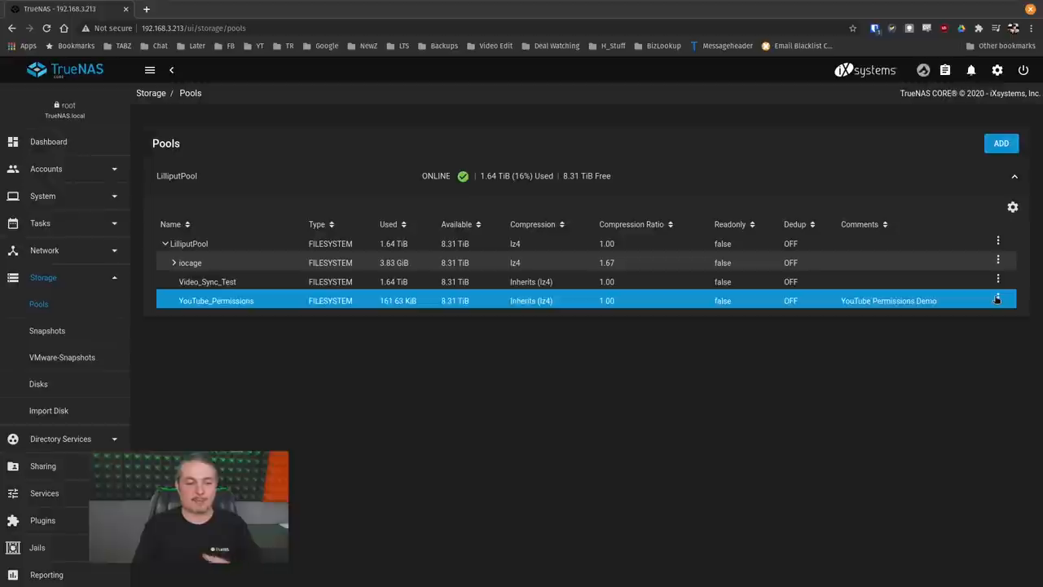
mouse_move(991, 310)
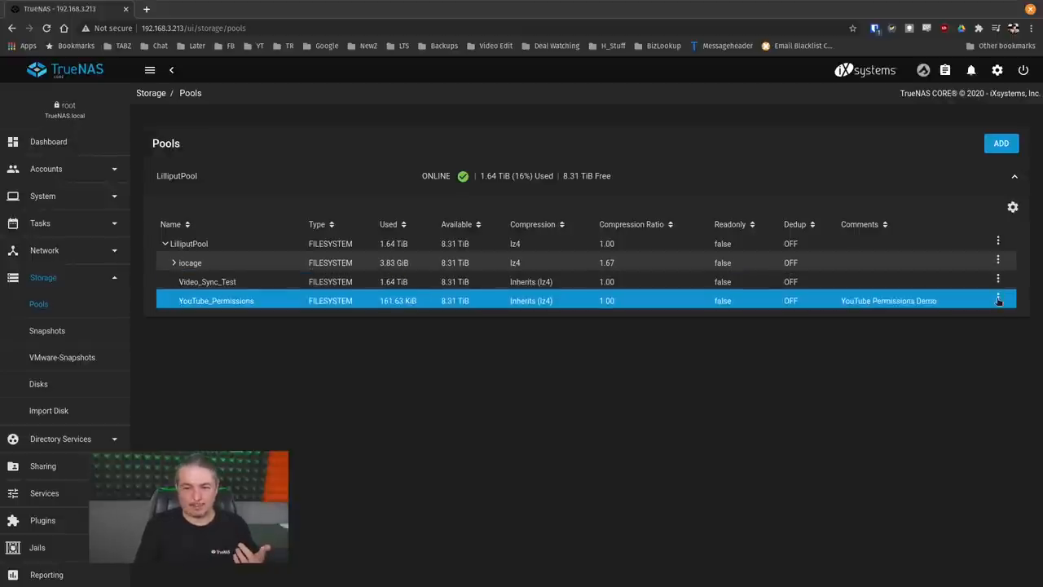
Reopen the dataset's ACL, review the Strip ACLs warning without confirming, and save the full-control ACL
click(998, 300)
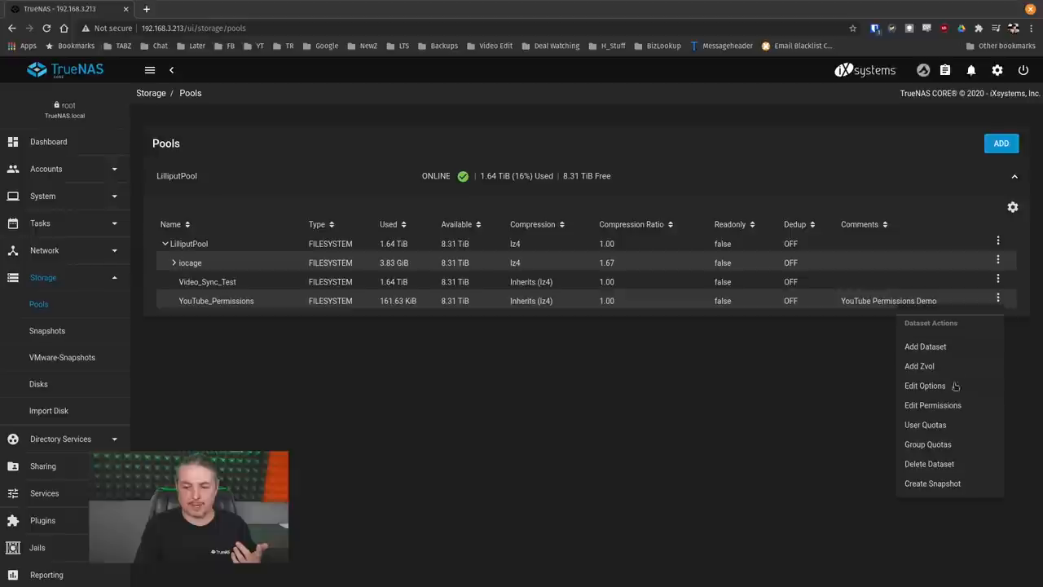
click(933, 405)
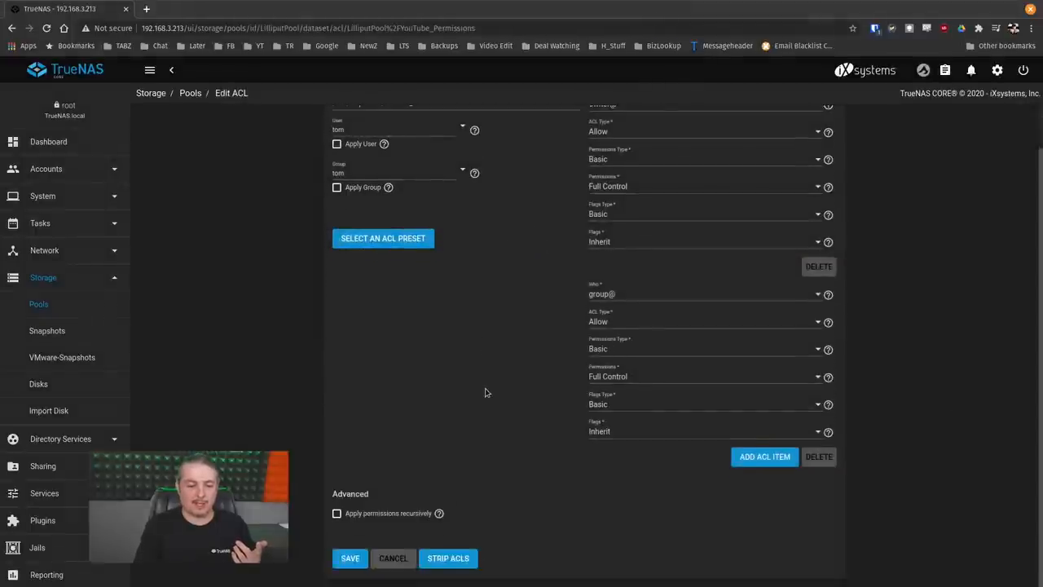
click(446, 557)
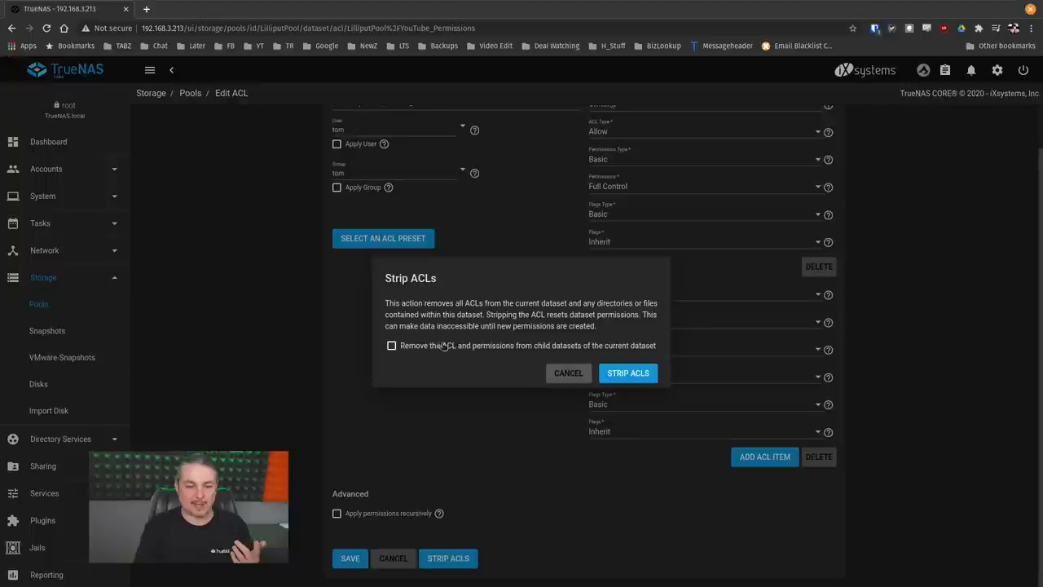
click(391, 346)
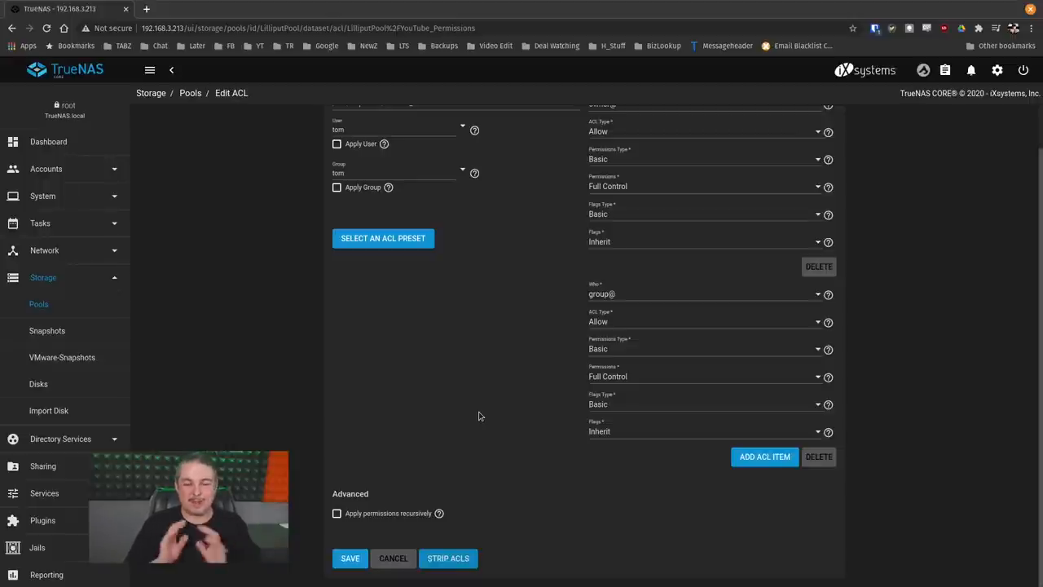
mouse_move(531, 383)
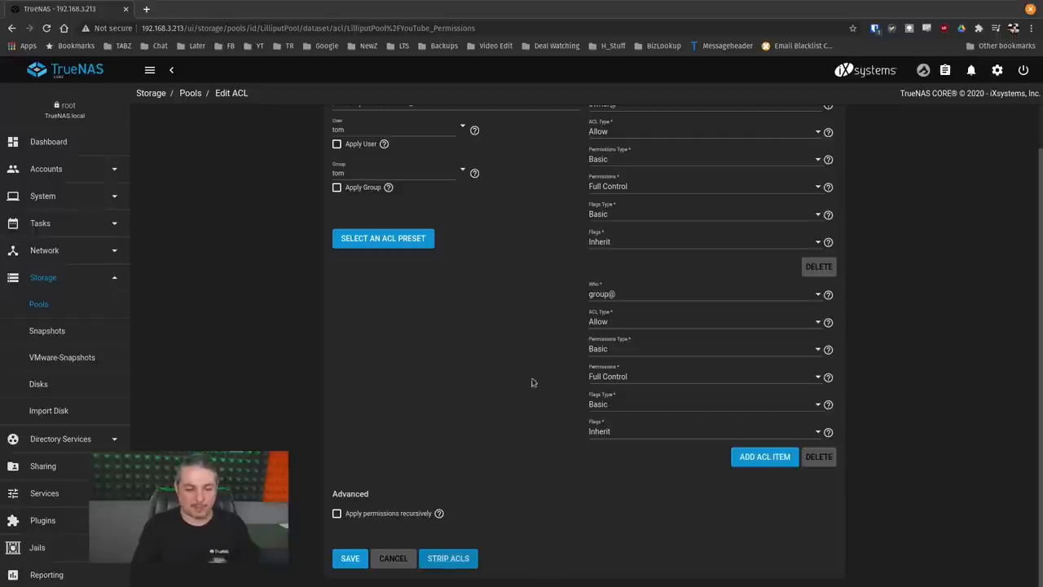
click(392, 557)
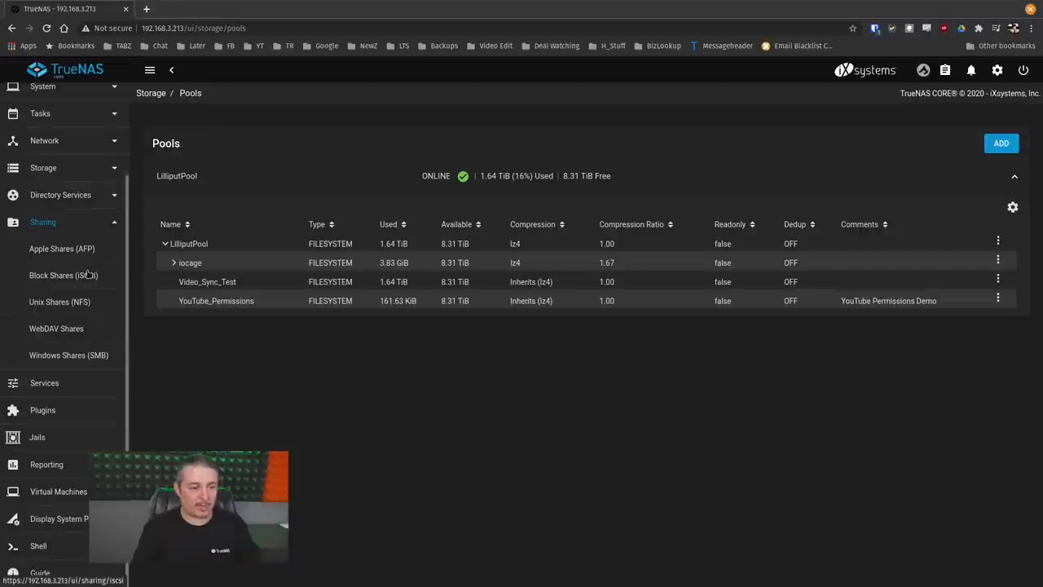
Add a new Windows (SMB) share with path /mnt/LilliputPool/YouTube_Permissions so its name fills in
click(68, 356)
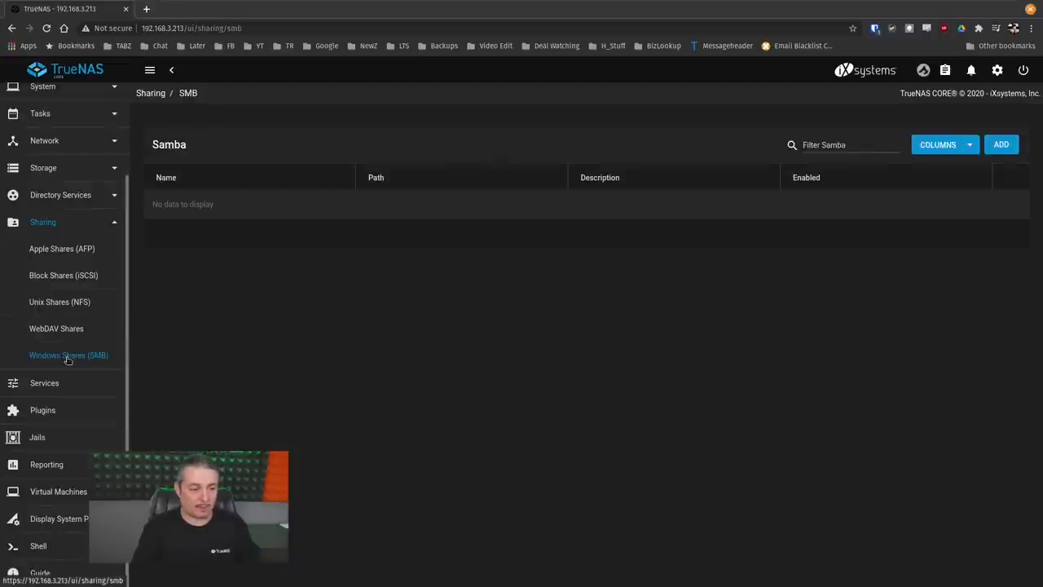
click(1001, 143)
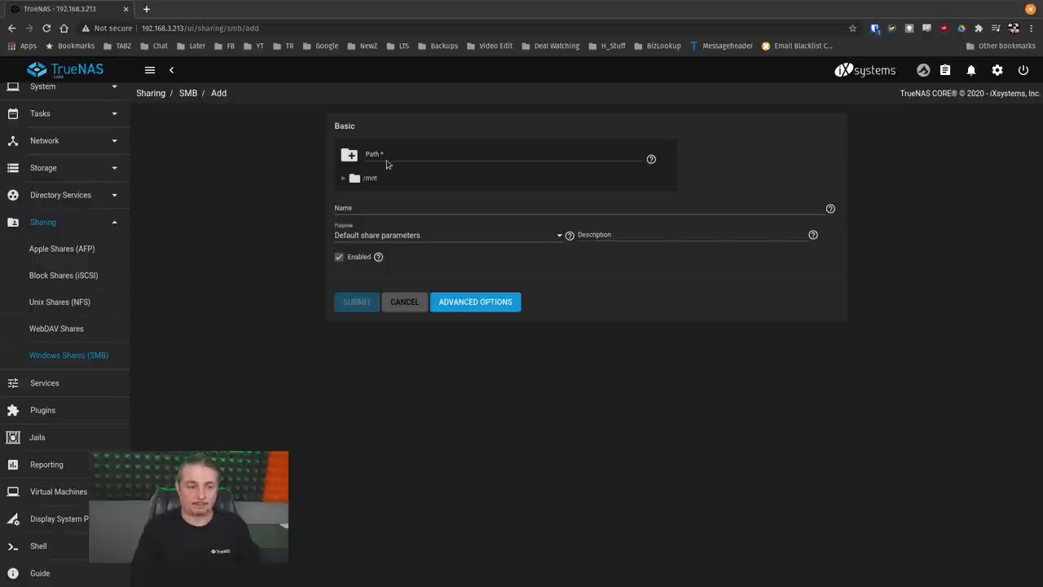
click(342, 178)
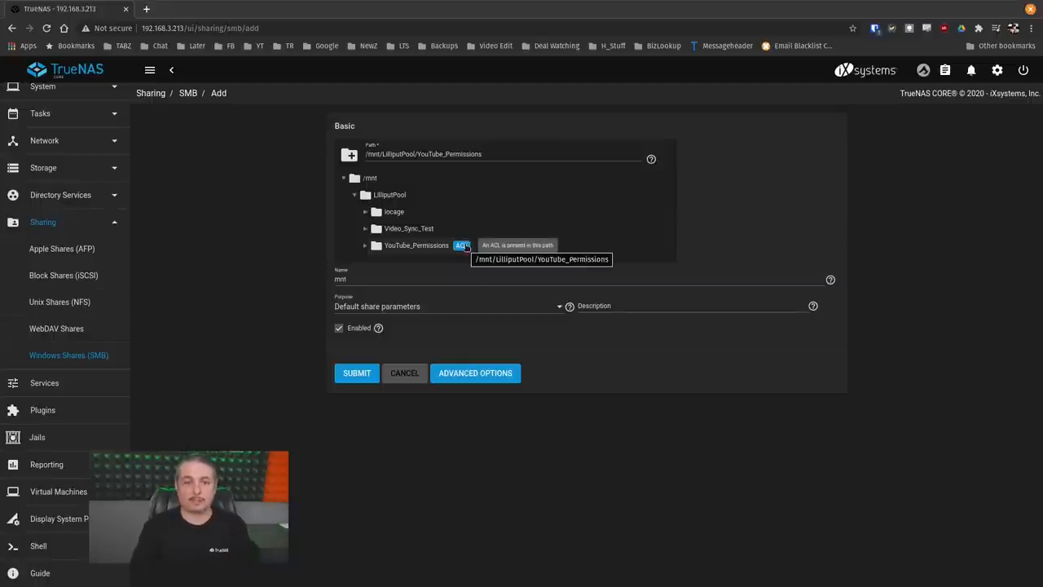
mouse_move(405, 228)
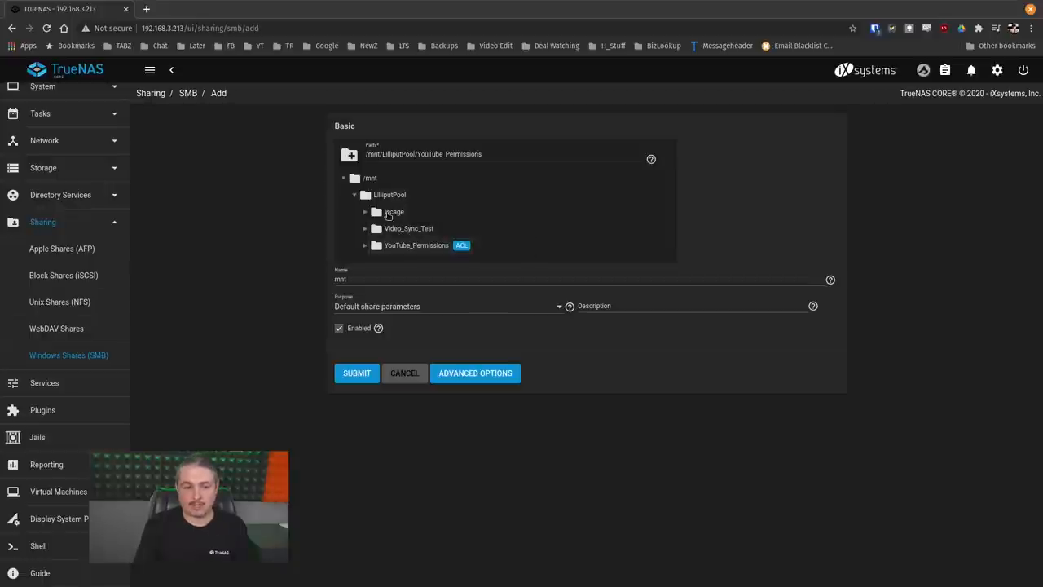
mouse_move(463, 244)
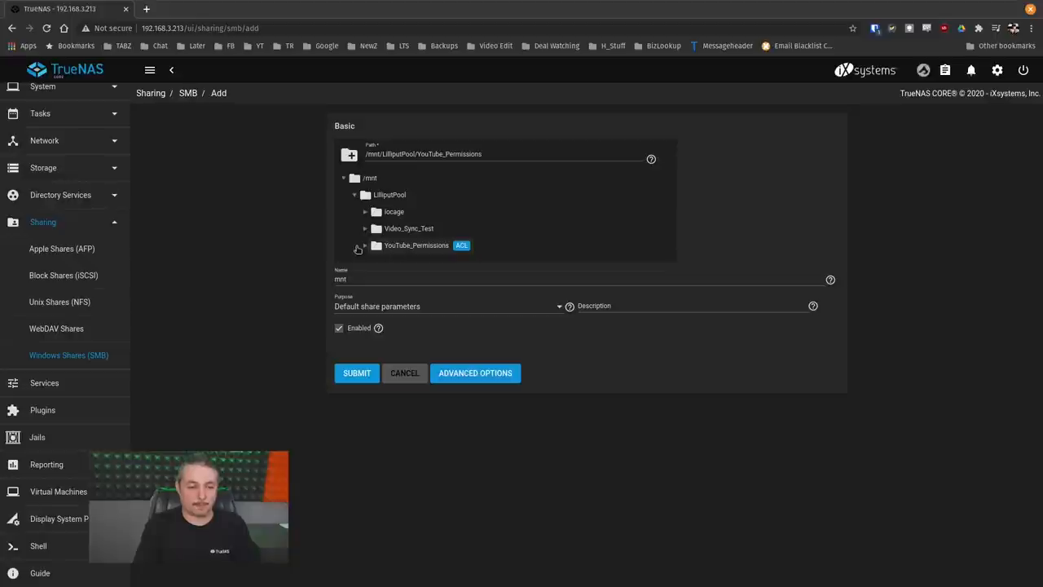
click(380, 281)
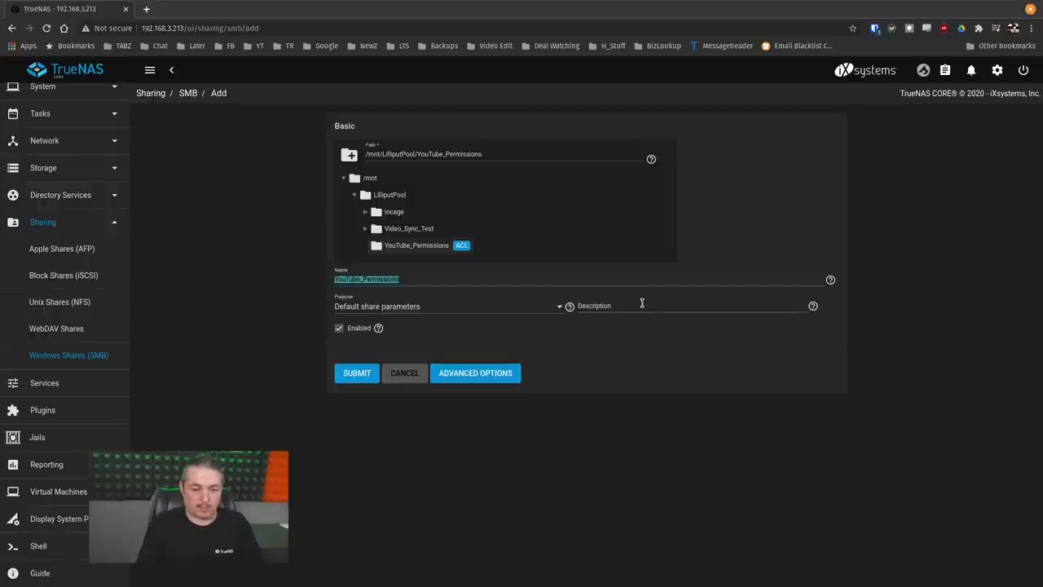
Describe the share as YouTube_Permissions, review the advanced defaults and submit it
click(476, 371)
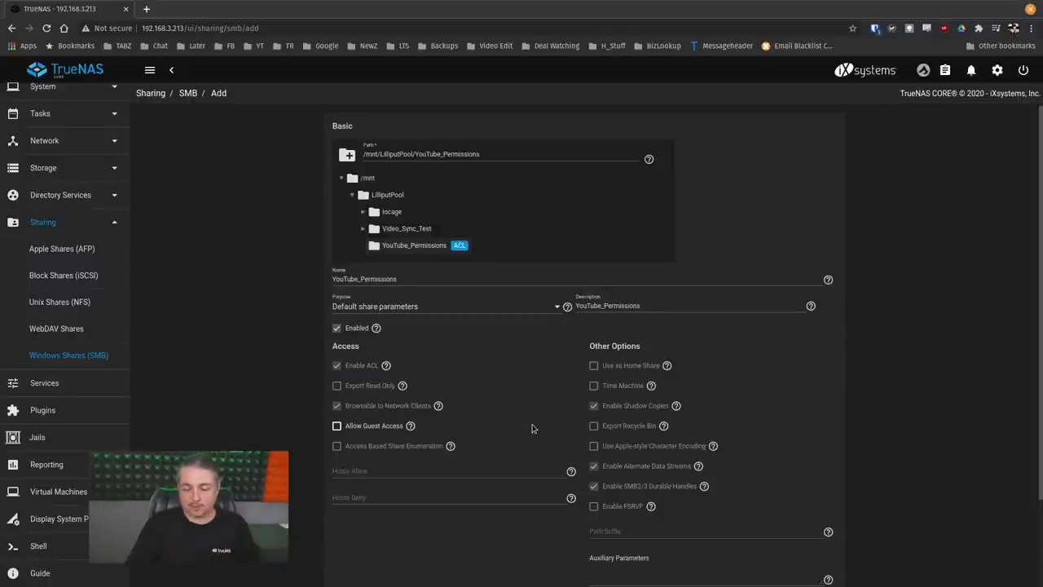
scroll(down, 3)
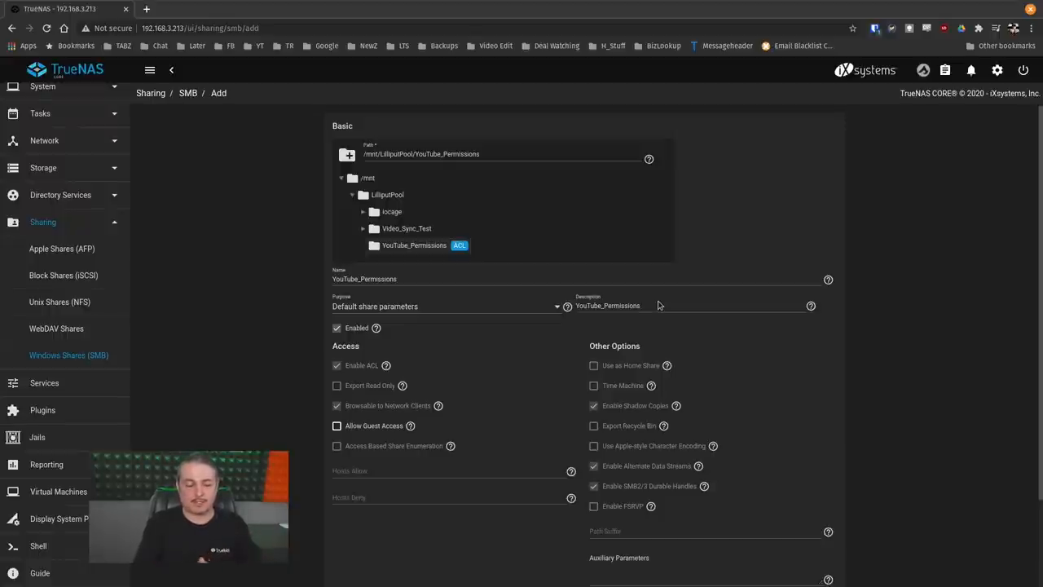
scroll(down, 3)
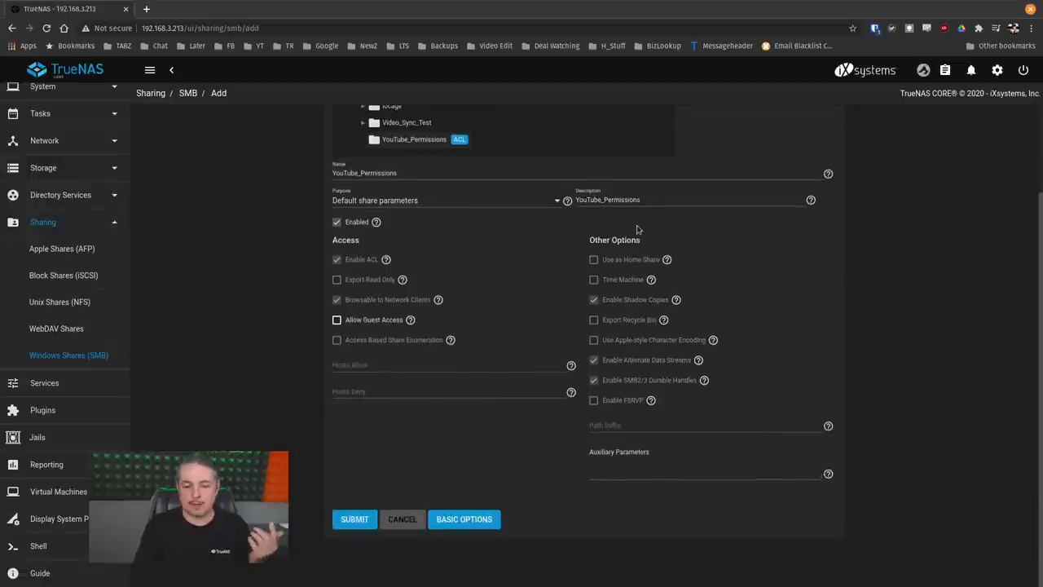
mouse_move(626, 336)
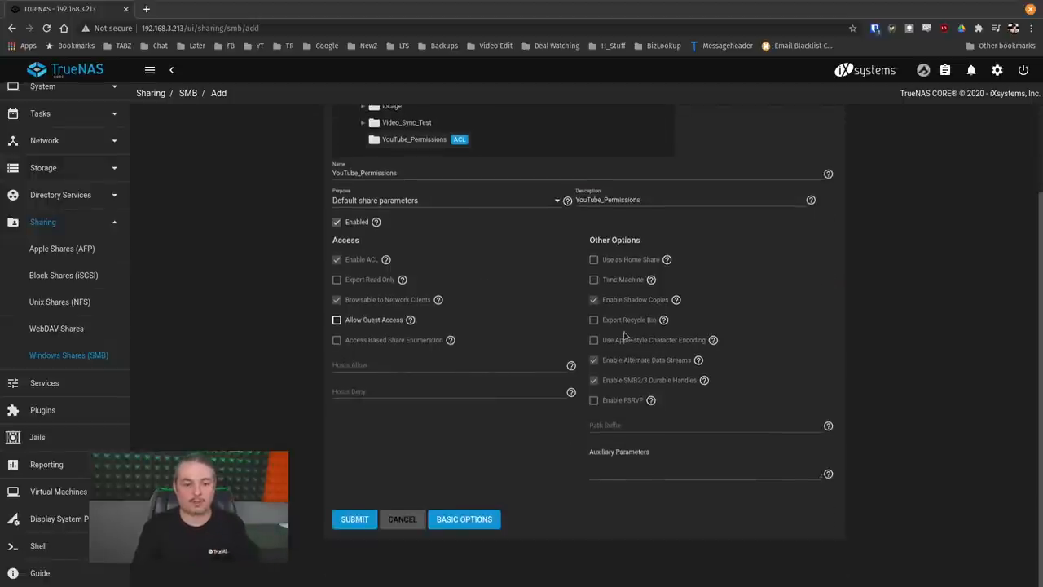
mouse_move(556, 348)
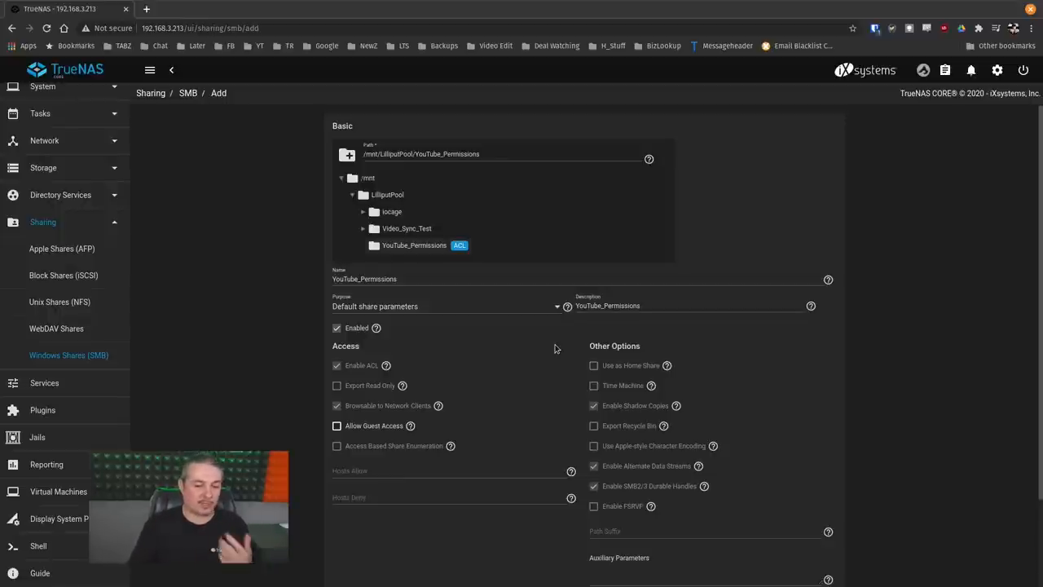
scroll(down, 3)
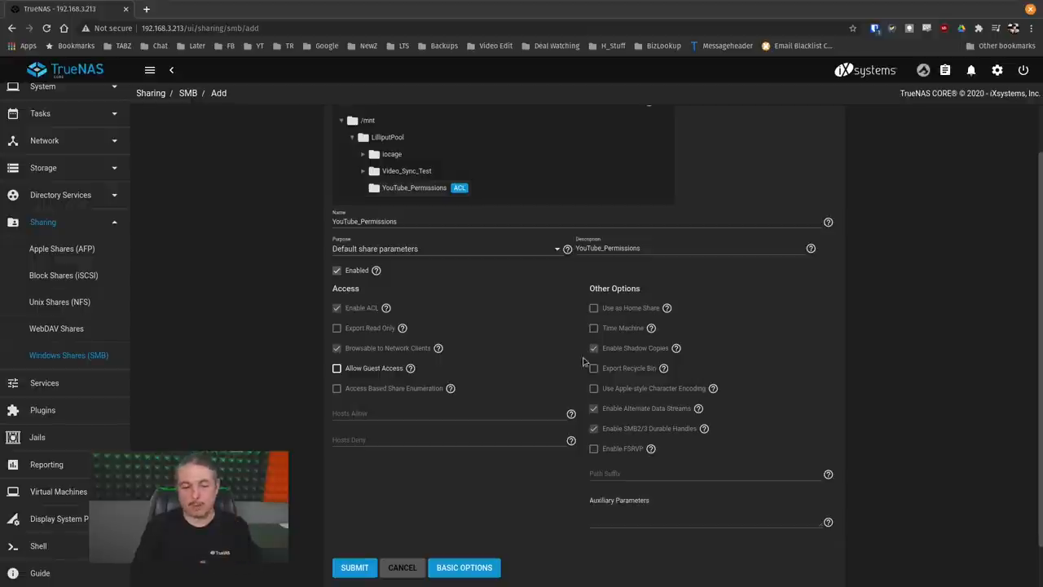
scroll(down, 3)
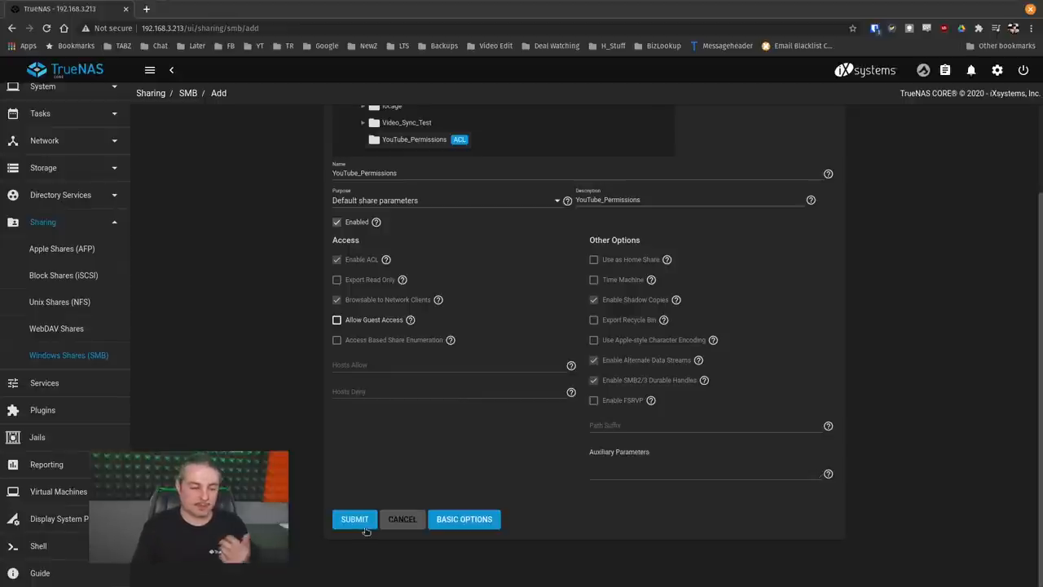
click(355, 519)
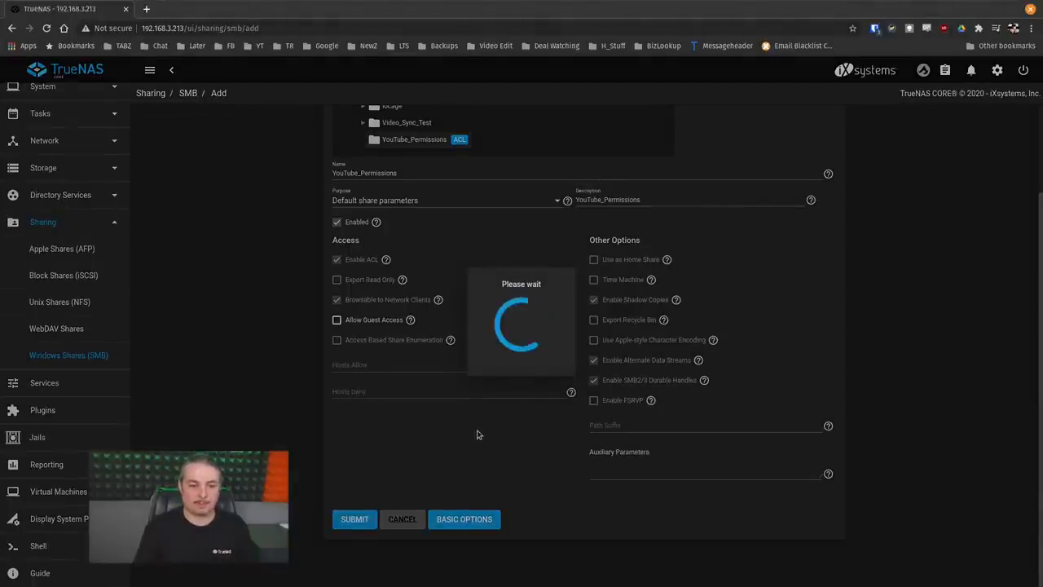
mouse_move(929, 290)
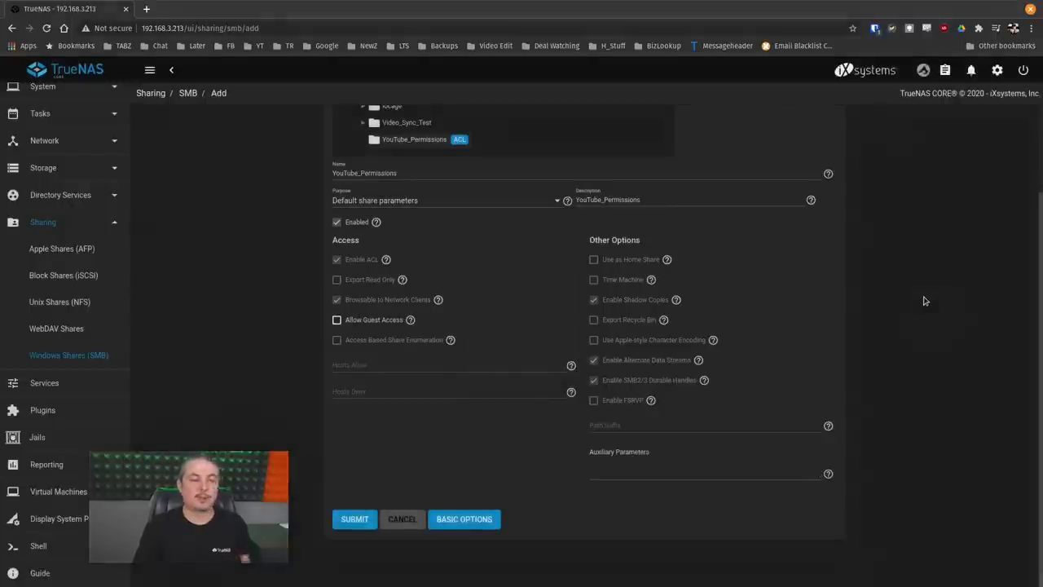
click(355, 518)
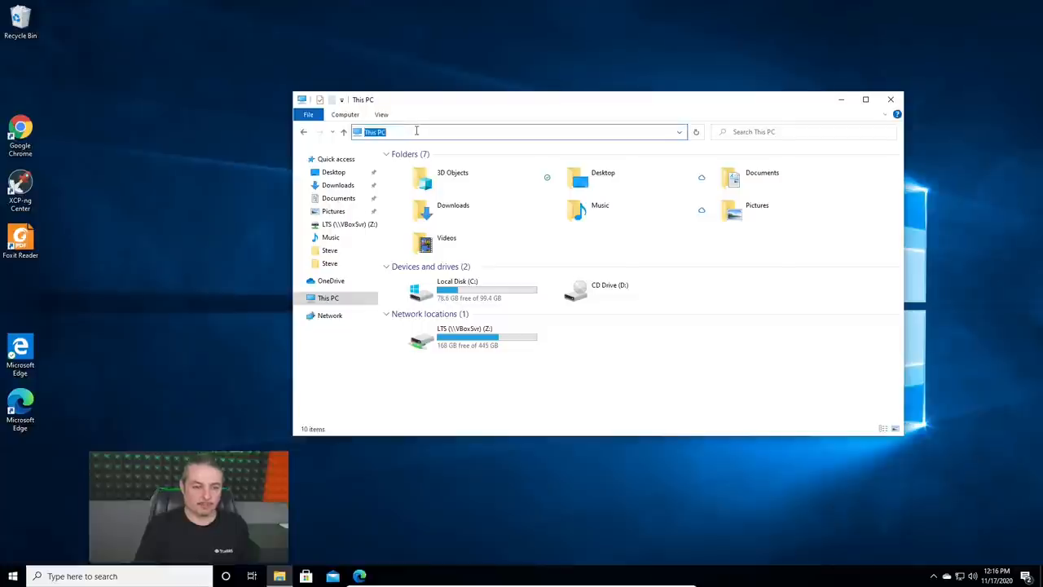
Connect to the \\server\YouTube_Permissions share with credentials and create Test Folder inside it
text(\\19)
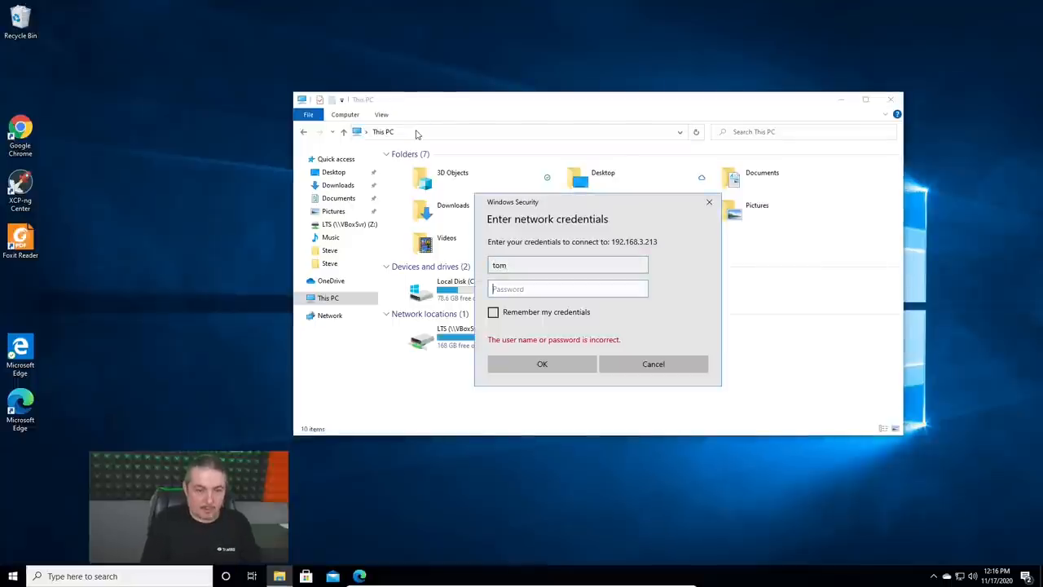
click(541, 363)
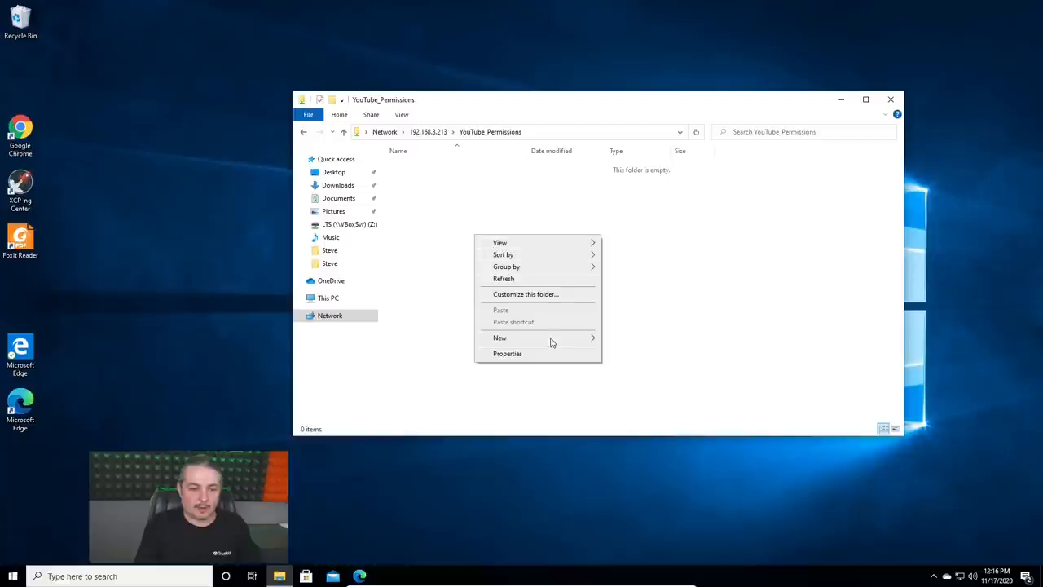
click(499, 338)
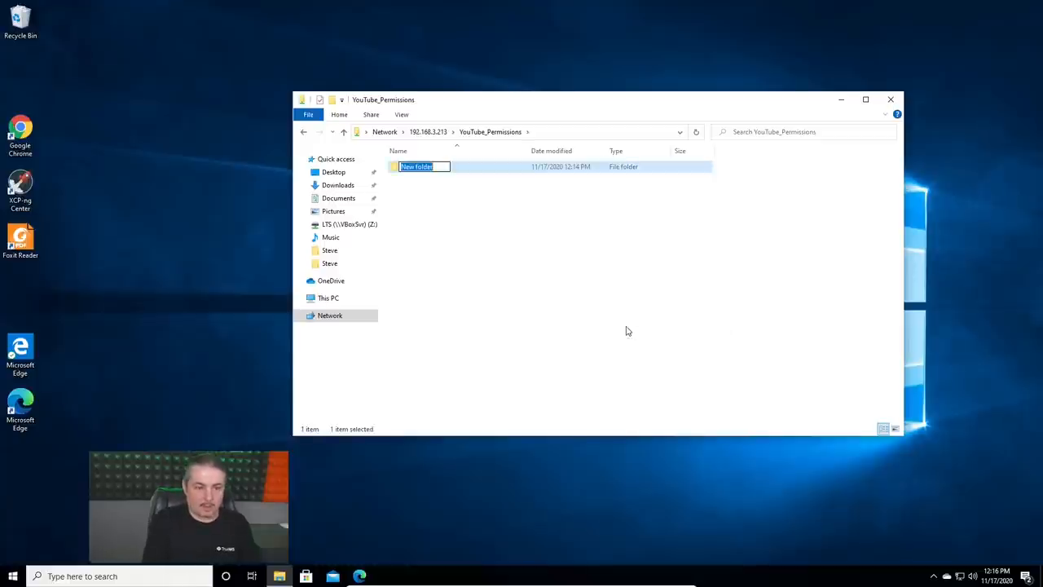
text(Test F)
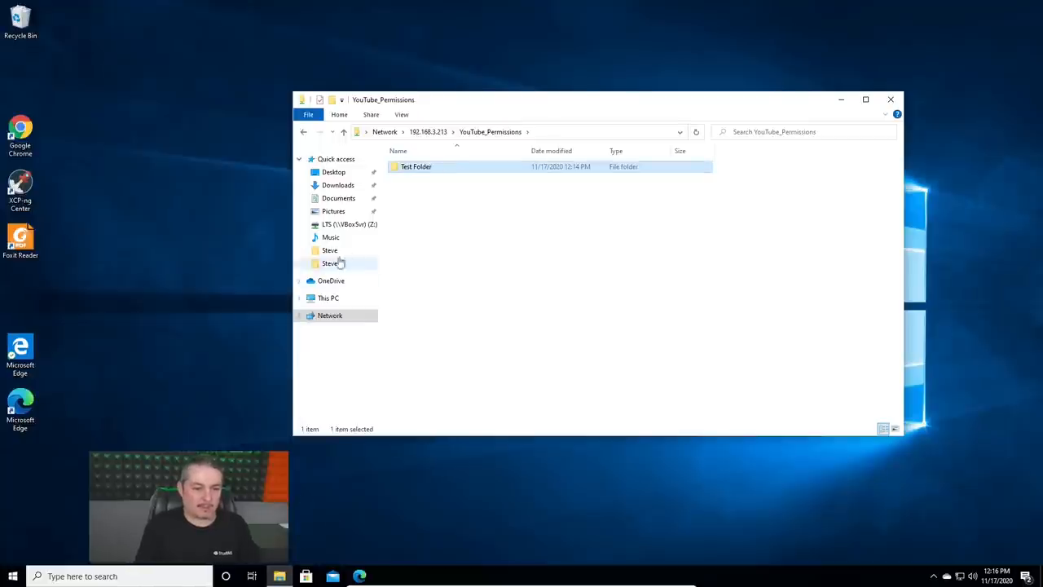
click(339, 199)
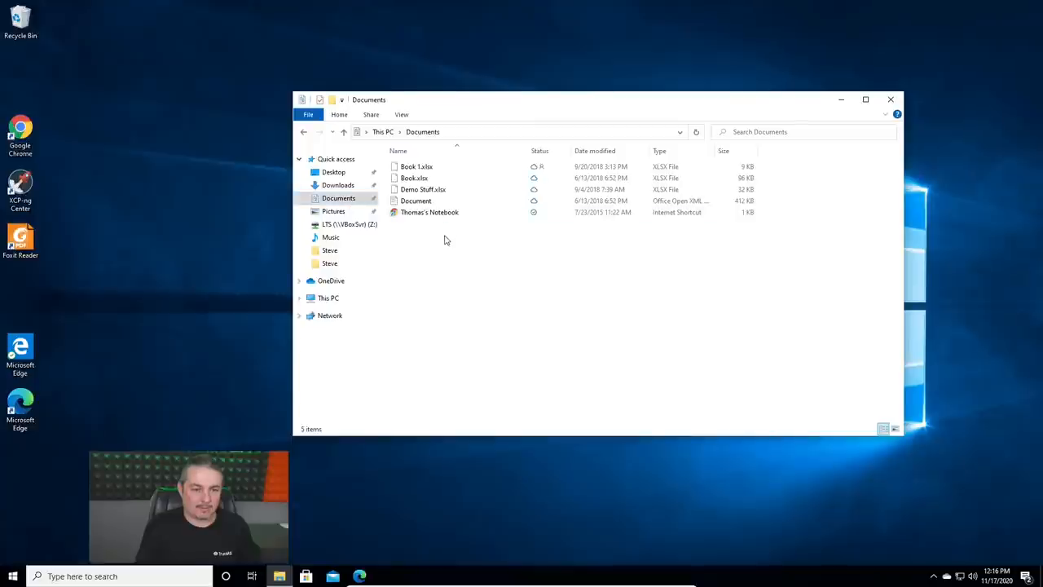
key(ctrl+a)
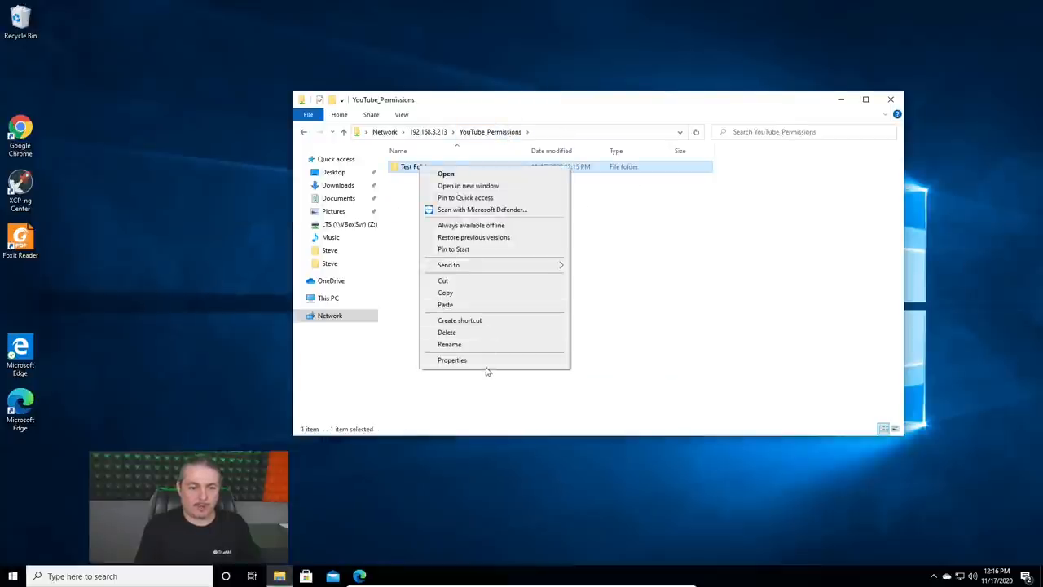
click(453, 361)
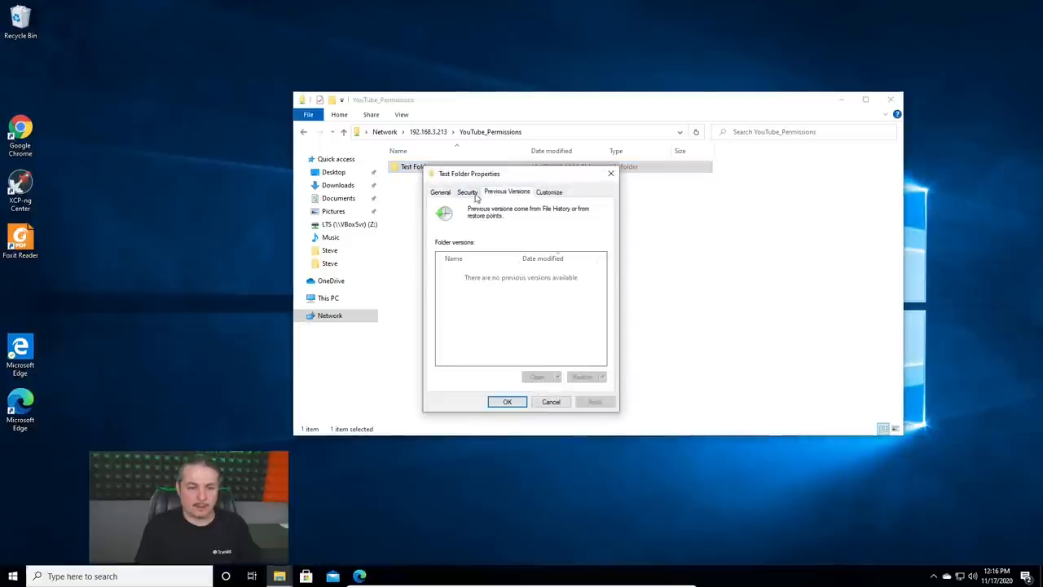
click(467, 192)
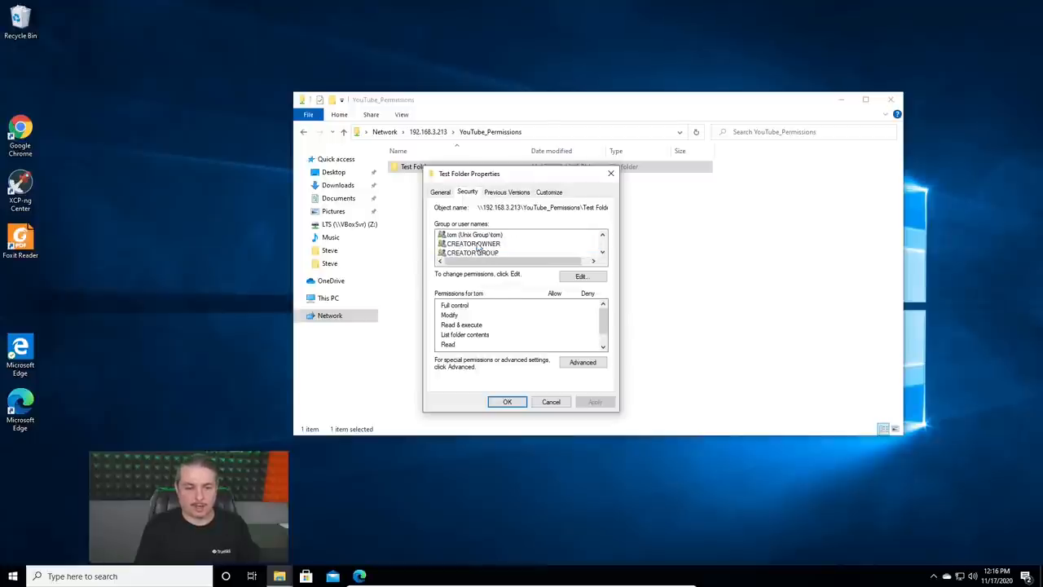
click(476, 234)
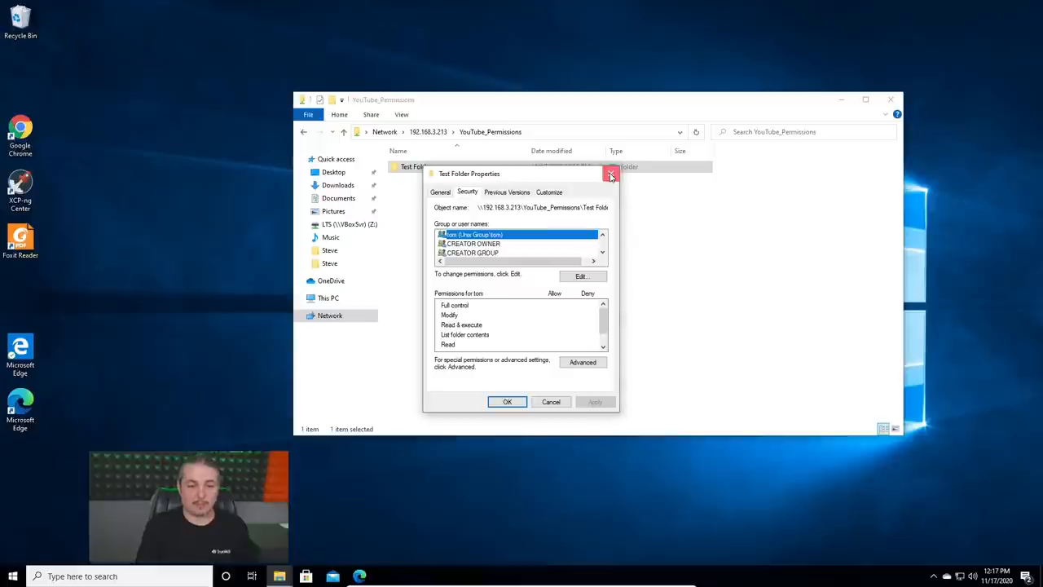
click(612, 173)
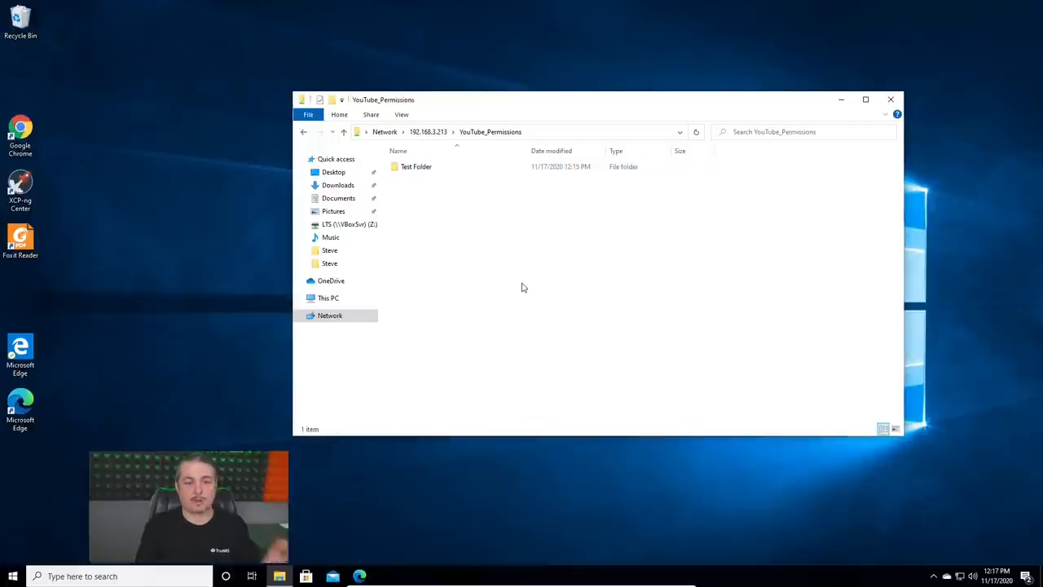
mouse_move(1020, 283)
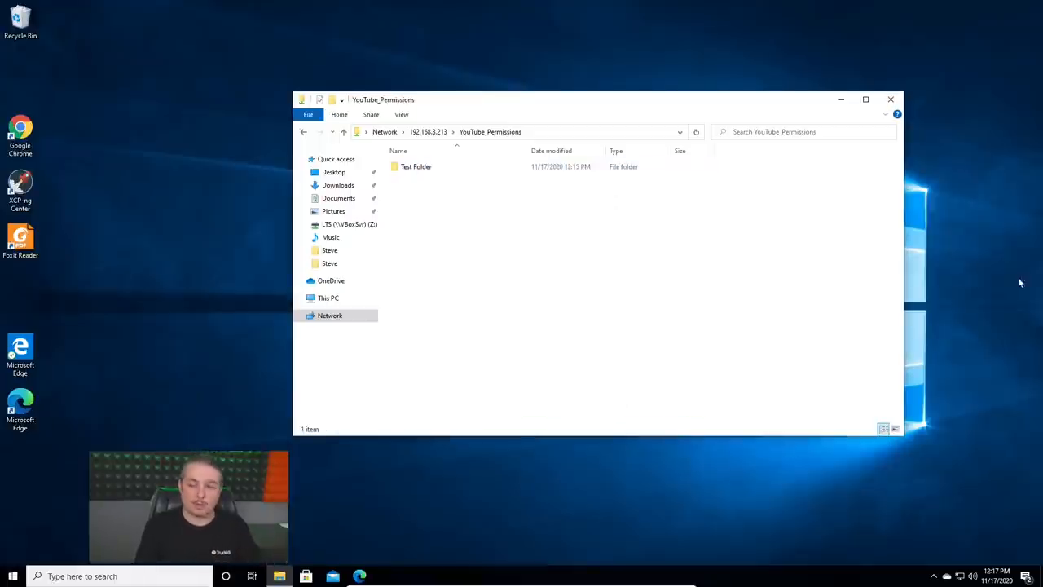
mouse_move(527, 319)
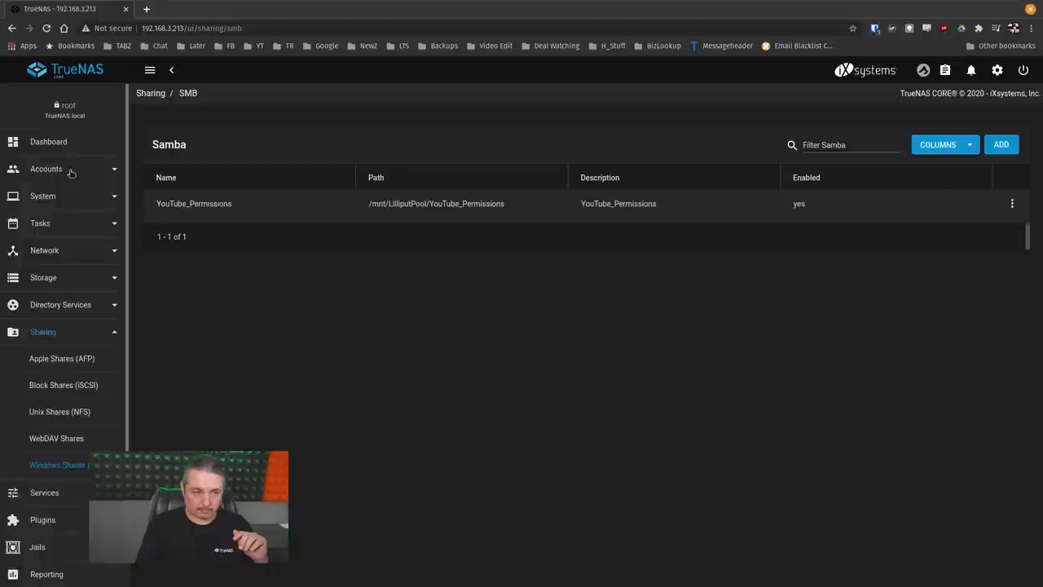
Add a user with full name Marcus, username marcus and a password, and submit it
click(45, 168)
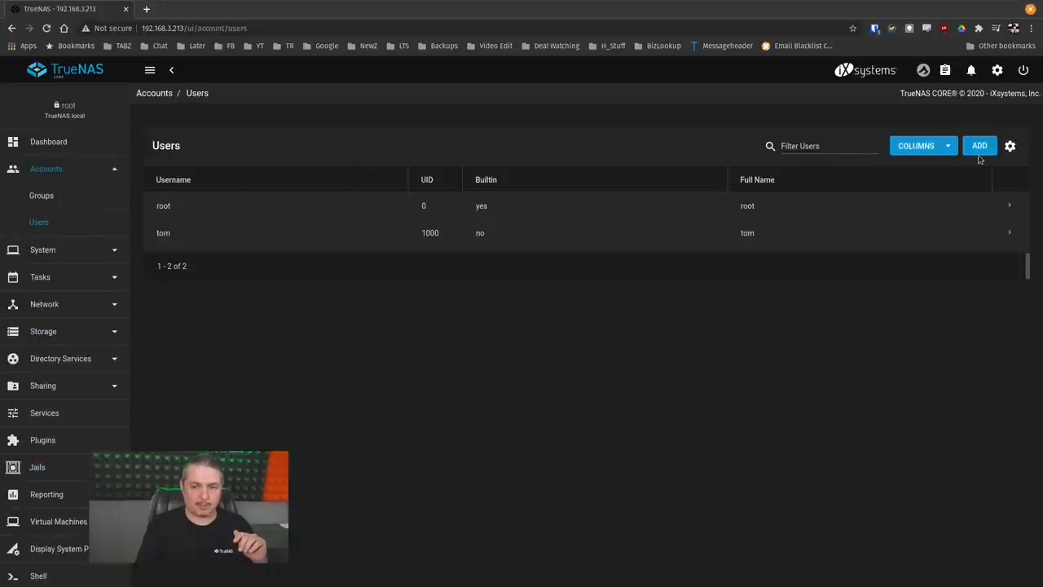
click(980, 145)
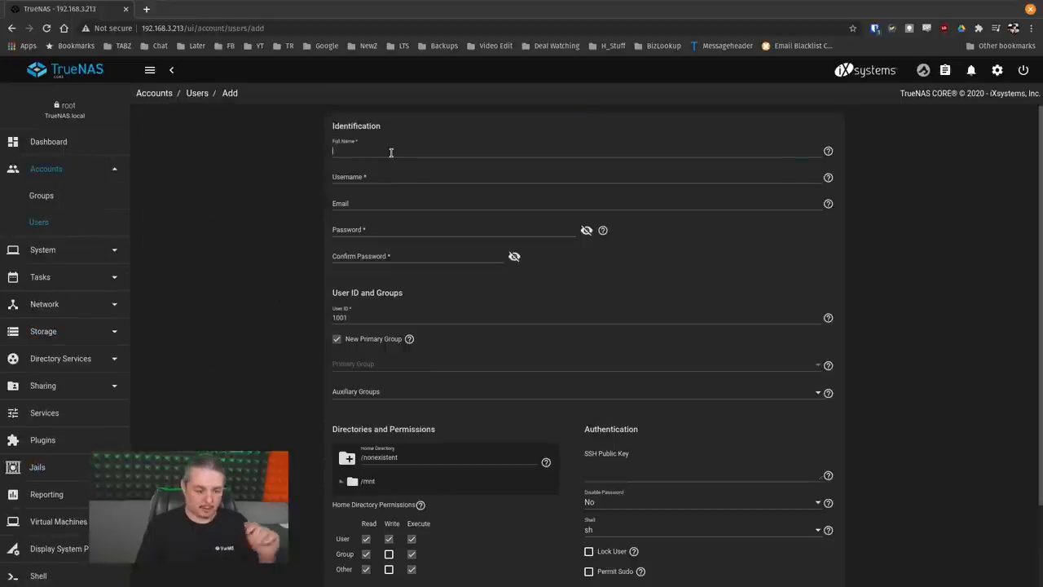
text(Mar)
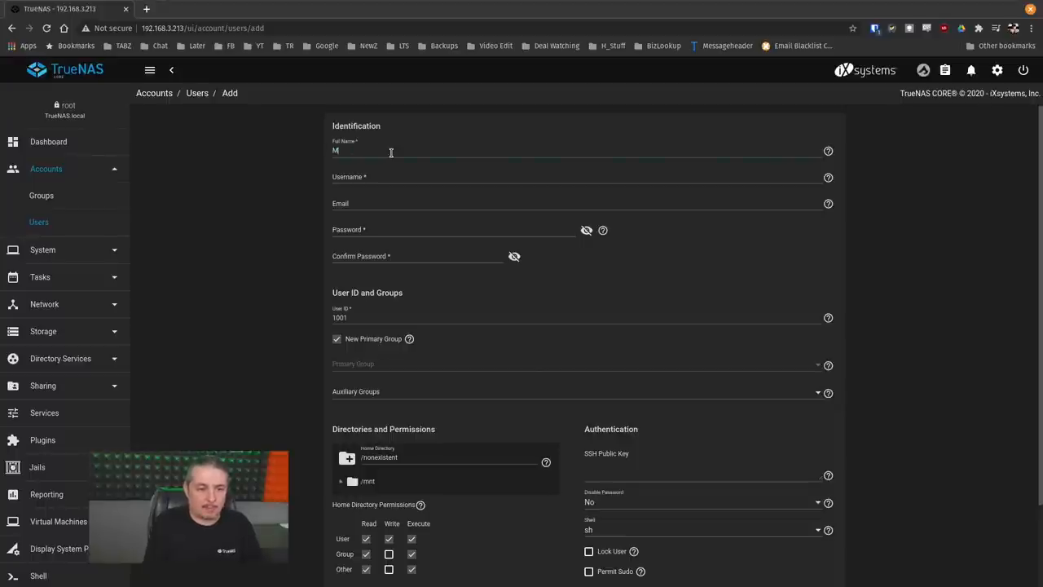
text(aru)
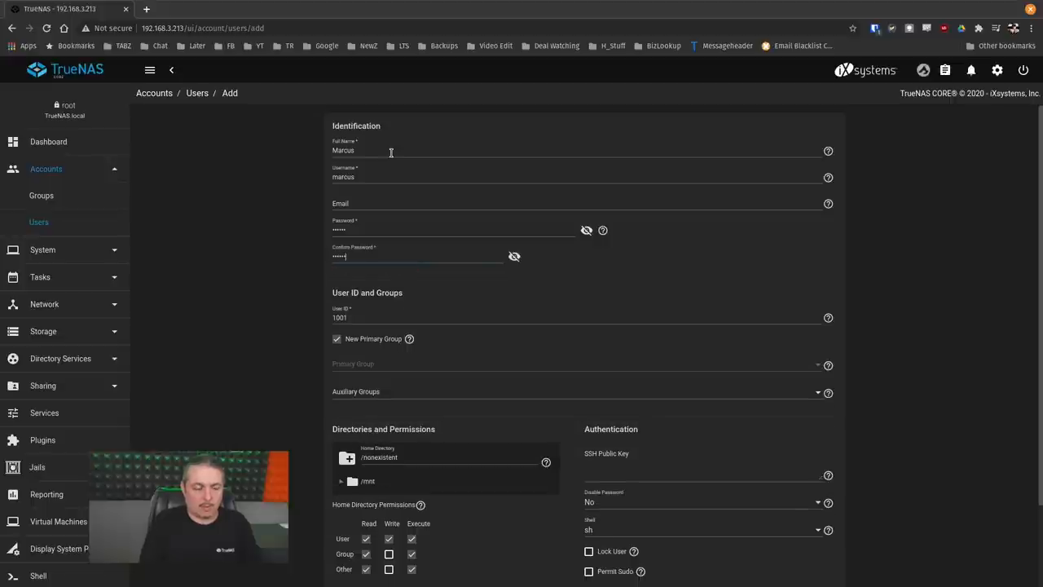
scroll(down, 3)
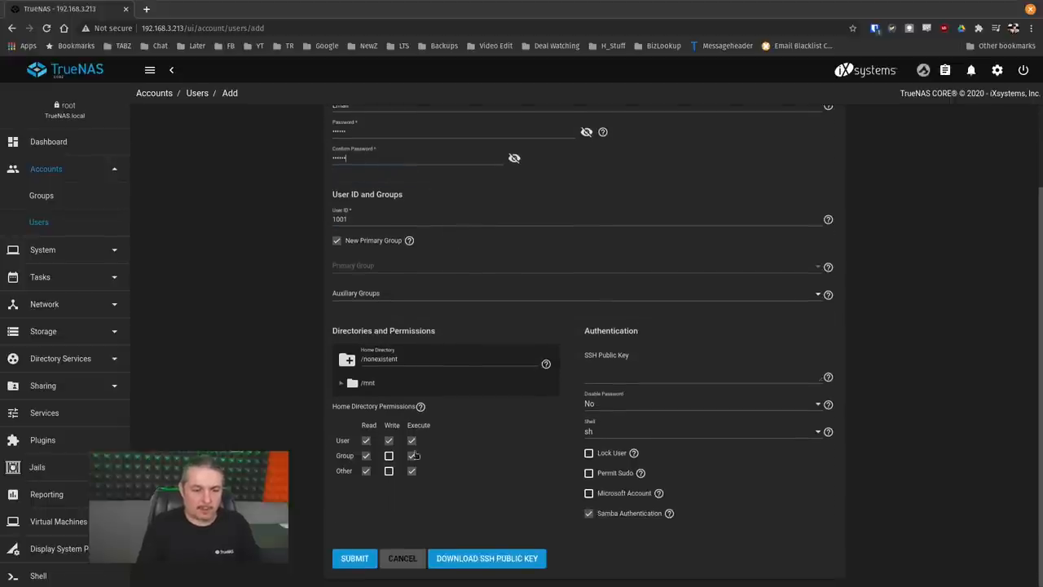
click(355, 557)
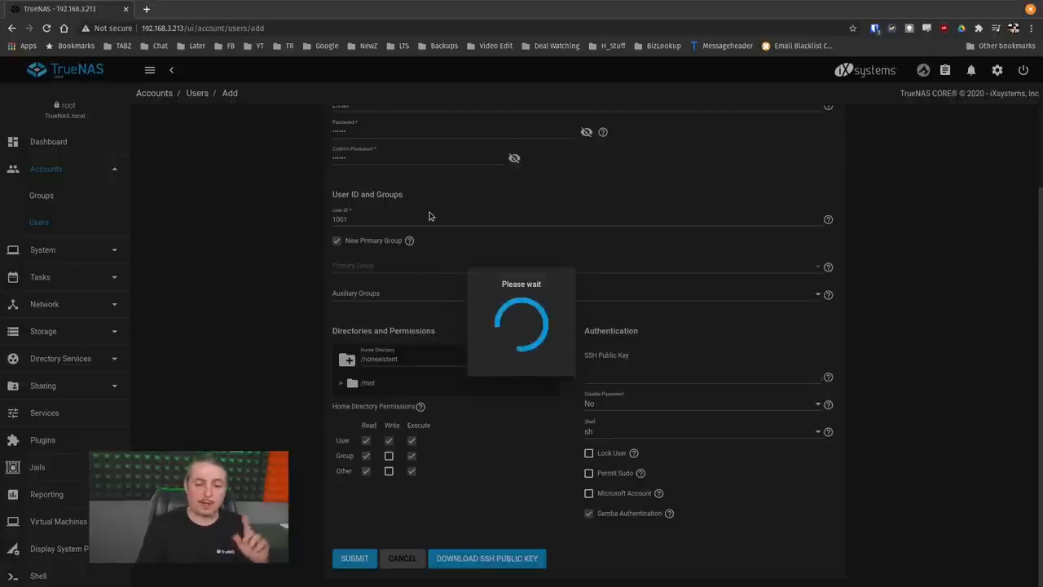
Create a new group named LTS under Accounts > Groups
click(40, 196)
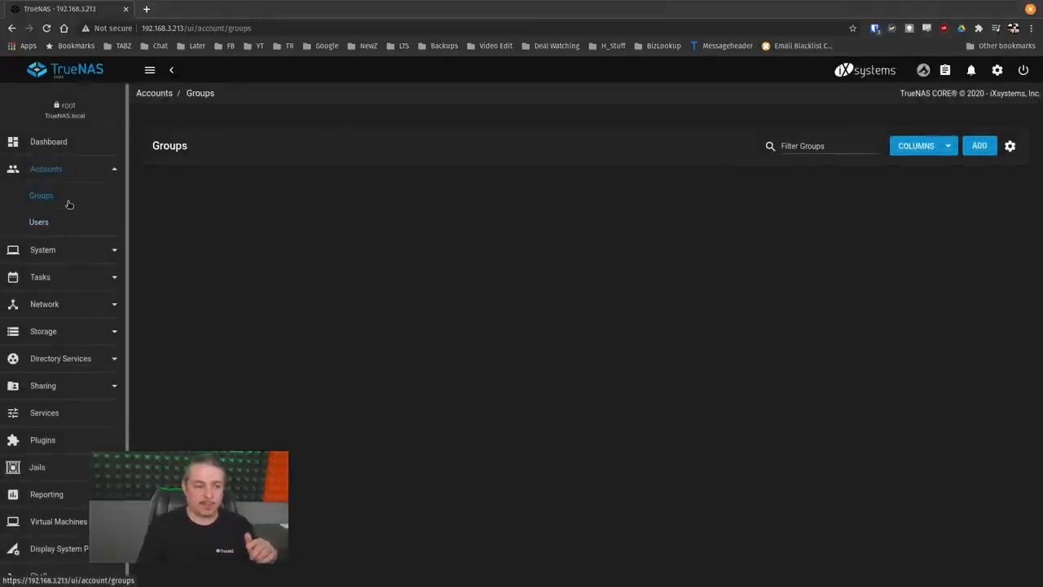
click(978, 145)
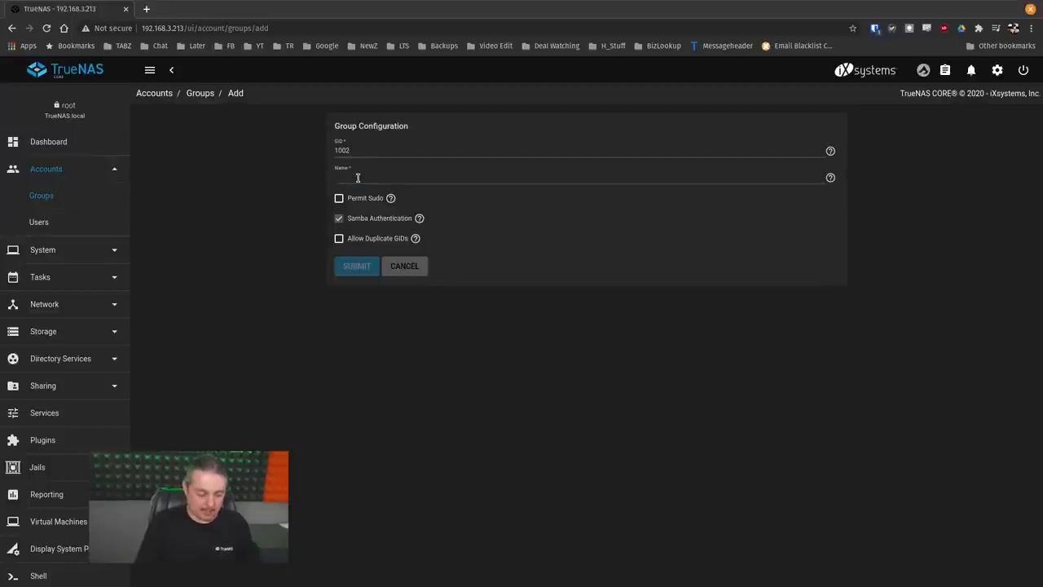
text(LTS)
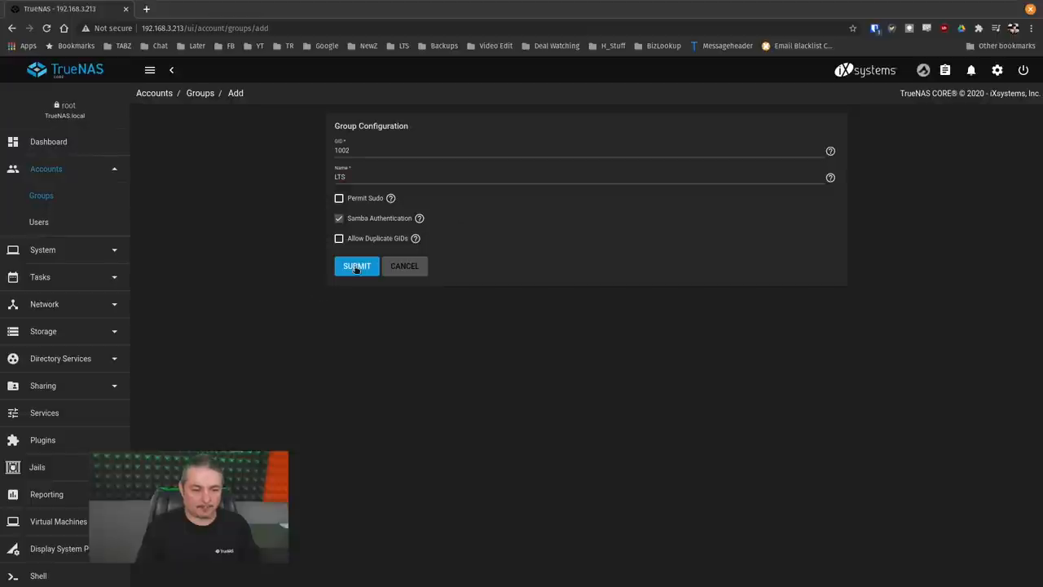
click(357, 266)
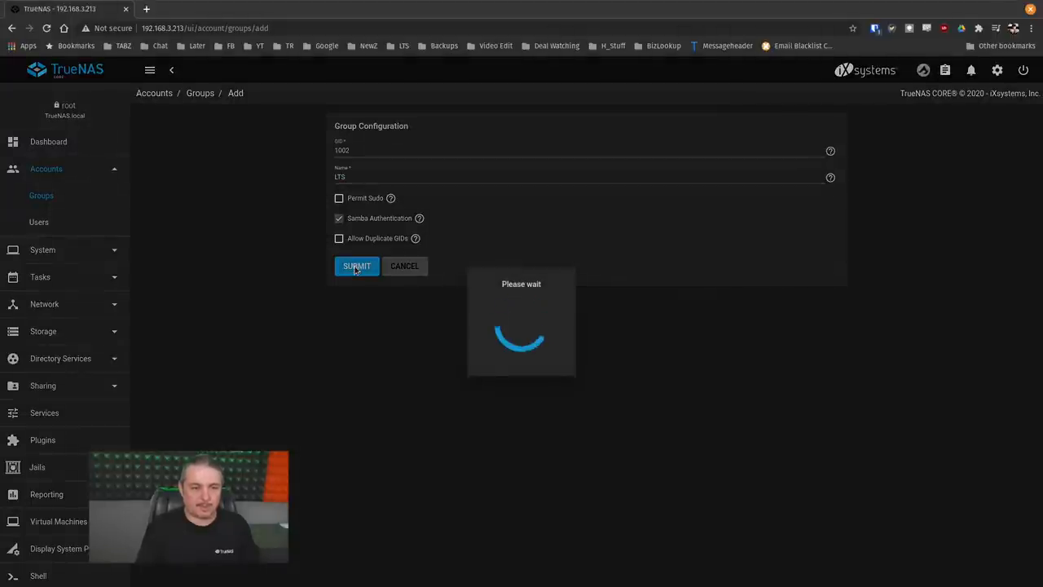
click(356, 266)
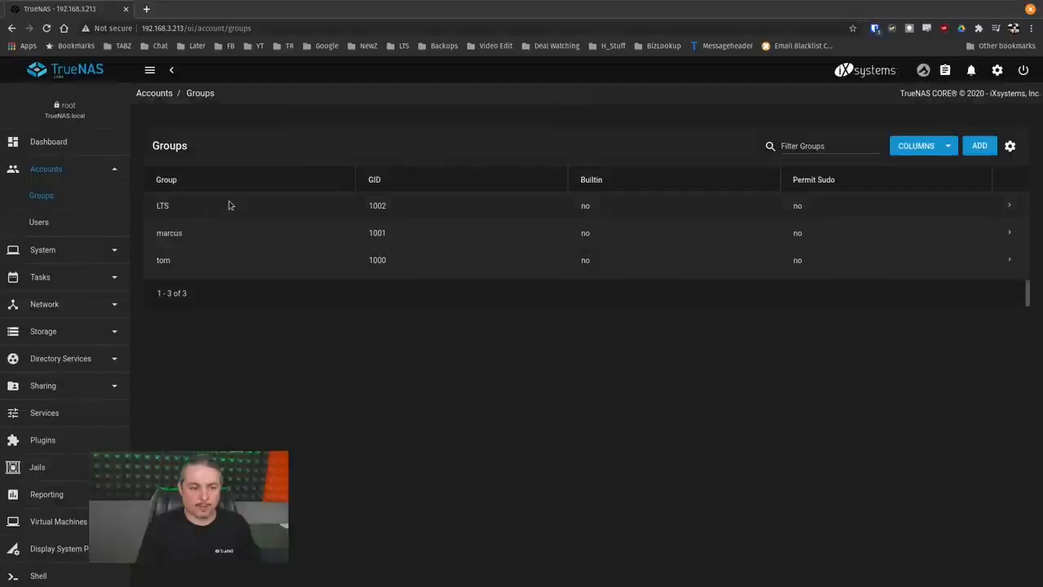
mouse_move(1014, 209)
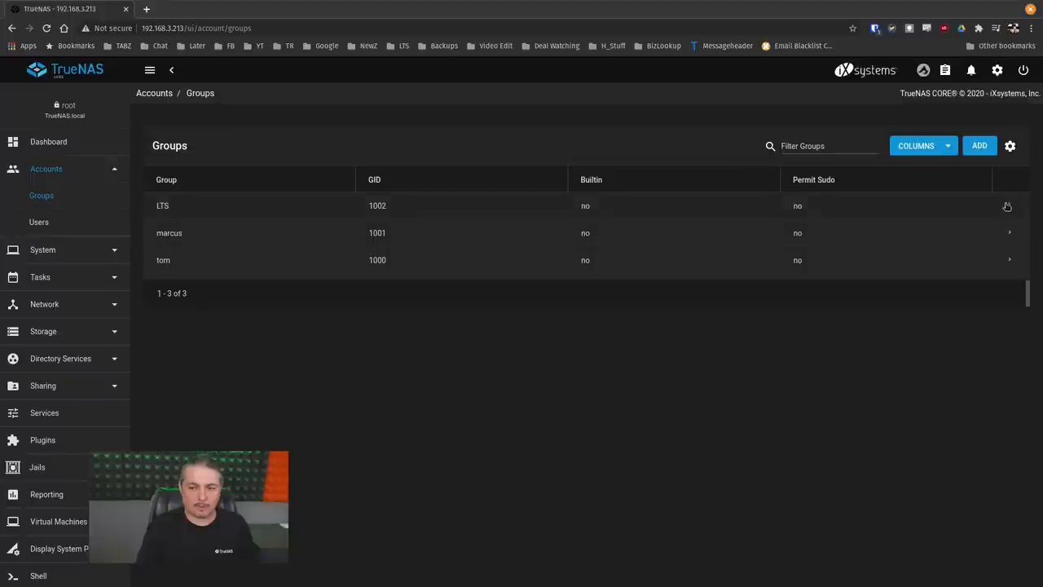
Add tom and marcus as members of the LTS group and save
click(1008, 205)
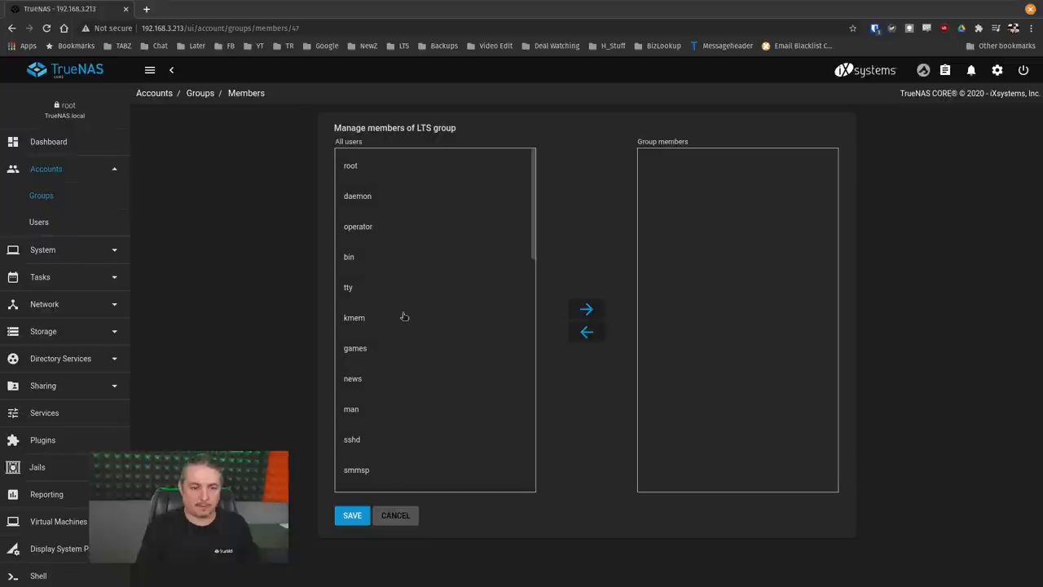
scroll(down, 3)
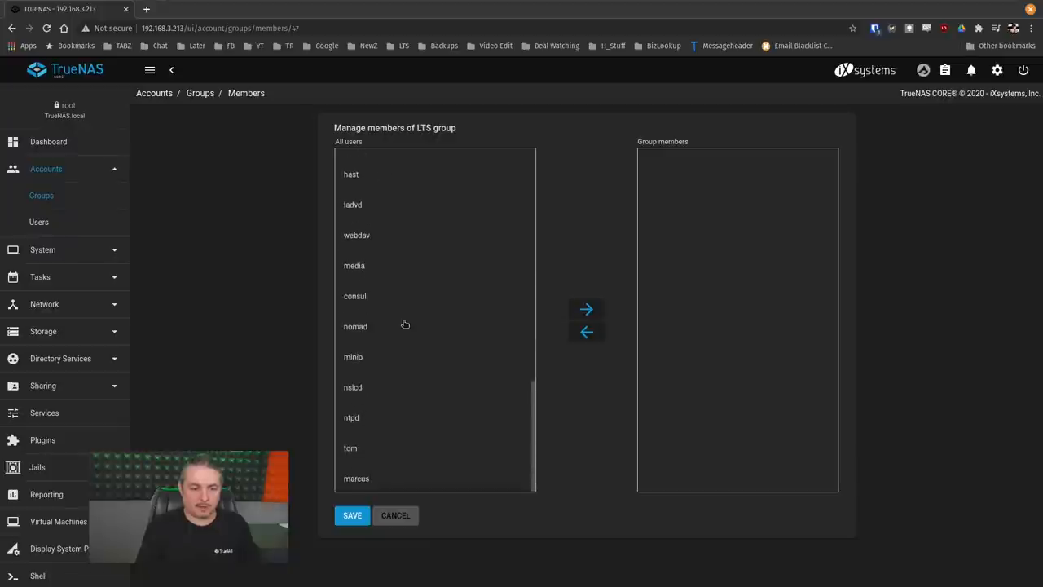
mouse_move(405, 373)
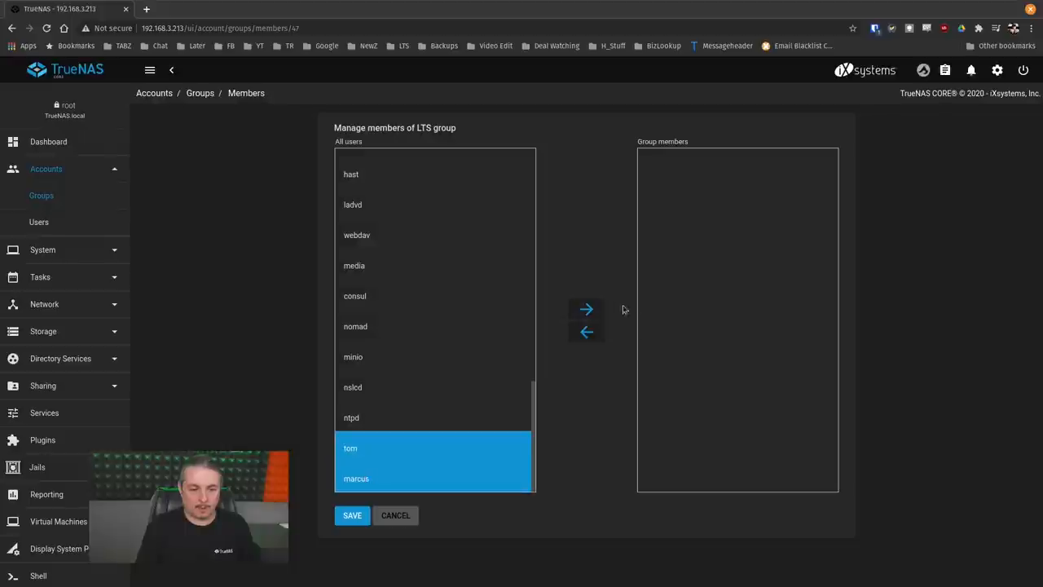
click(352, 515)
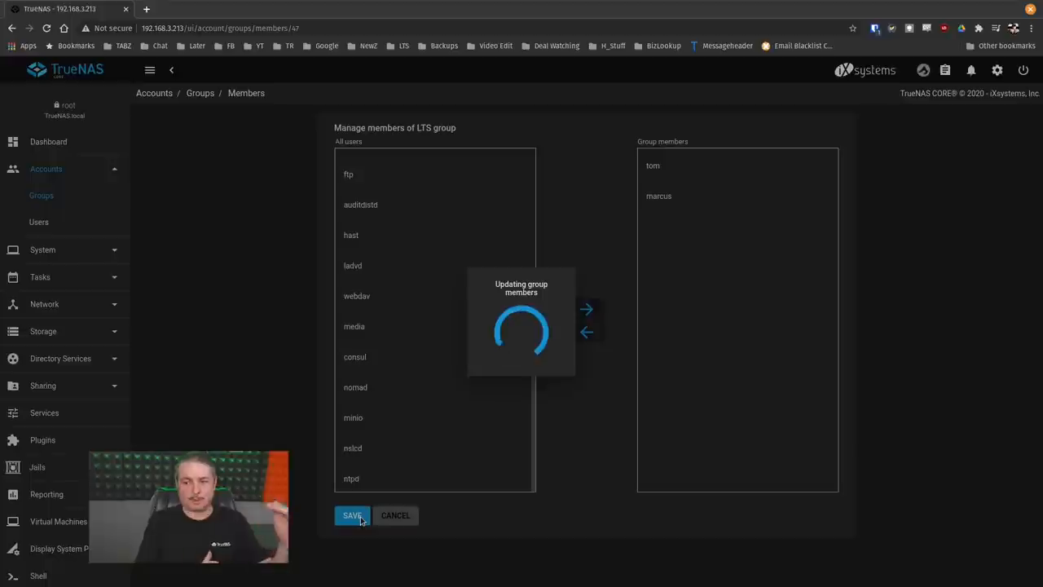
click(352, 515)
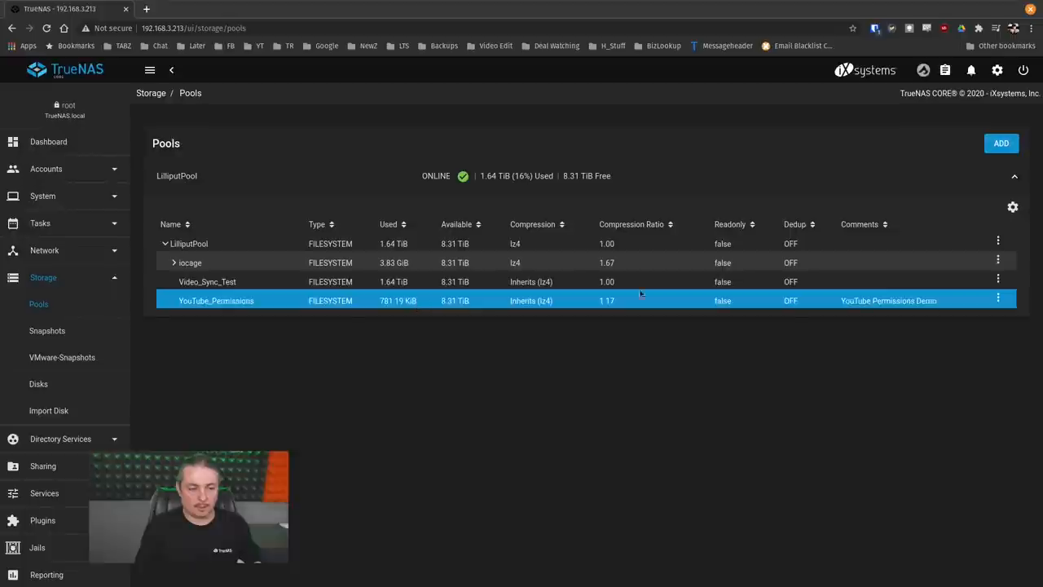
Set LTS as the owning group of the YouTube_Permissions dataset with Apply Group ticked
click(998, 300)
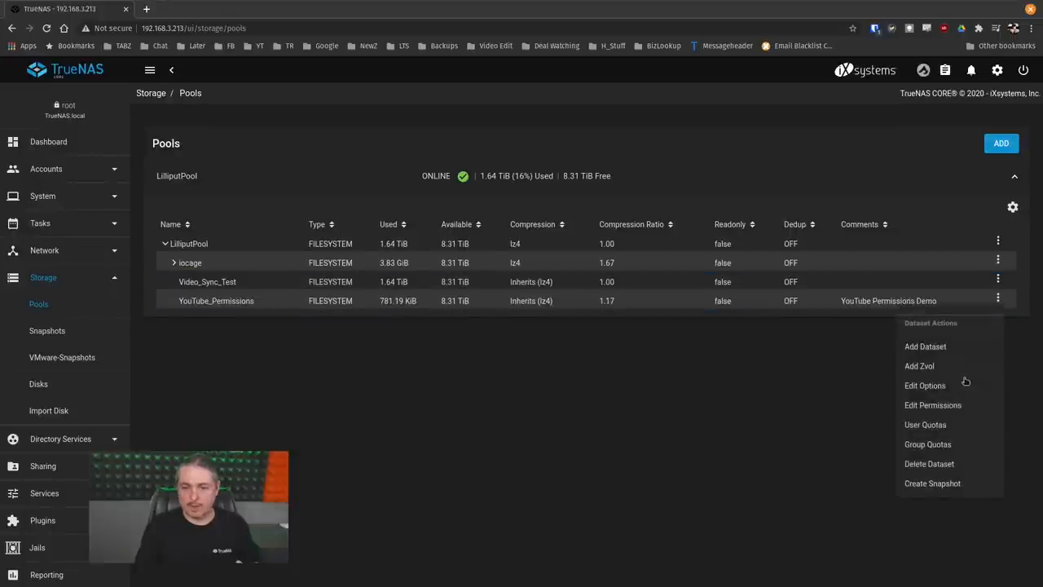
click(933, 405)
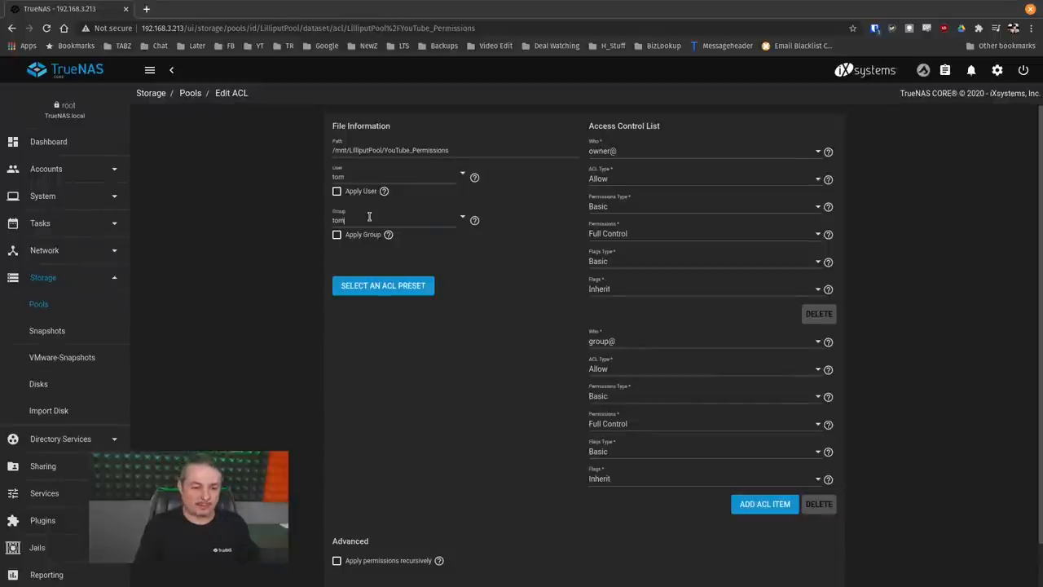
double_click(340, 221)
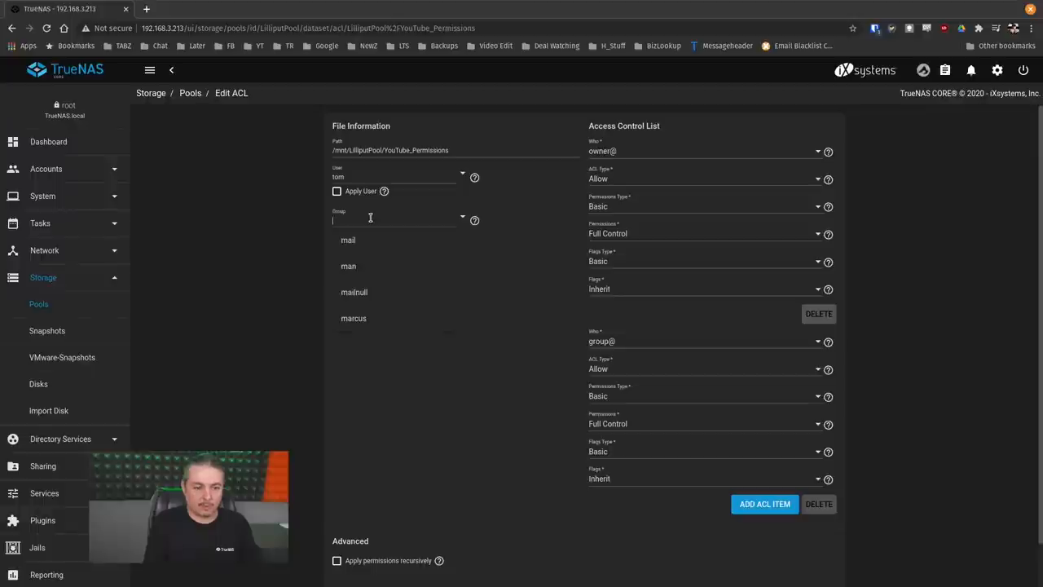
text(LTS)
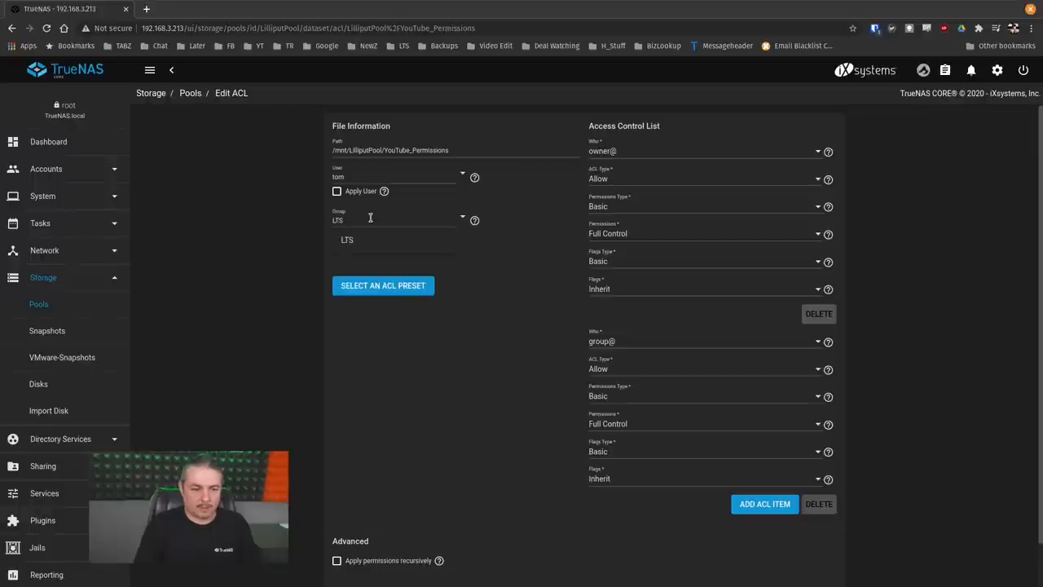
click(346, 240)
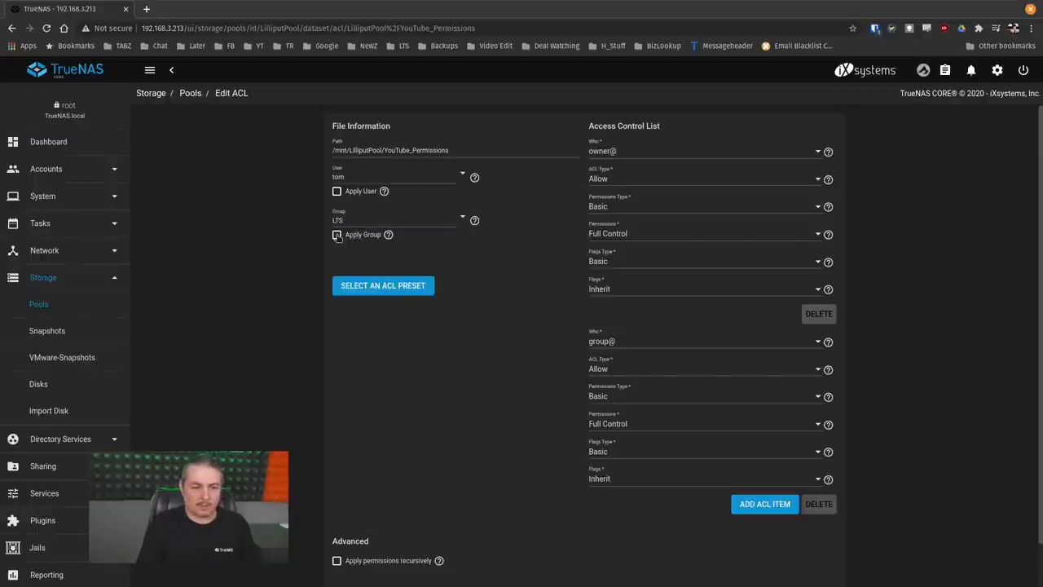
click(336, 234)
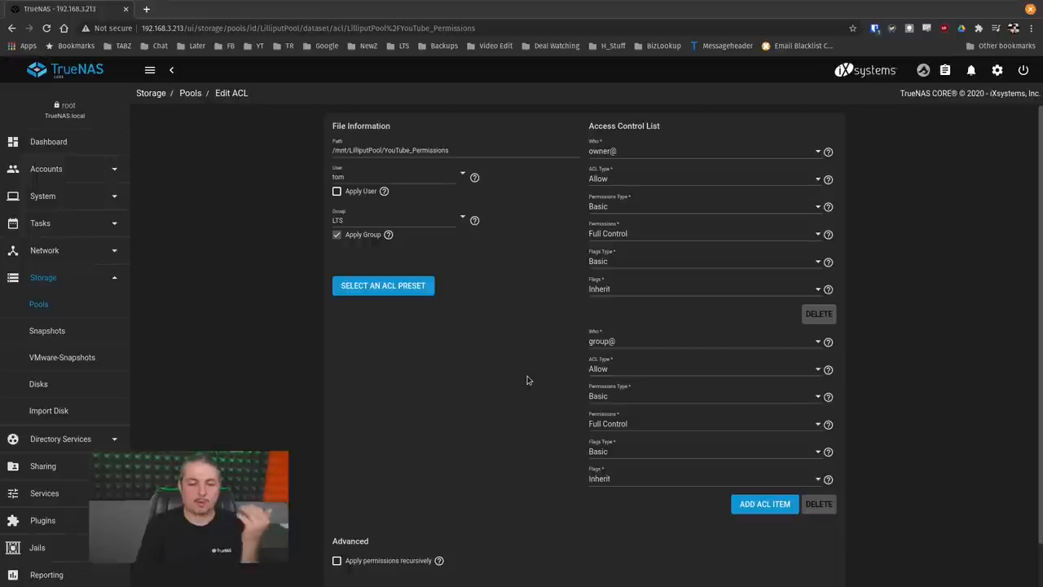
Apply the permissions recursively, confirm the warning and save
scroll(down, 3)
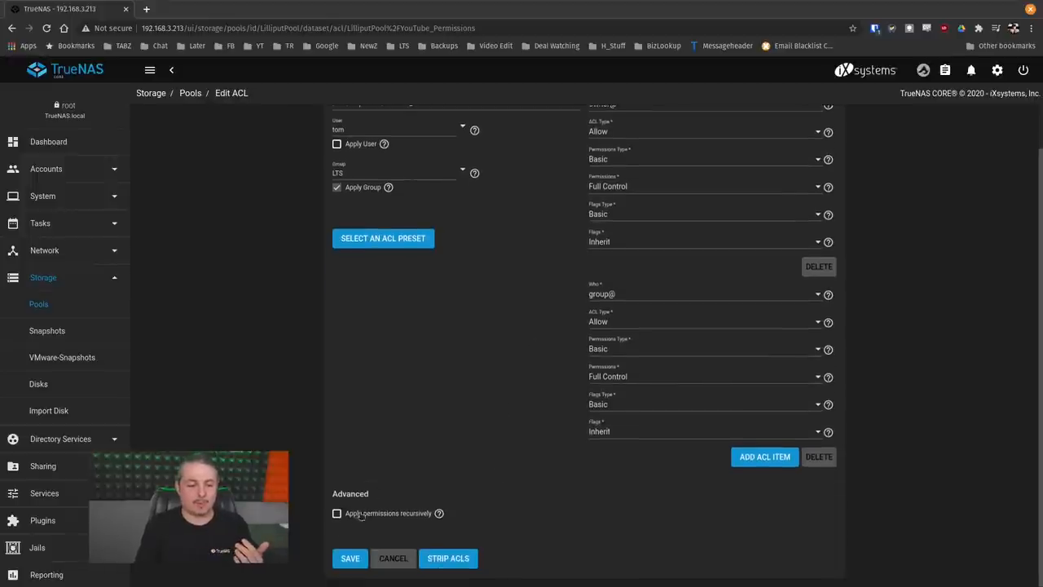
click(336, 512)
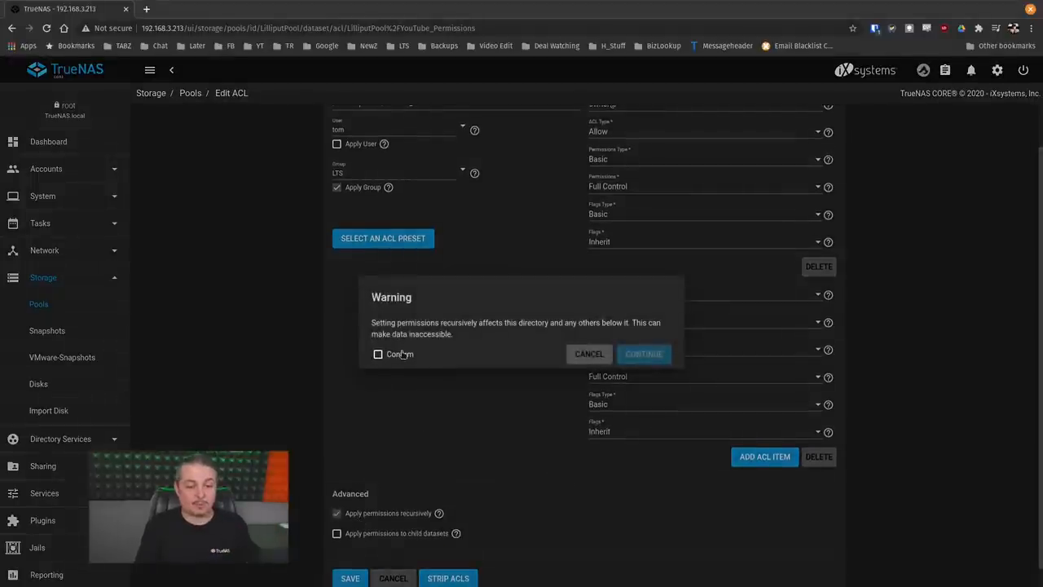
click(378, 354)
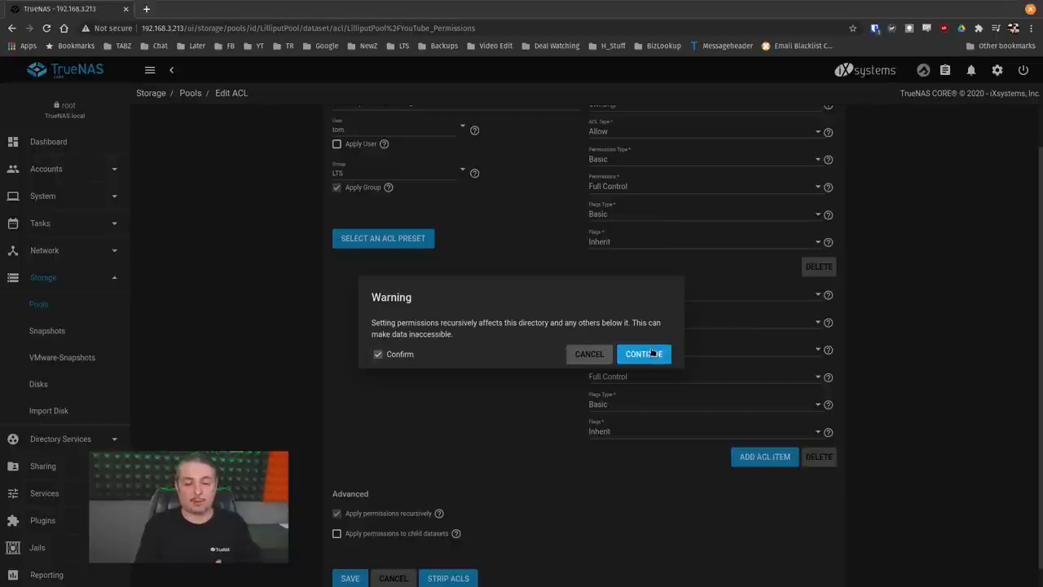
click(642, 354)
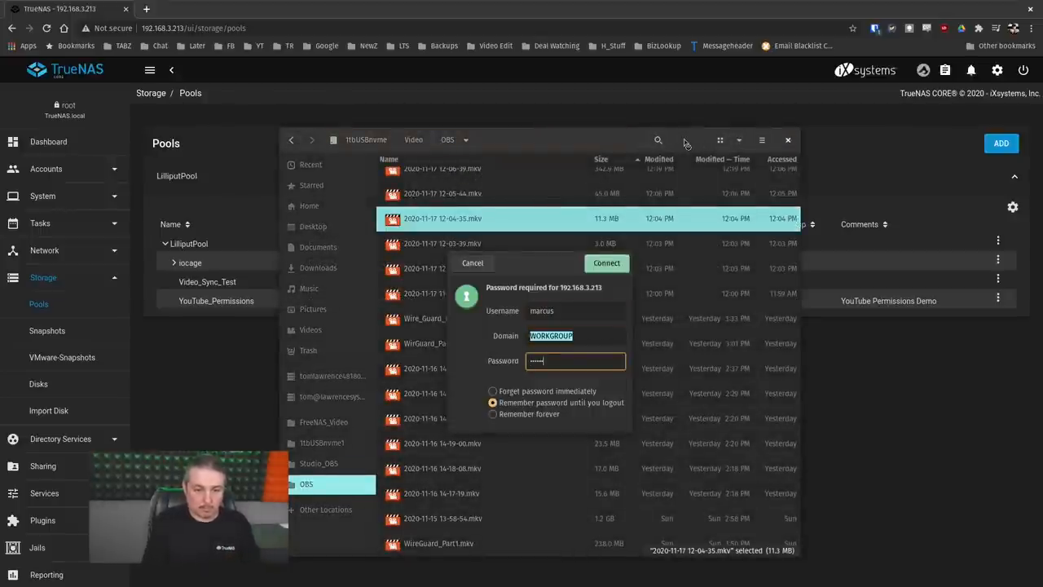
Sign in to the share as marcus and copy OBS_APP_Data_Backup onto it
click(607, 262)
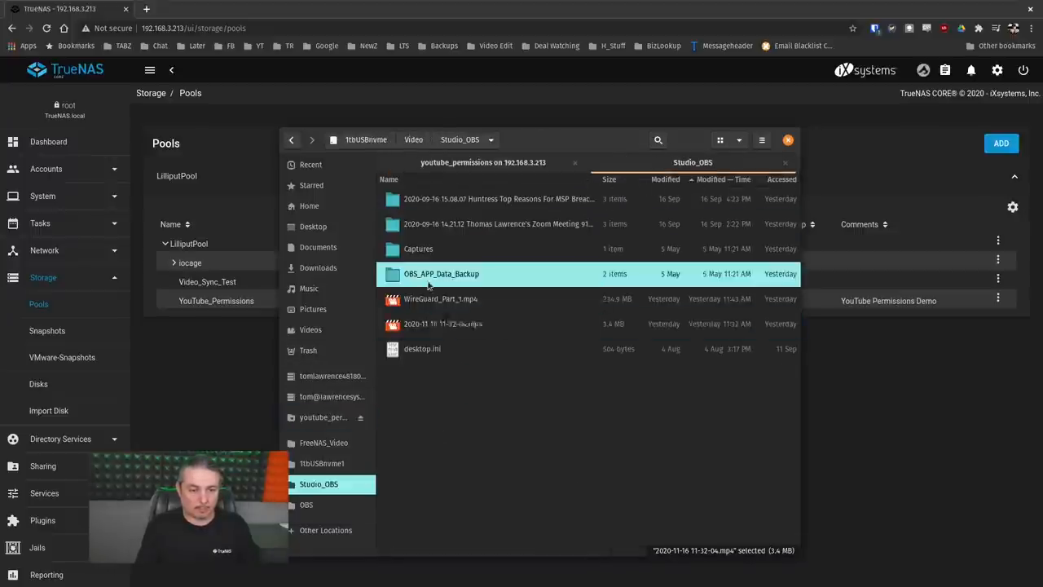
click(323, 418)
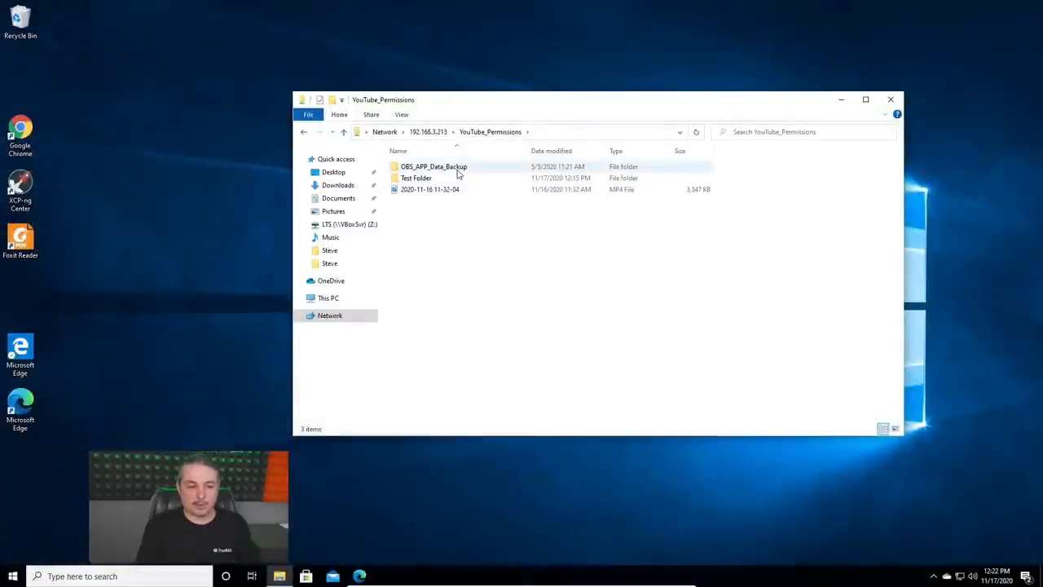
Create a folder named Test Folder inside OBS_APP_Data_Backup on the share
click(434, 166)
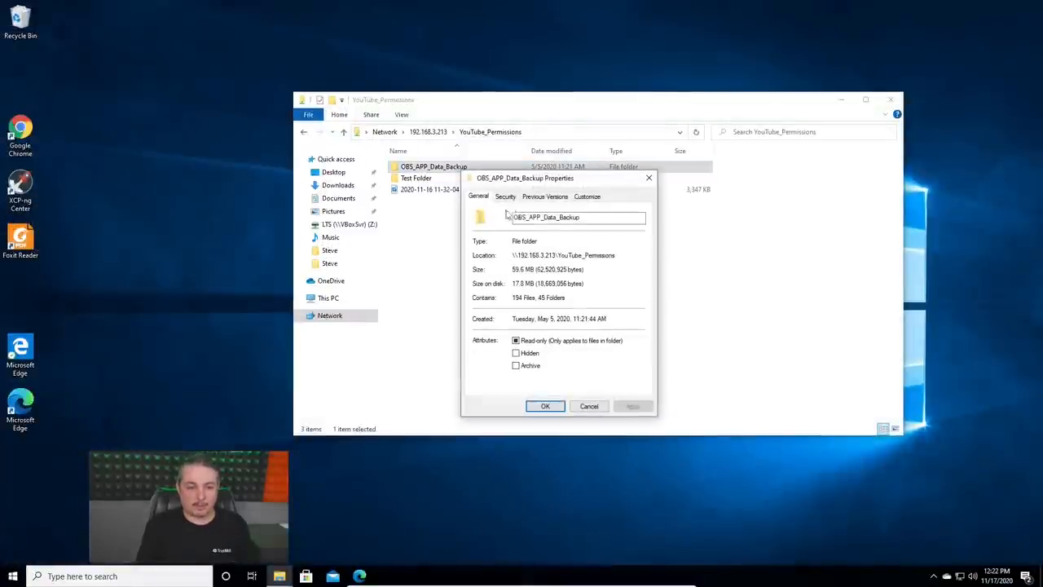
click(506, 196)
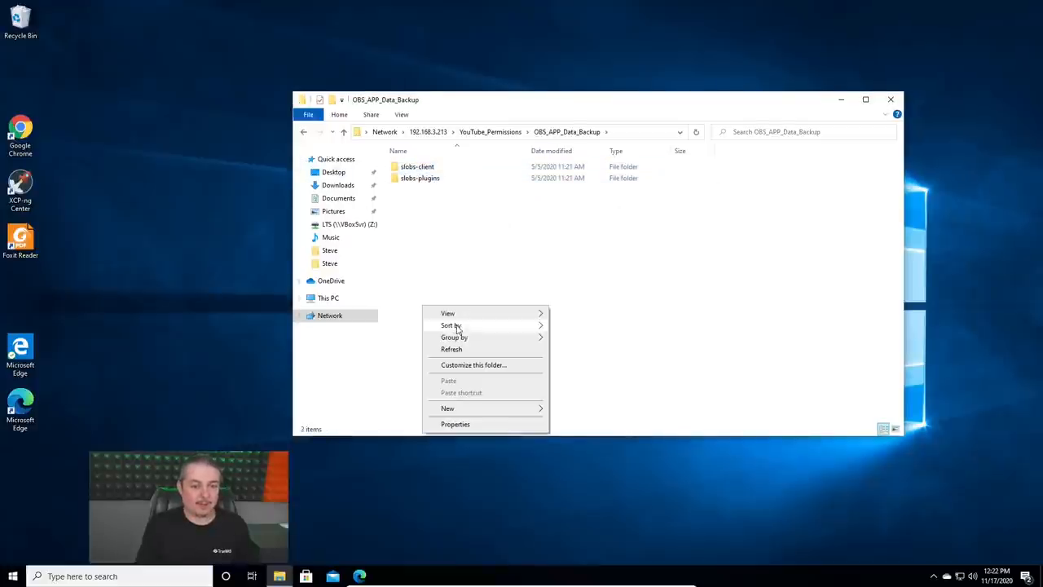
click(446, 407)
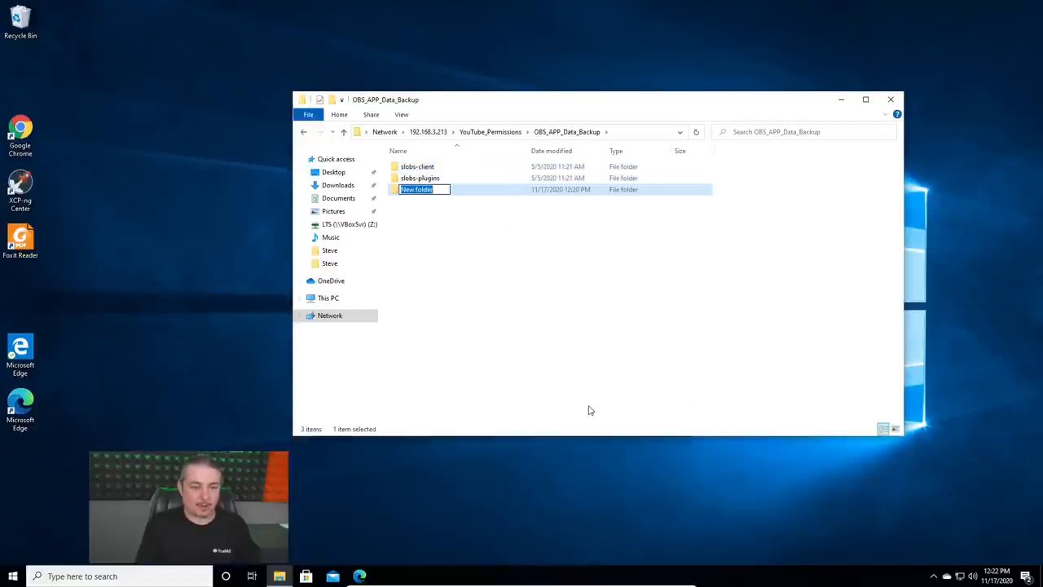
text(Test)
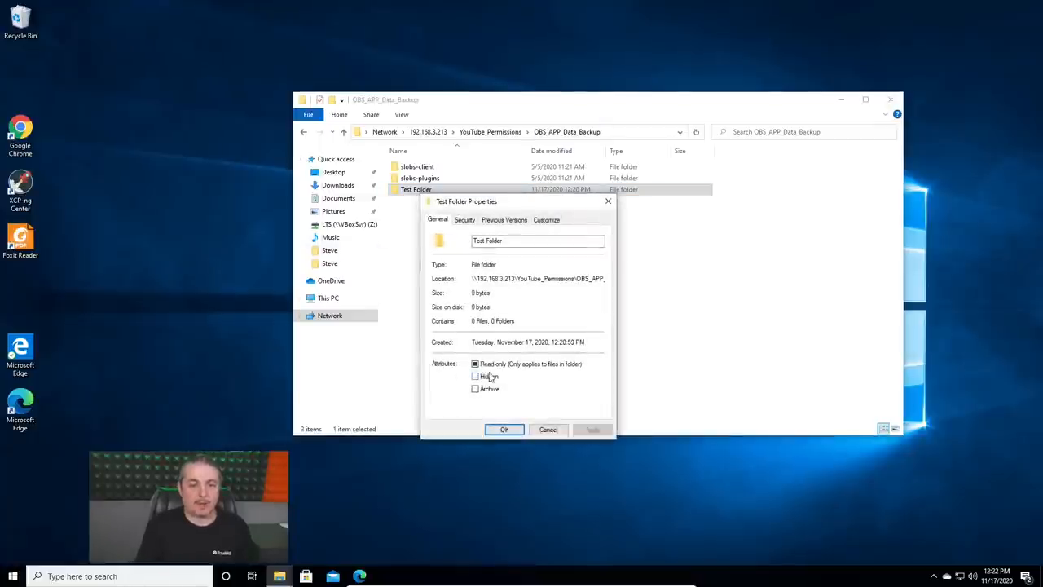
Review Test Folder's Security entries and the permissions of one listed account
click(464, 218)
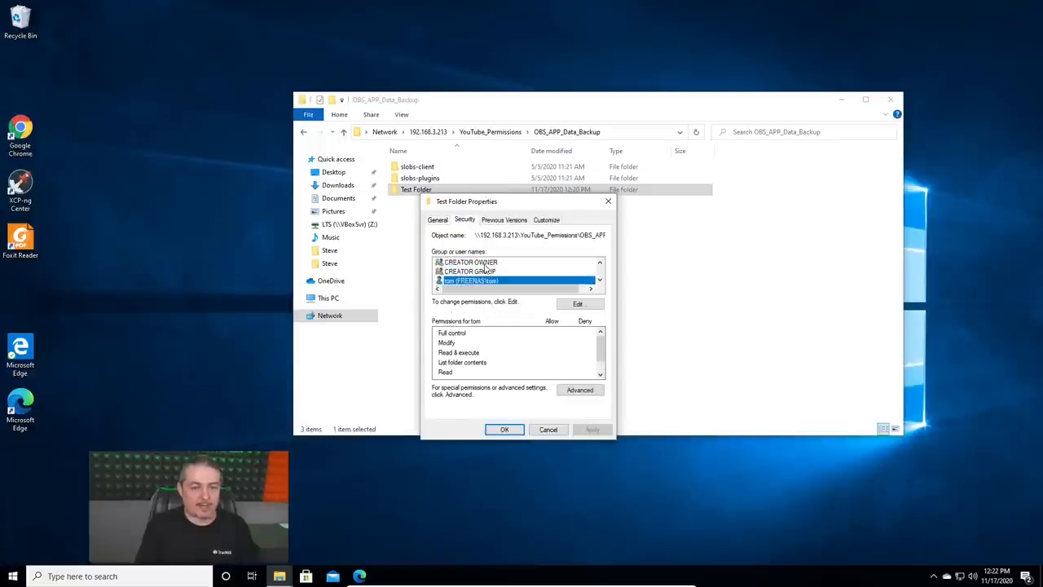
click(504, 430)
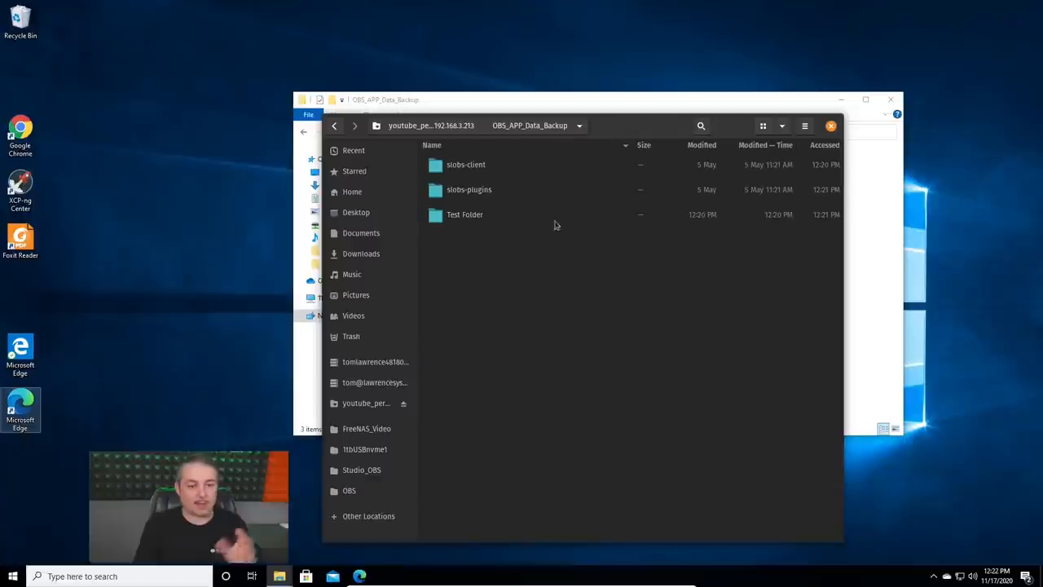
Create a folder named xxx inside OBS_APP_Data_Backup and confirm it shows in Windows
click(464, 216)
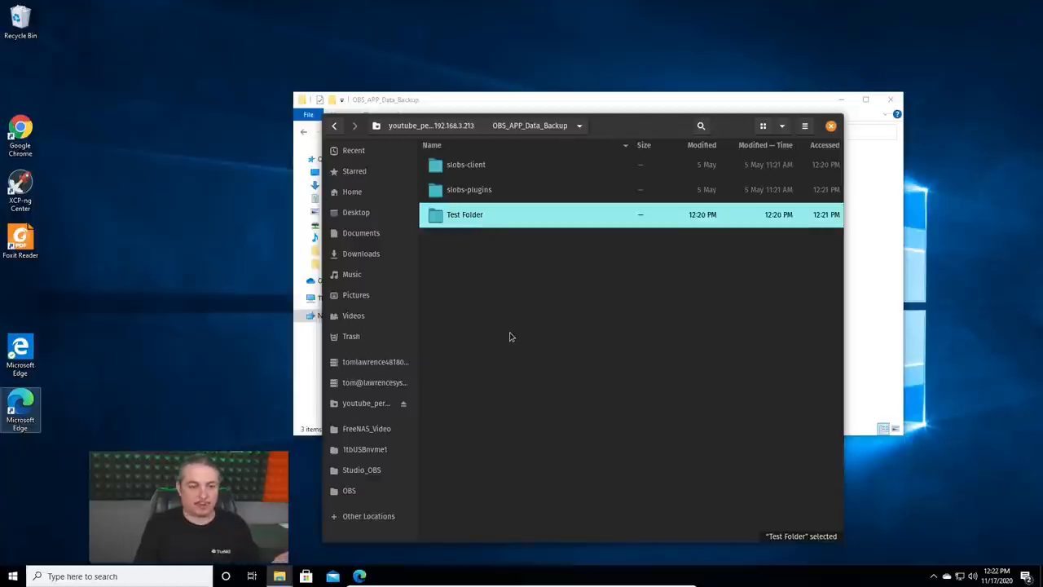
text(xxx)
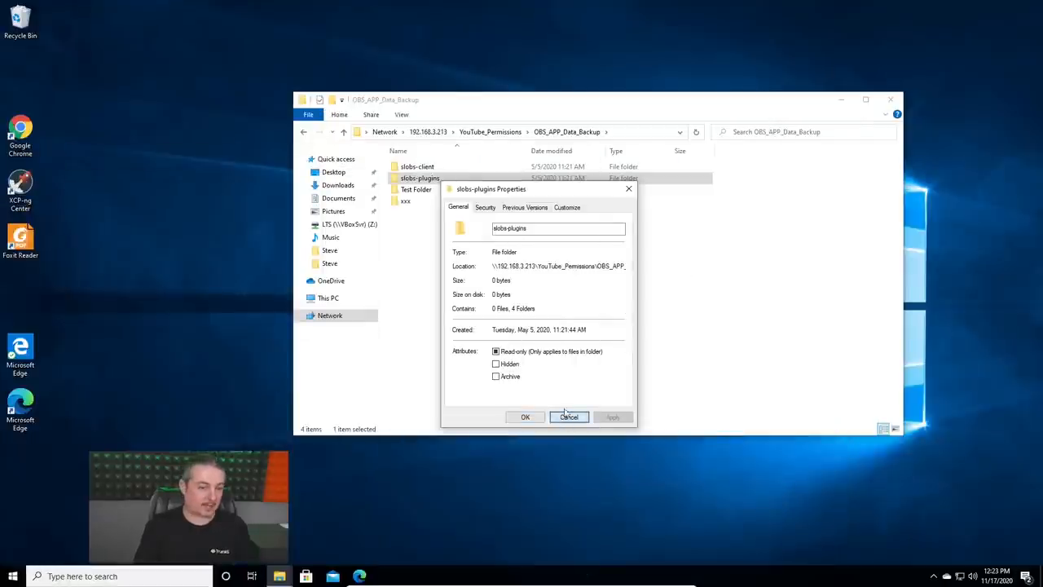
click(569, 417)
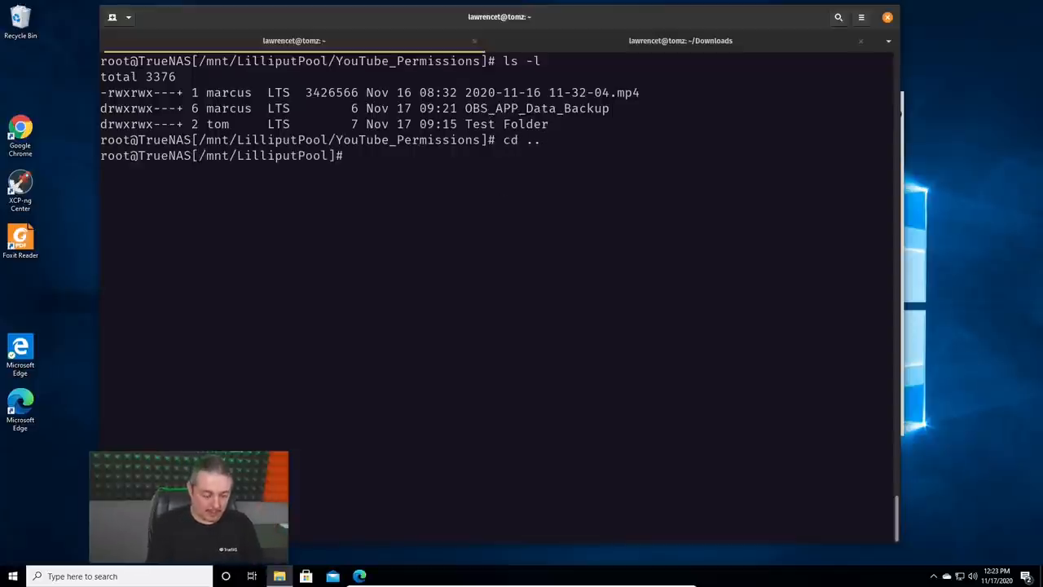
Run getfacl on YouTube_Permissions to print owner tom, group LTS and the allow entries
text(getf)
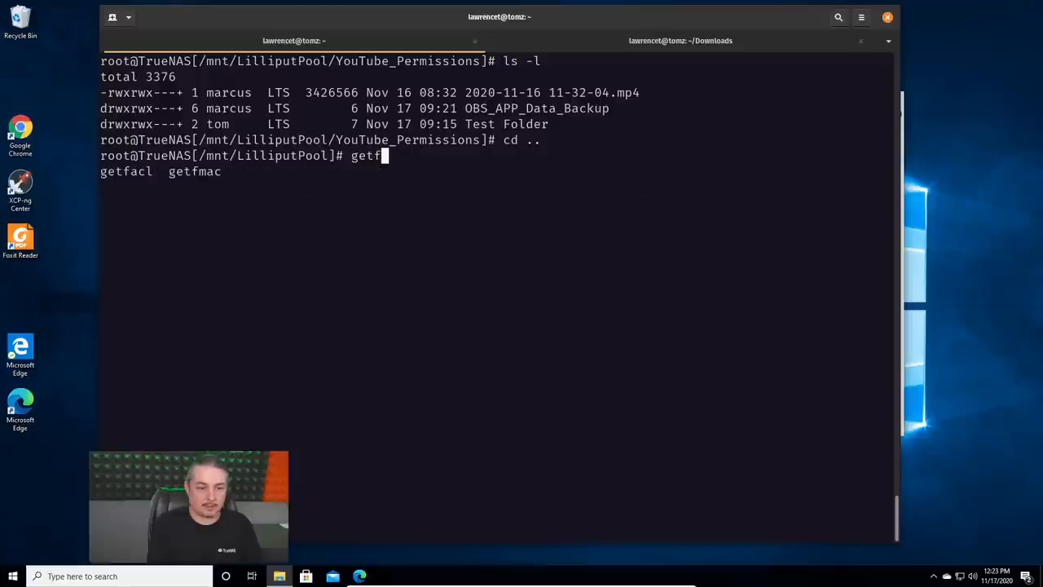
key(Tab)
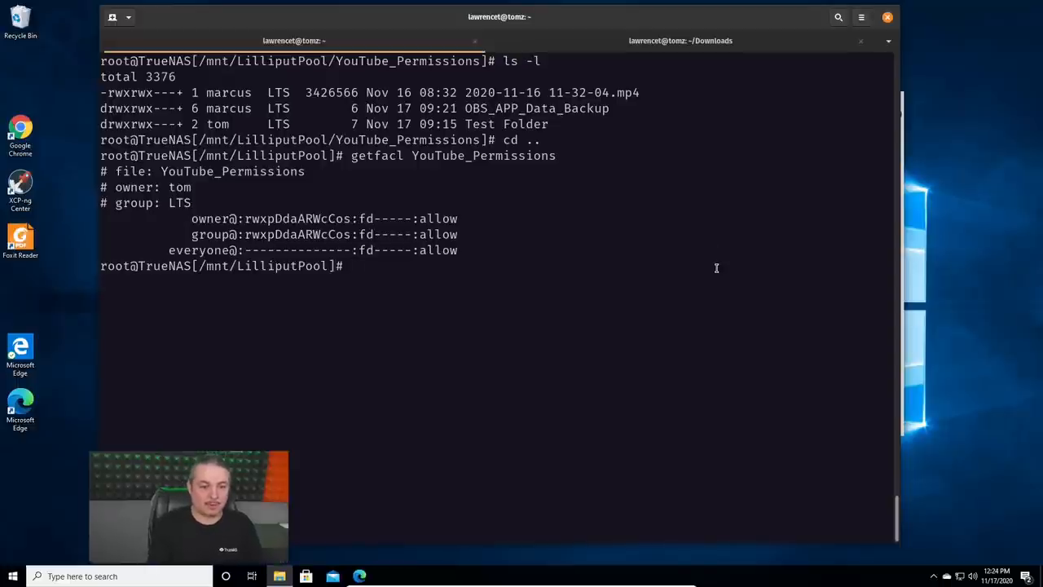
text(cd)
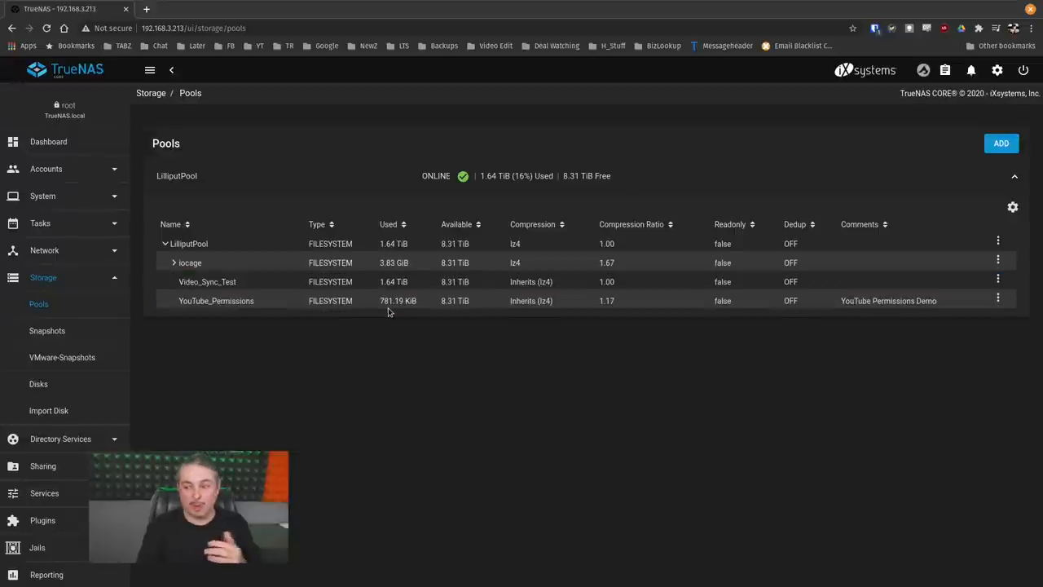
Reach the Edit ACL page for YouTube_Permissions and add a new ACL item
click(998, 297)
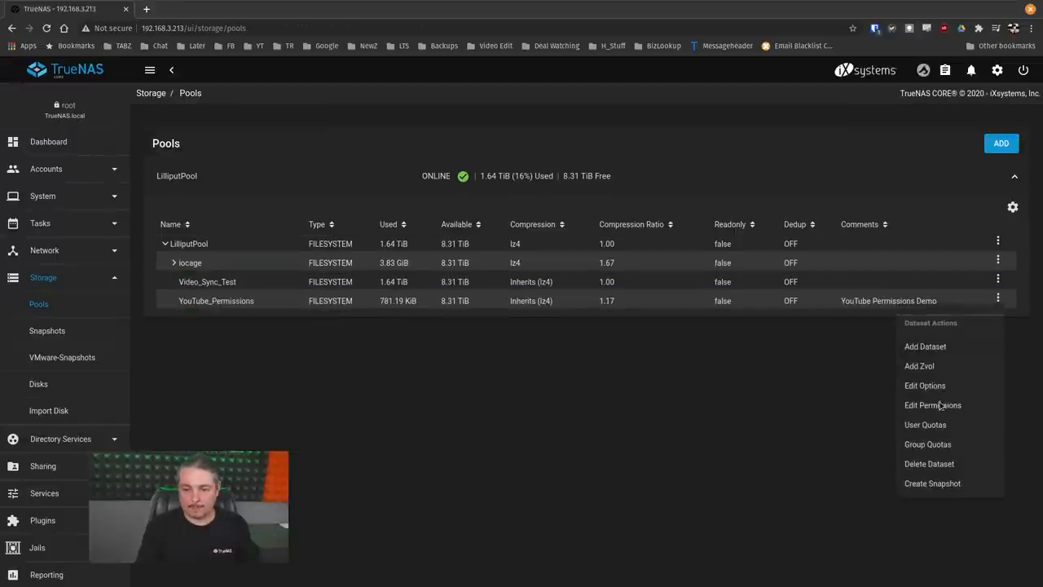
click(932, 404)
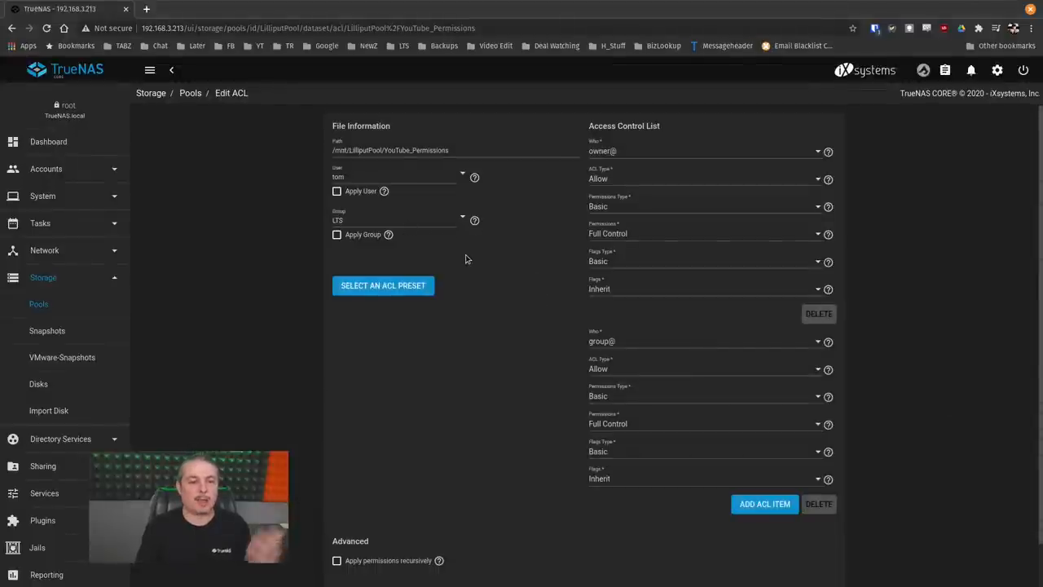
scroll(down, 3)
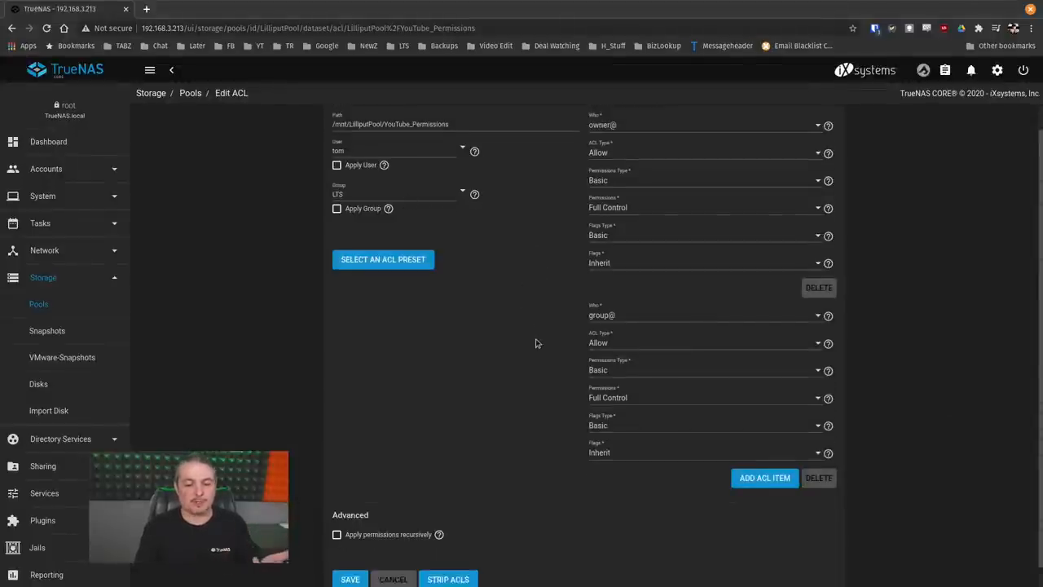
scroll(down, 3)
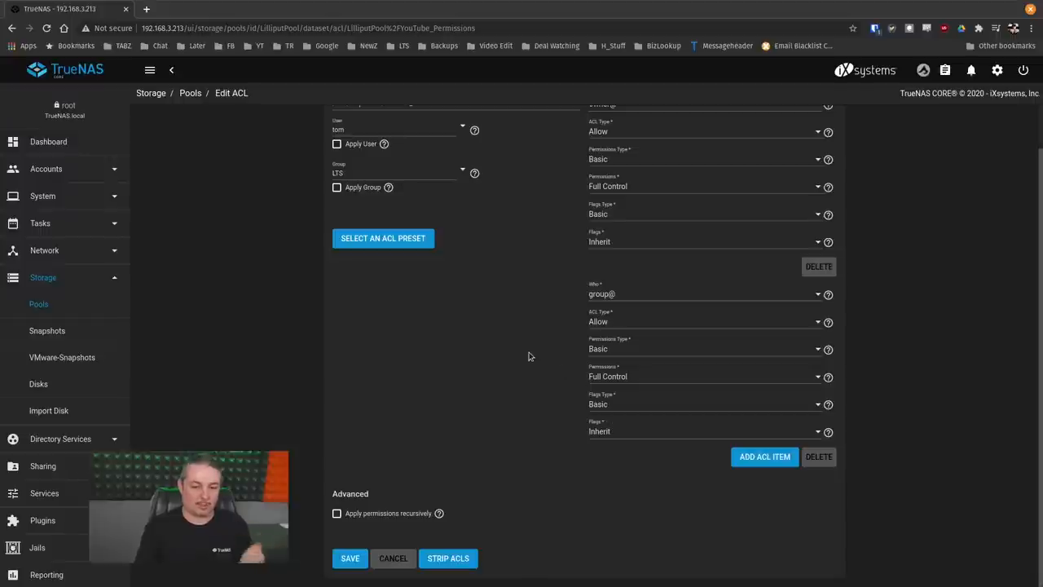
click(763, 457)
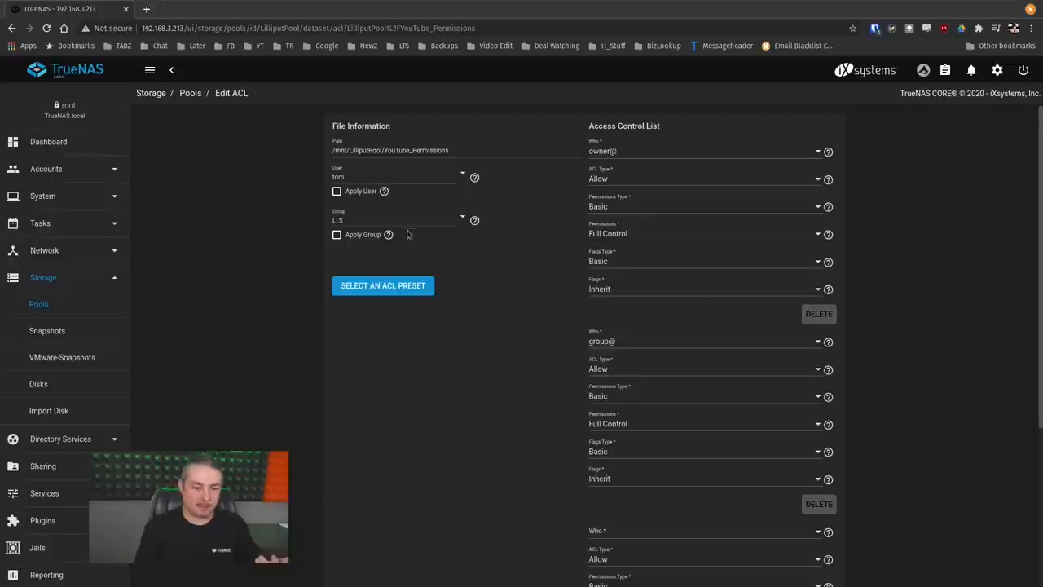
Make the new entry a User entry for tom with full control
scroll(down, 3)
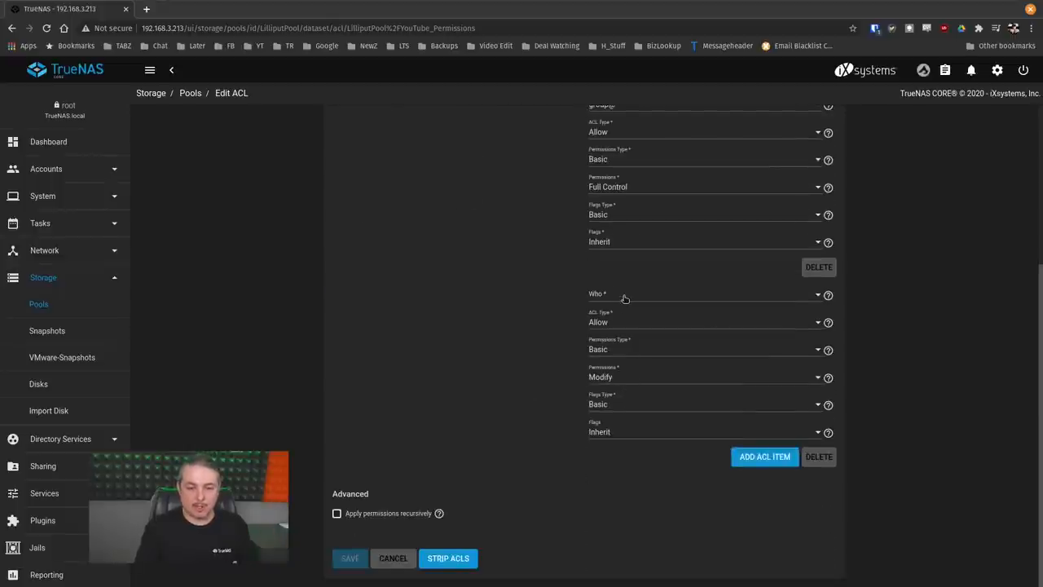
click(704, 293)
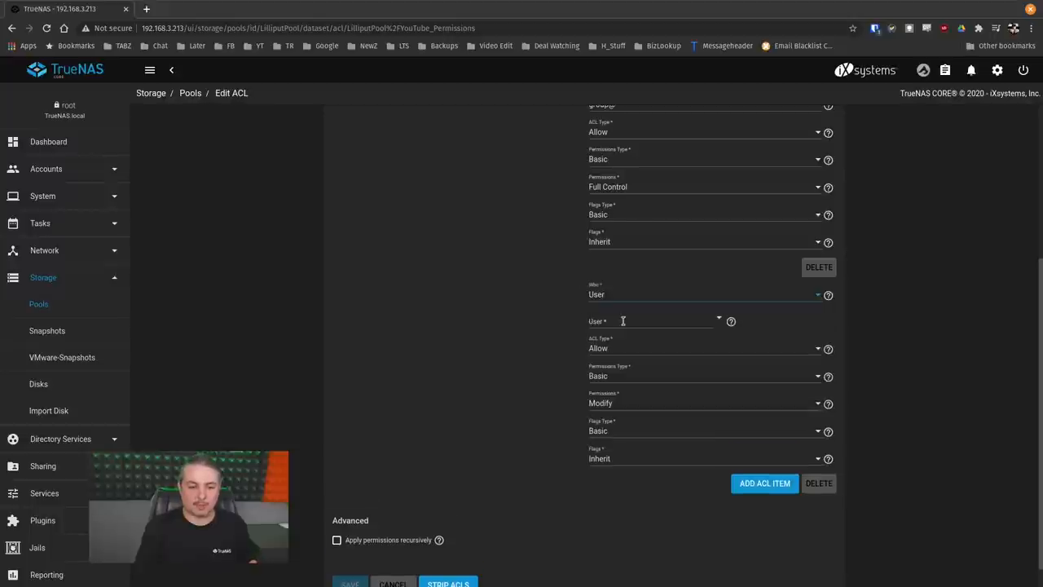
text(TO)
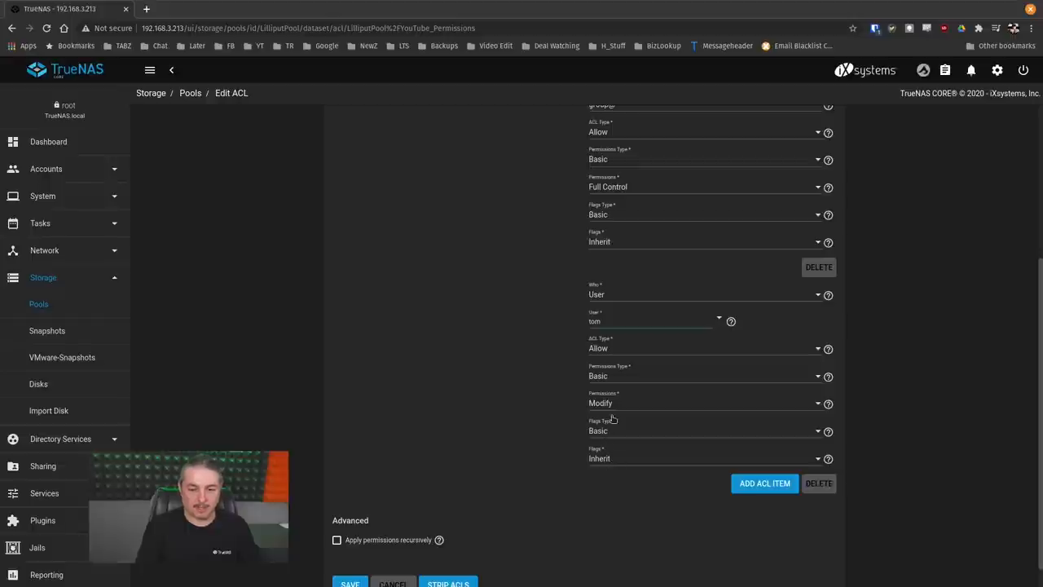
click(701, 403)
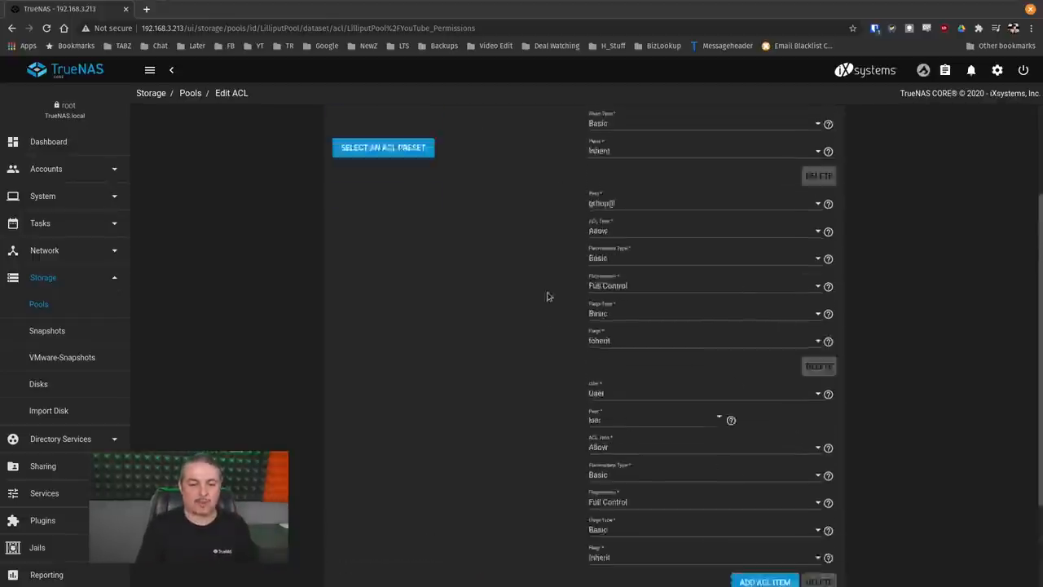
scroll(down, 3)
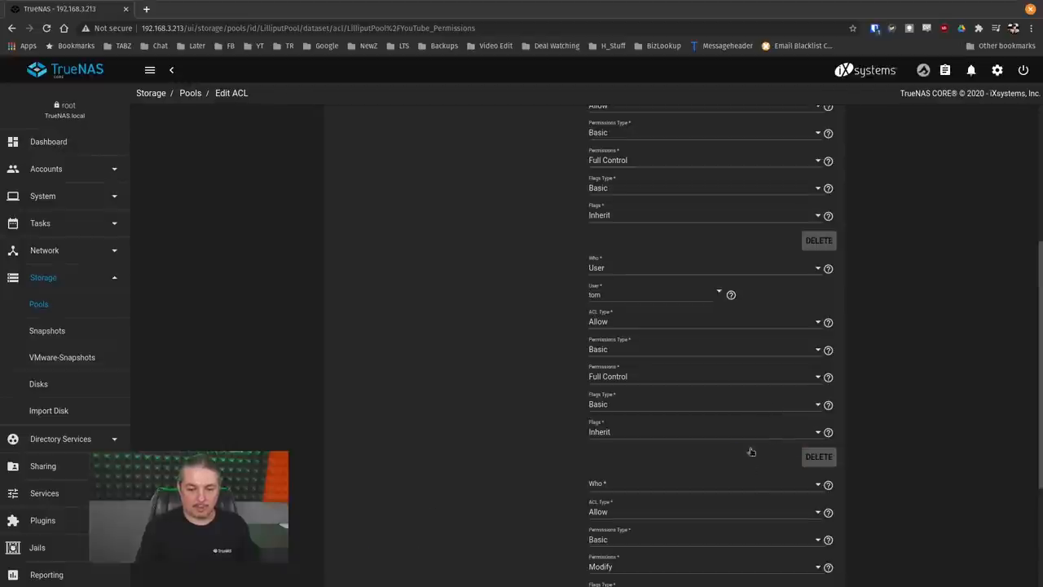
scroll(down, 3)
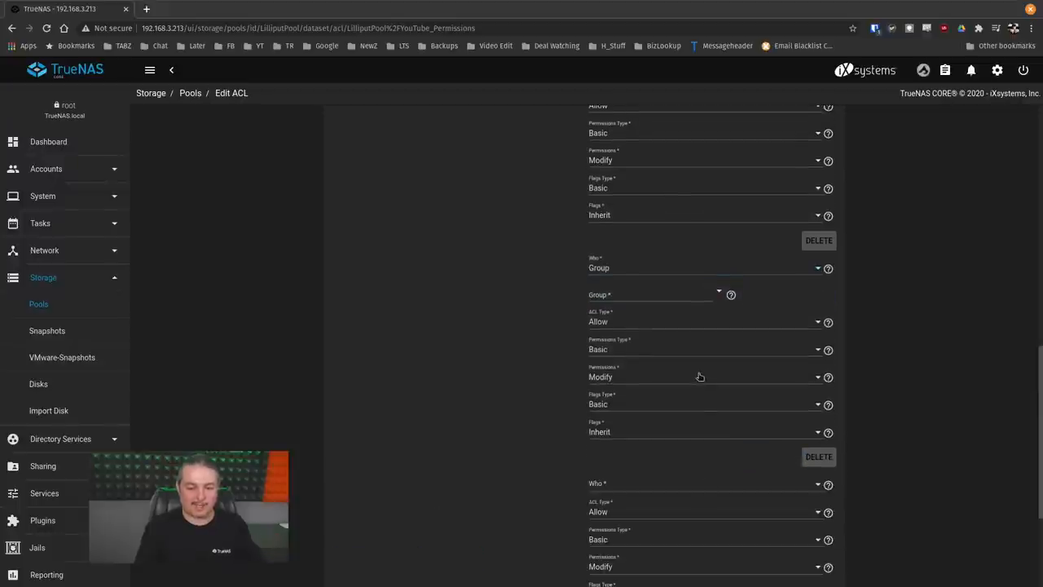
scroll(down, 3)
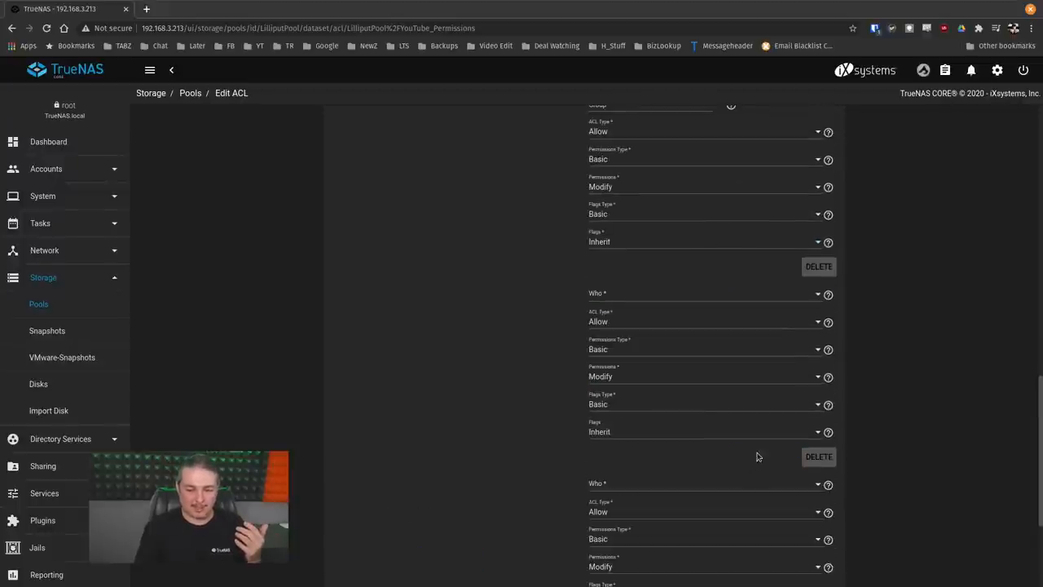
scroll(down, 3)
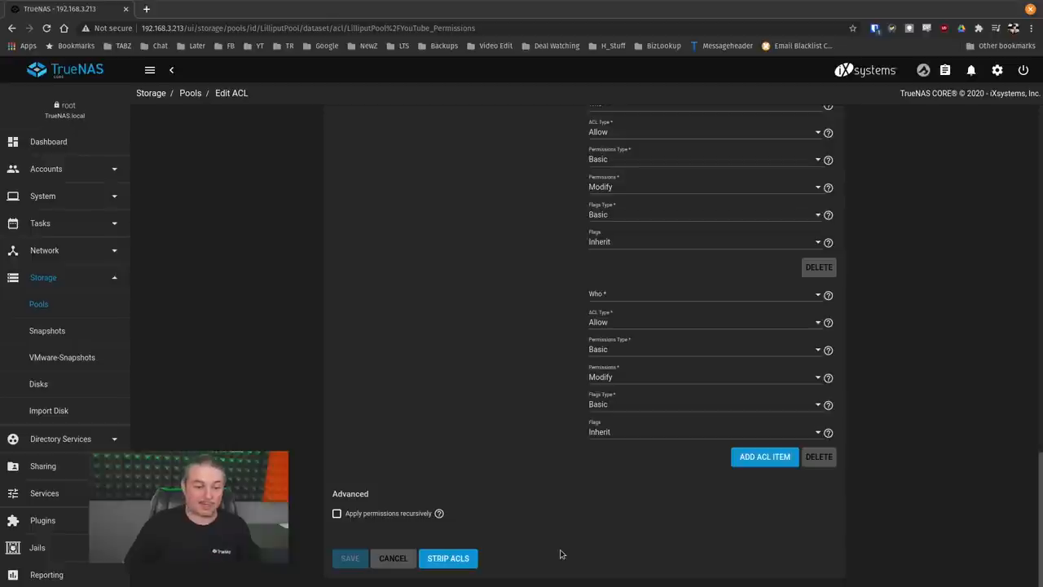
Strip all ACLs from YouTube_Permissions and confirm the removal warning
click(447, 557)
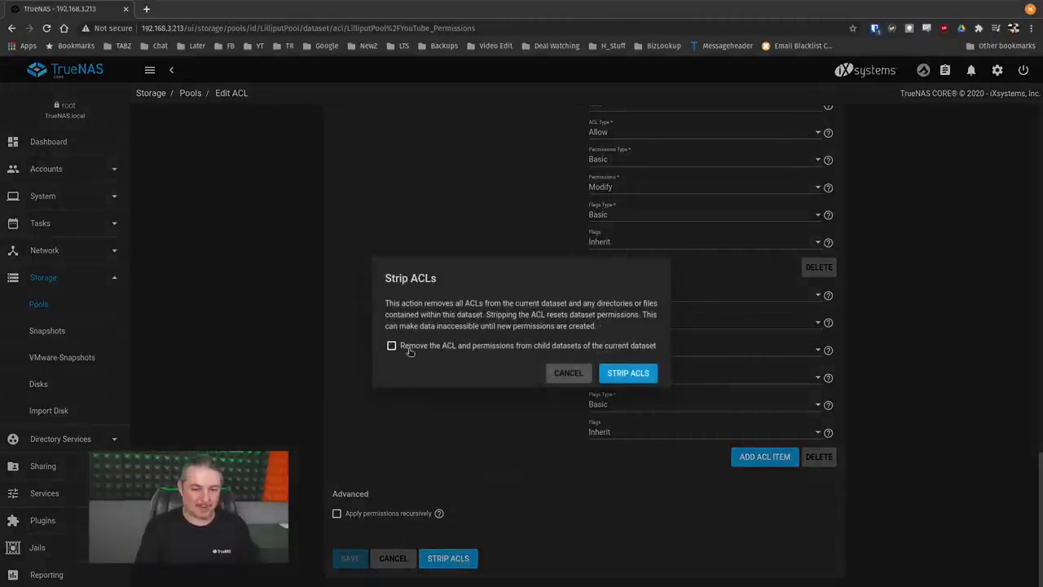
click(627, 372)
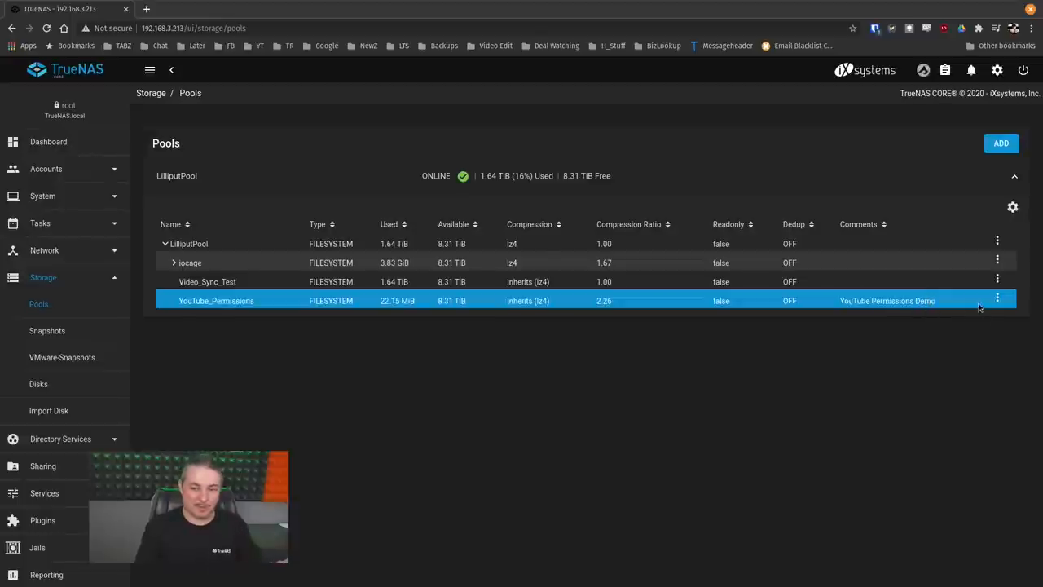
Reopen YouTube_Permissions' permissions editor showing owner tom, group LTS, and the ACL manager
click(998, 300)
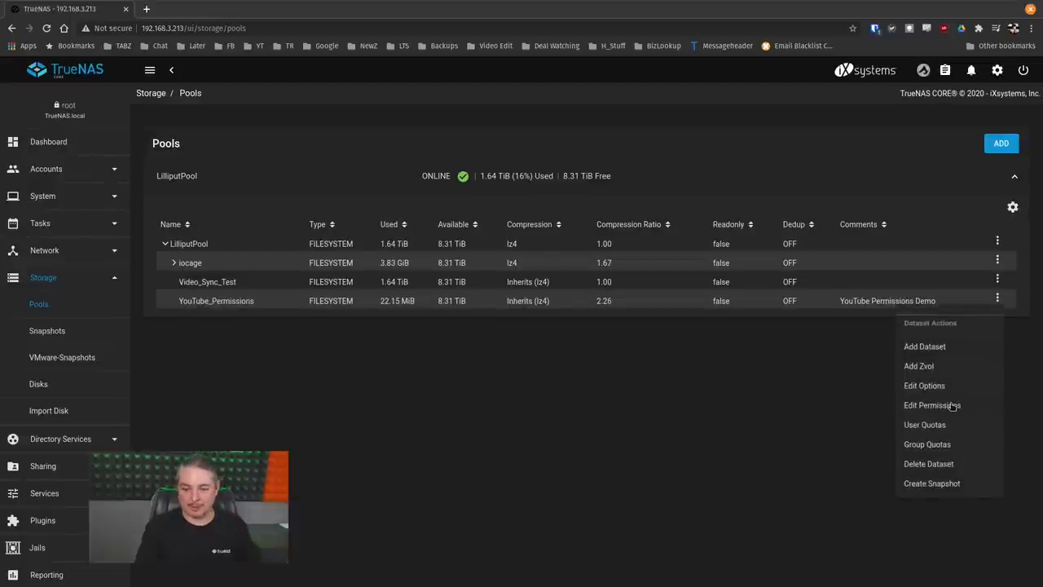
click(932, 405)
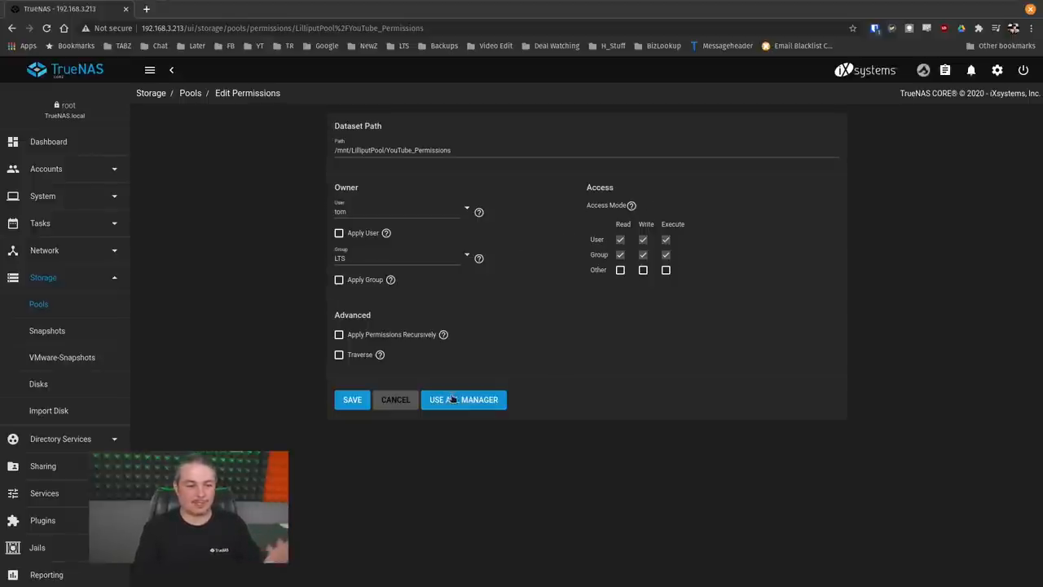
click(463, 399)
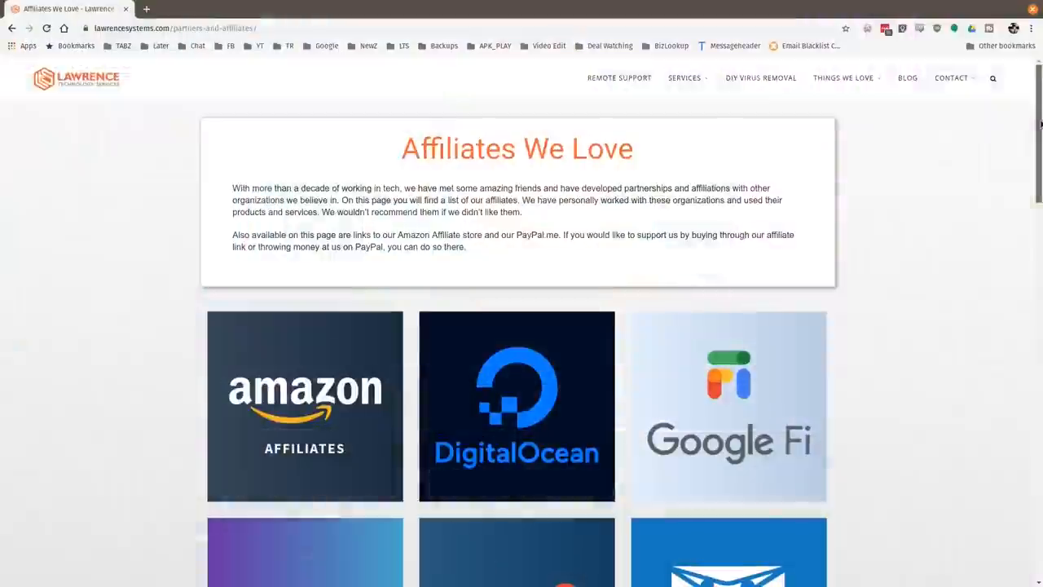
Scroll the Affiliates We Love page to reveal more partner tiles like PayPal, Linode and Tubebuddy
scroll(down, 3)
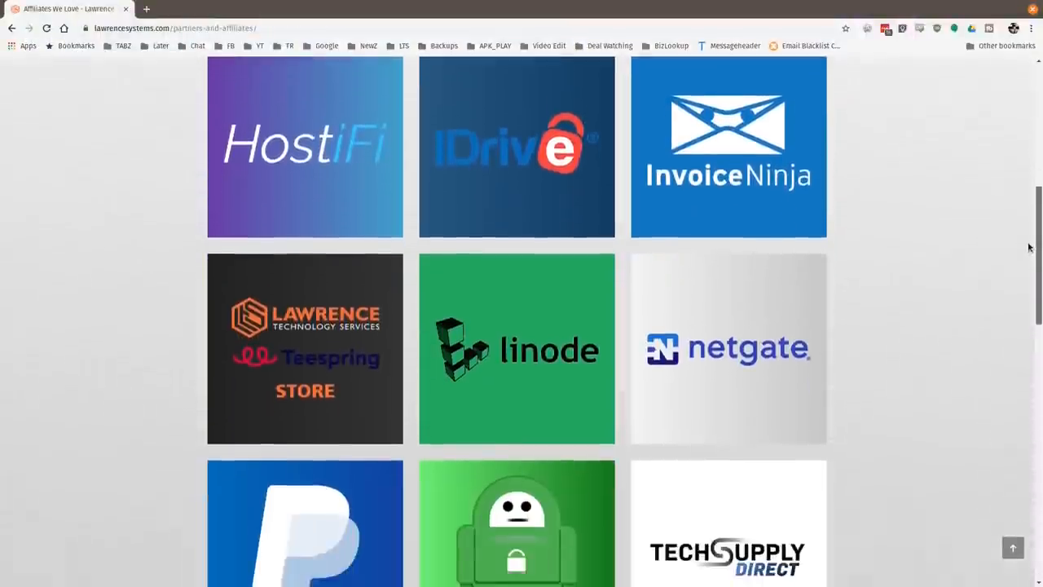
scroll(down, 3)
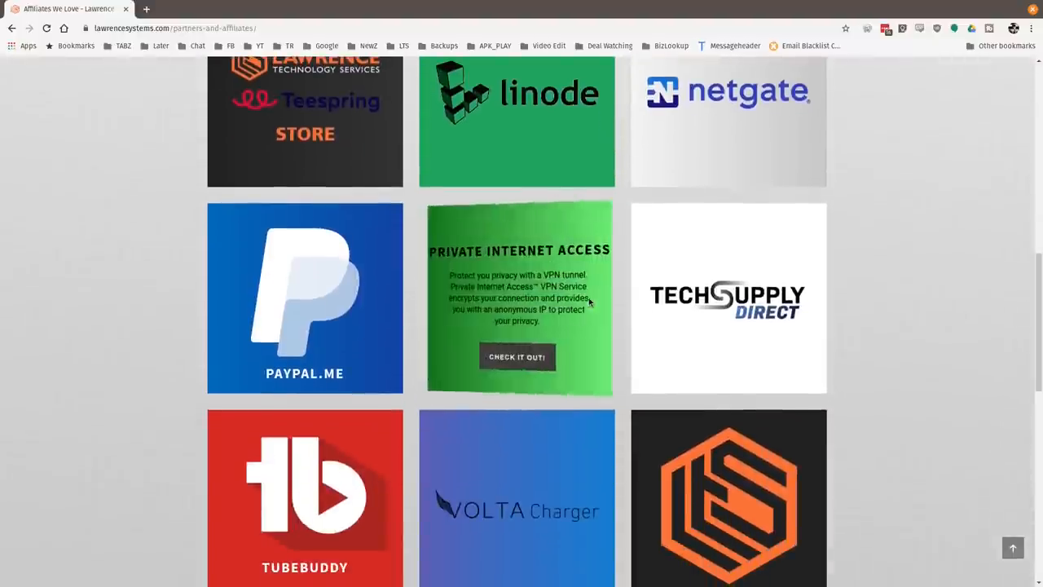